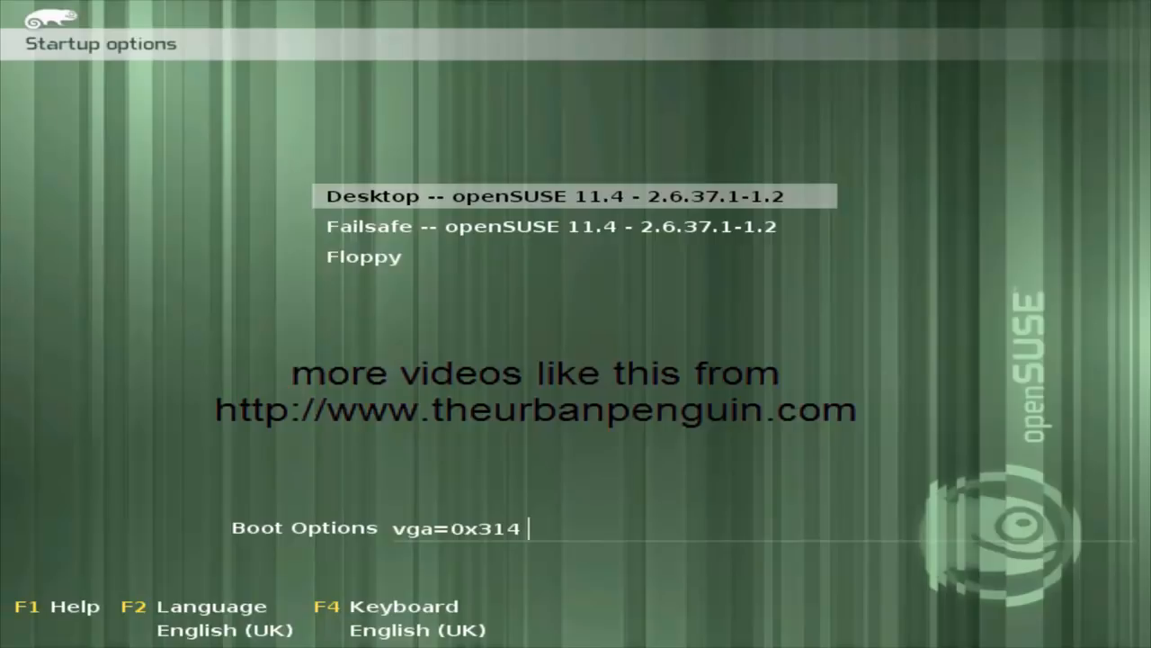
Compare the Failsafe entry's boot options, then return to the Desktop entry
key("Down")
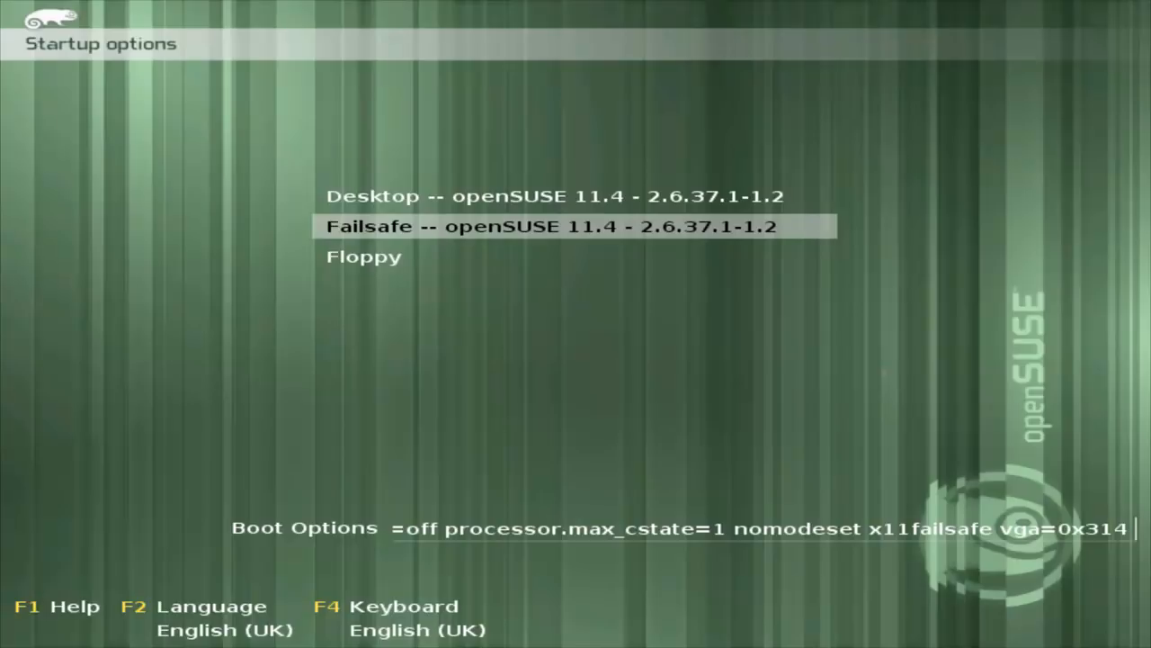
key("Down")
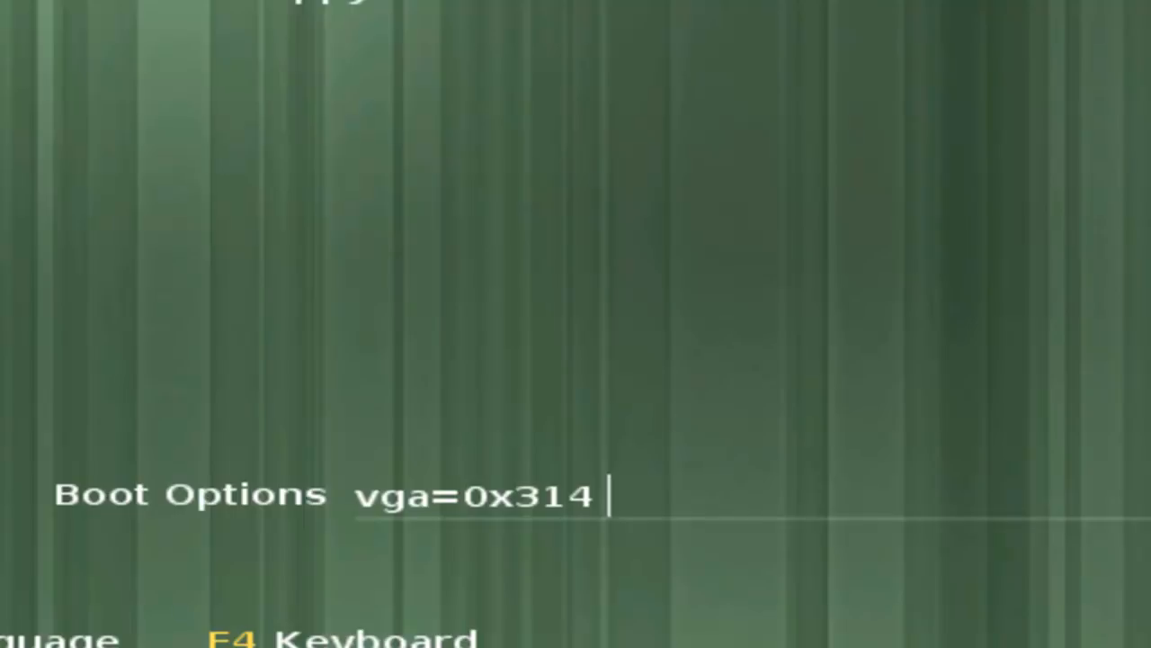
Append init=/bin/bash to the Desktop entry's Boot Options after vga=0x314
type("i")
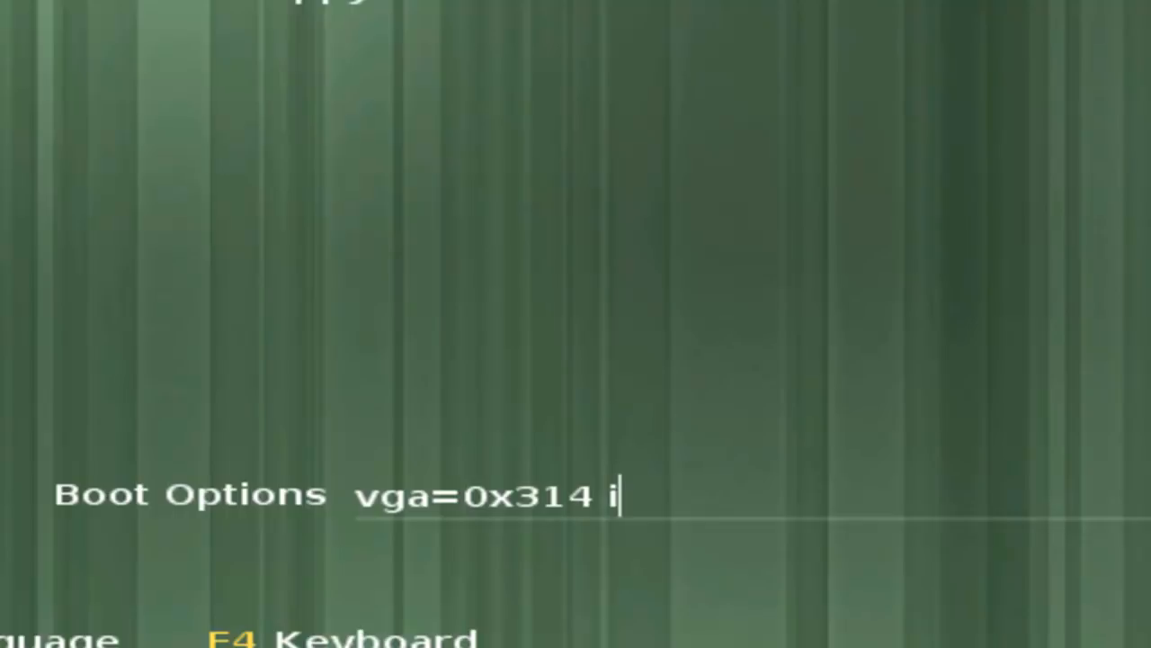
type("nit")
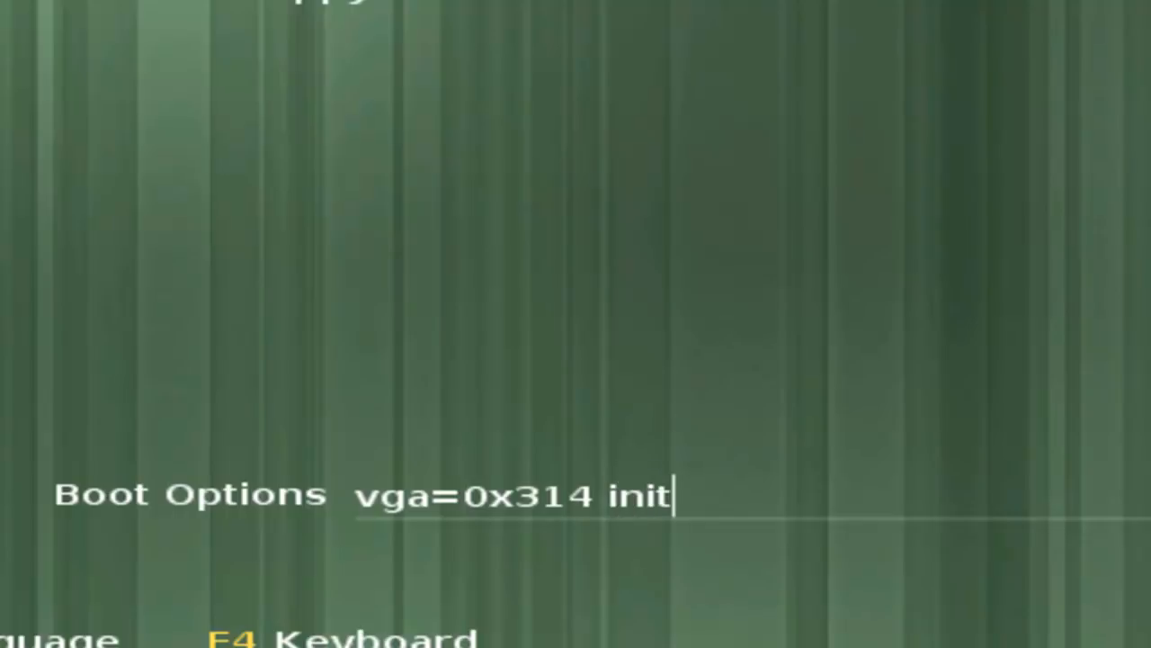
type("=/bi")
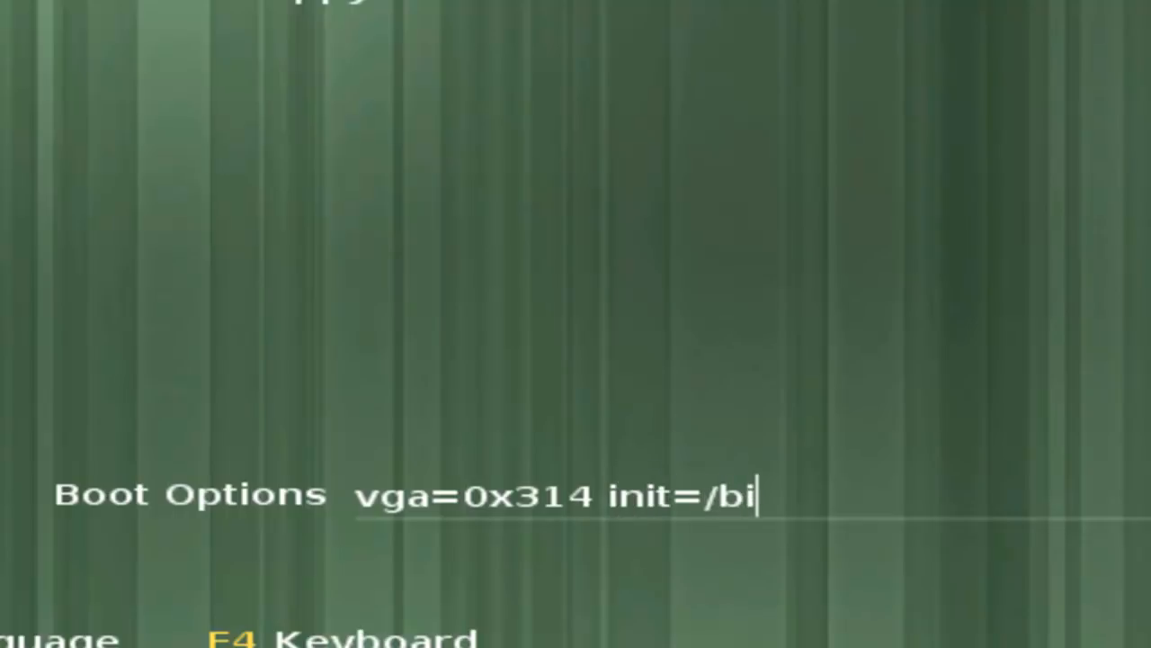
type("n/bas")
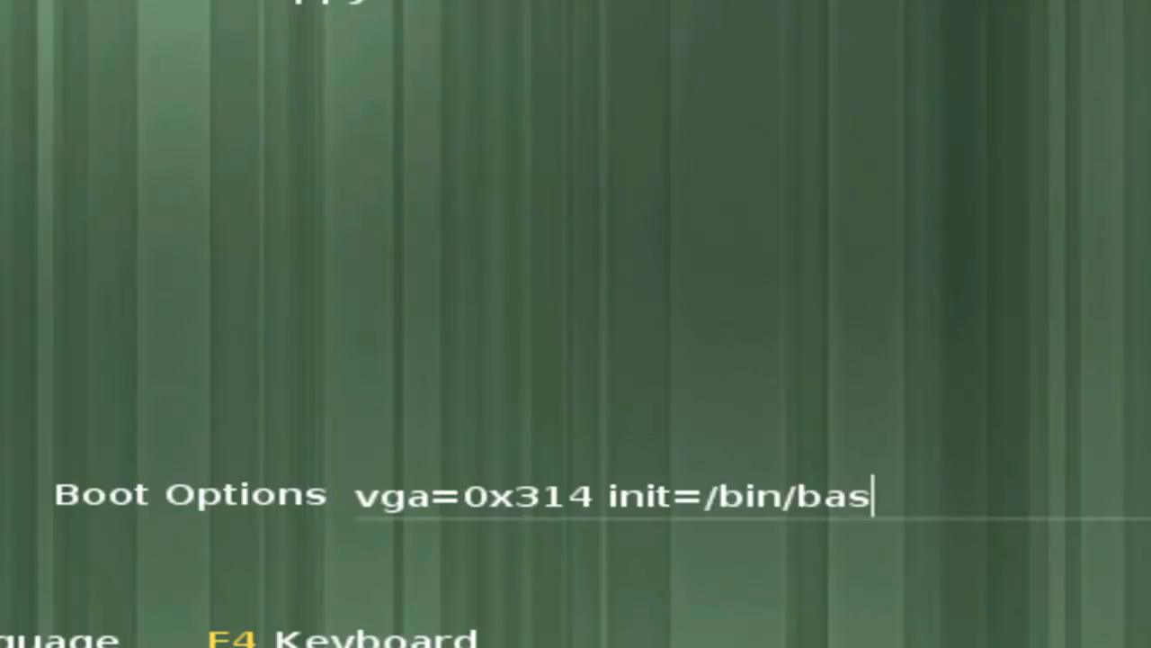
type("h")
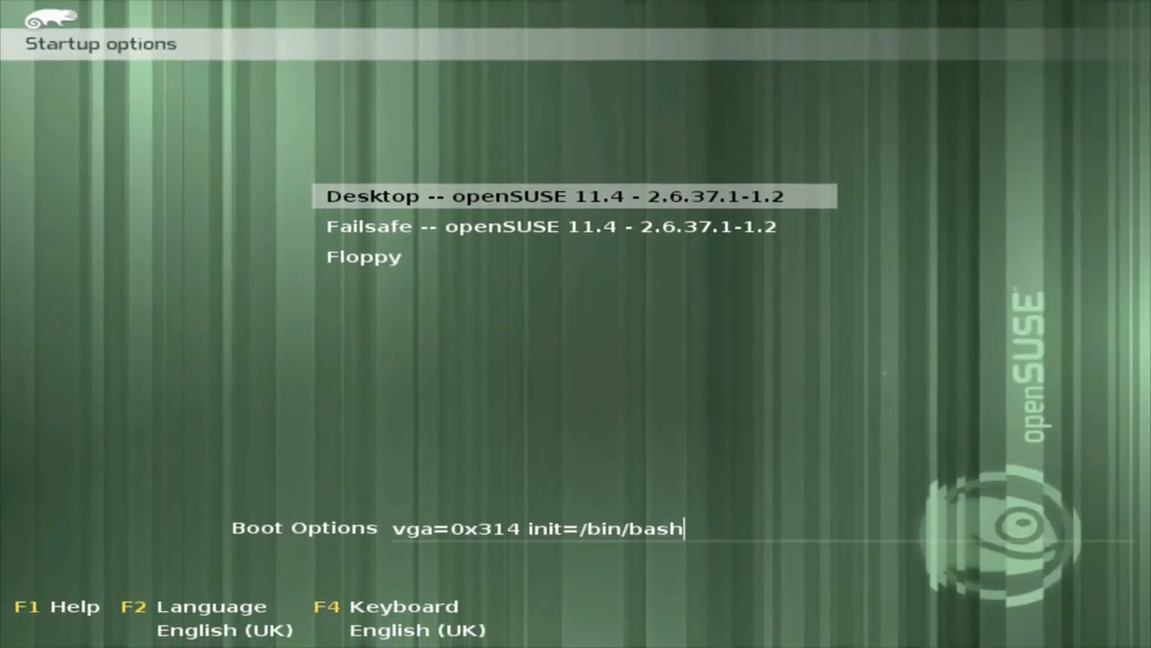
Boot the edited Desktop entry into a bash shell and confirm uid=0(root) with id
key("Return")
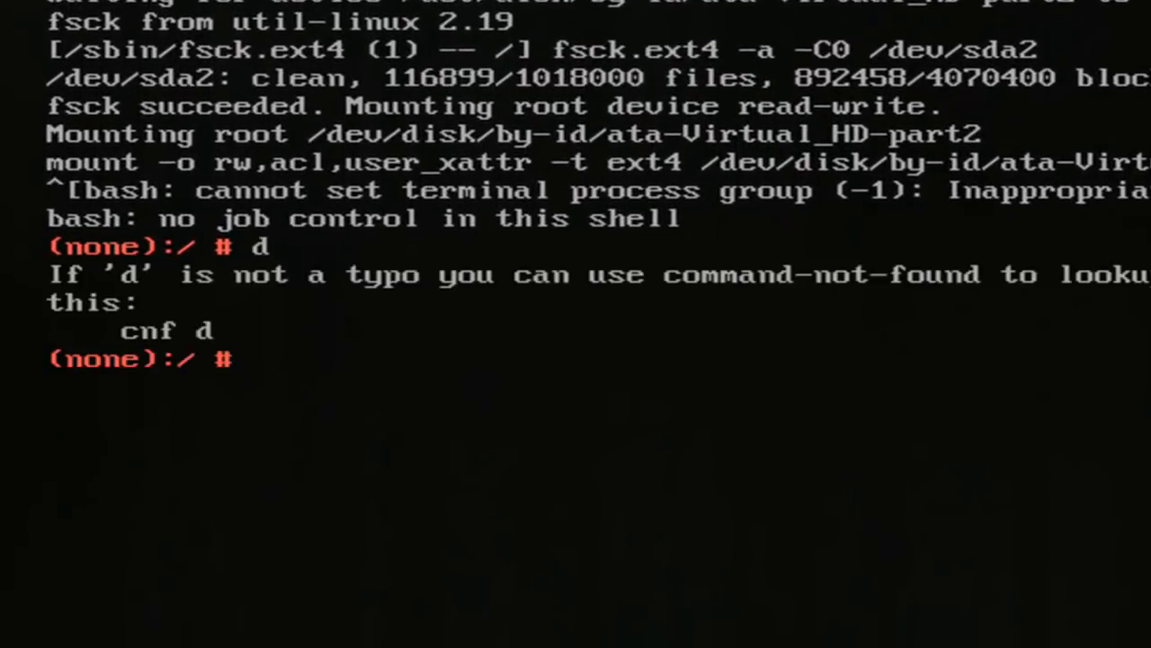
type("id")
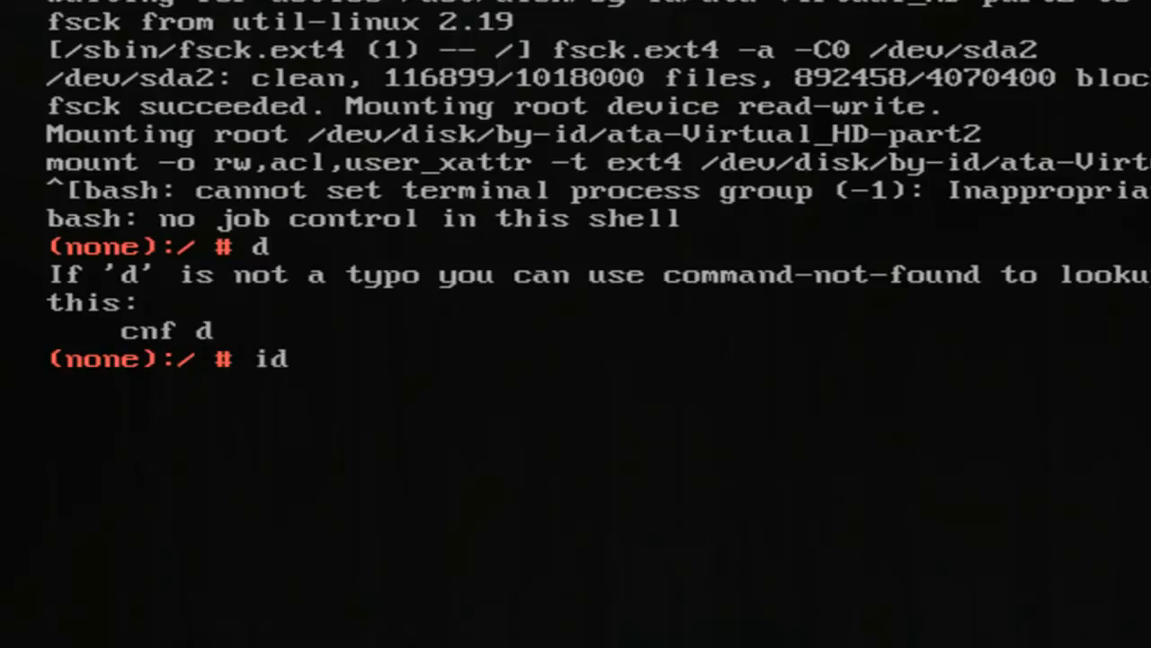
key("Return")
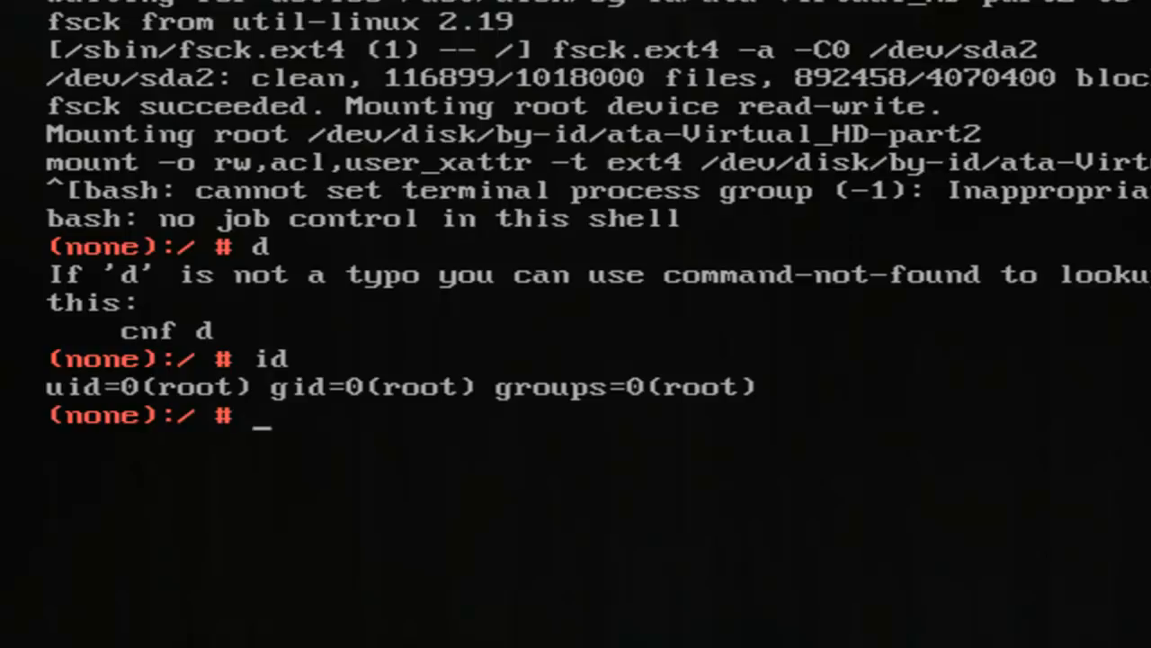
List mounted filesystems with mount, showing /dev/sda2 mounted read-write as root
type("mount")
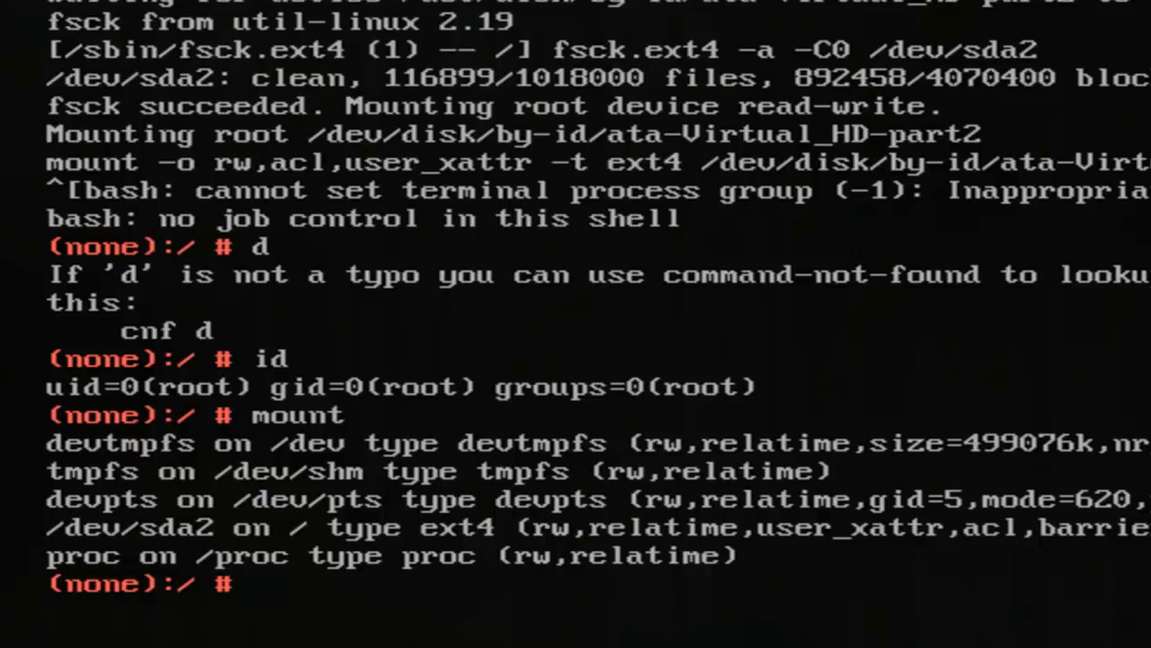
type("in")
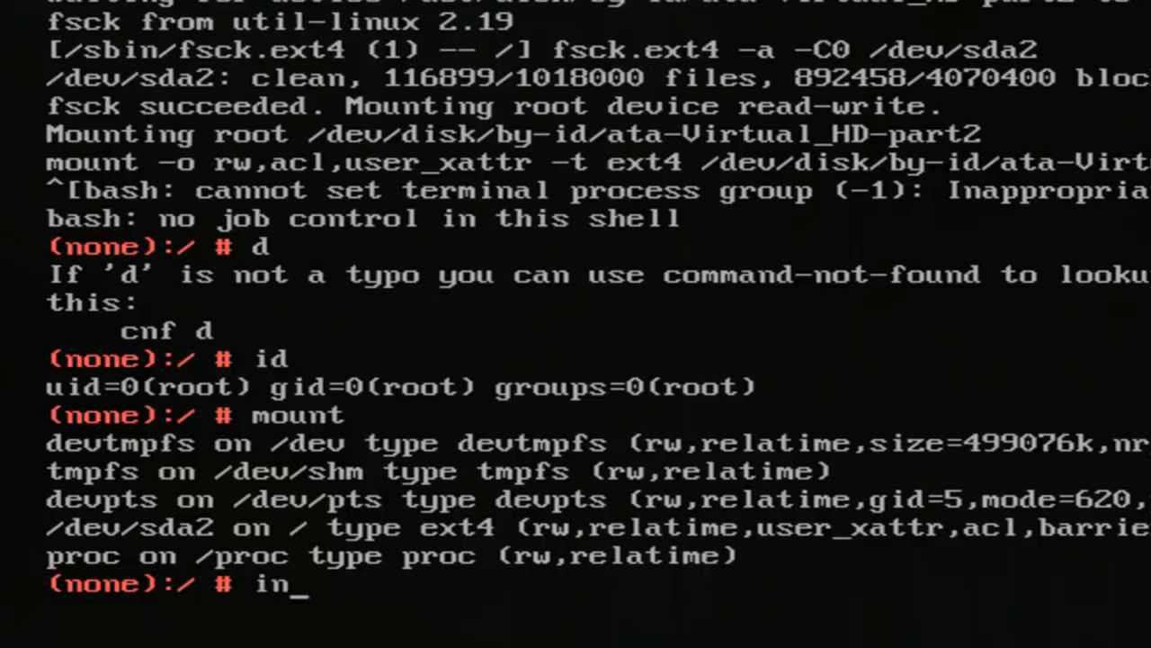
type("it")
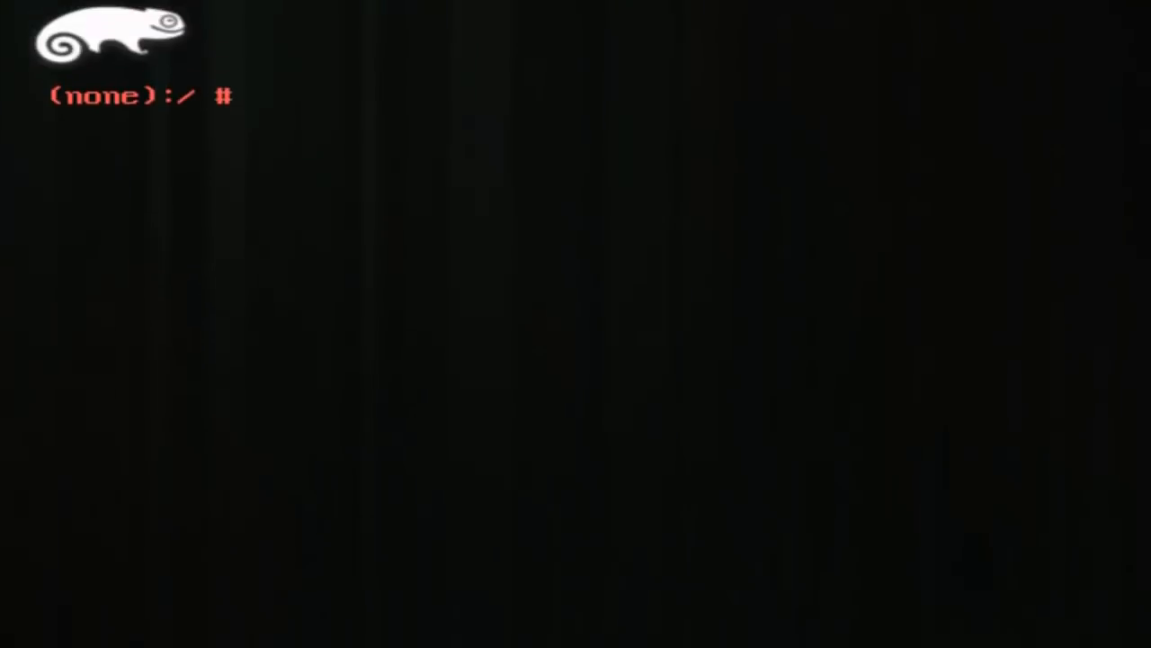
Remount the root filesystem read-only with mount -o remount,ro / and restart to the boot menu
type("mount")
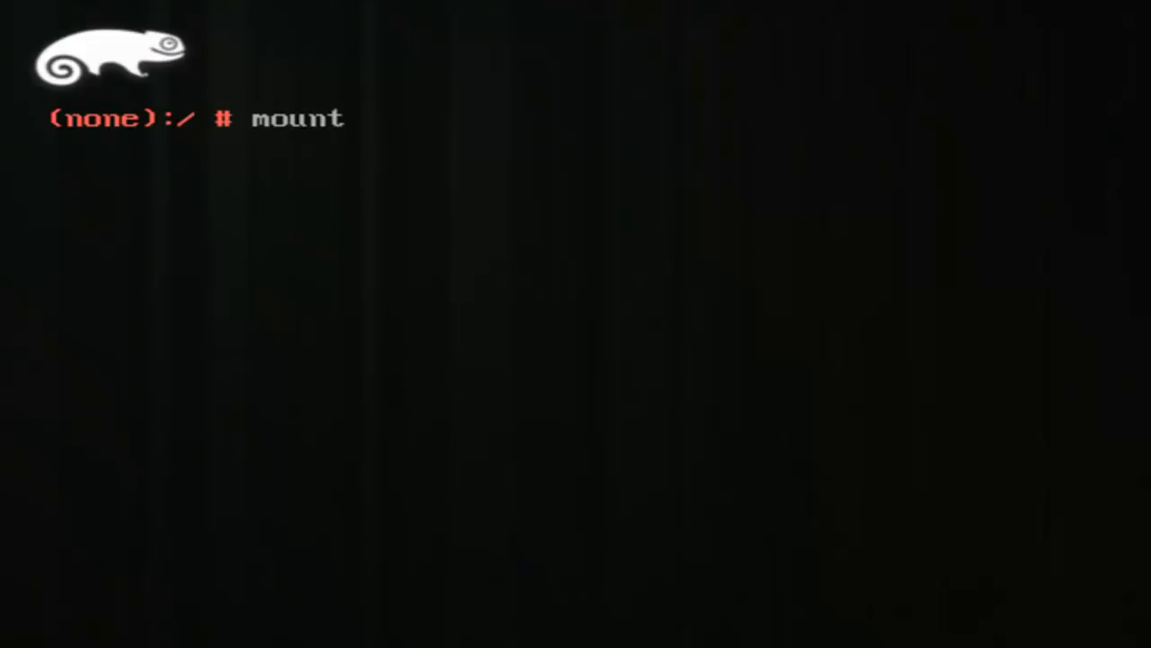
type("-o")
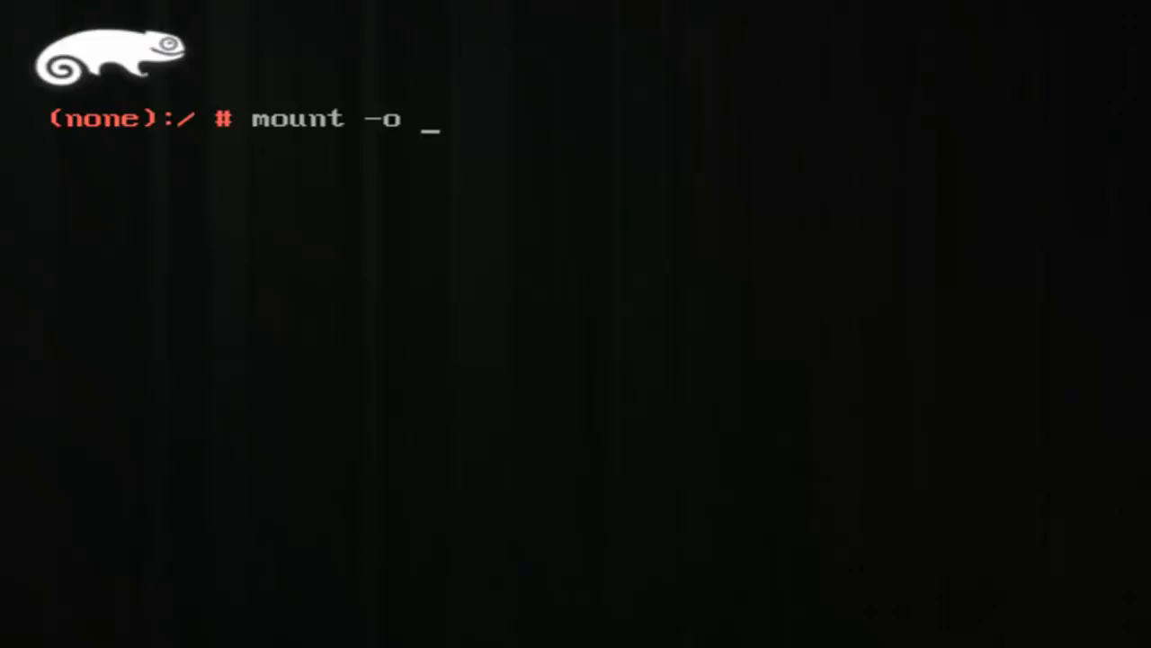
type("rem")
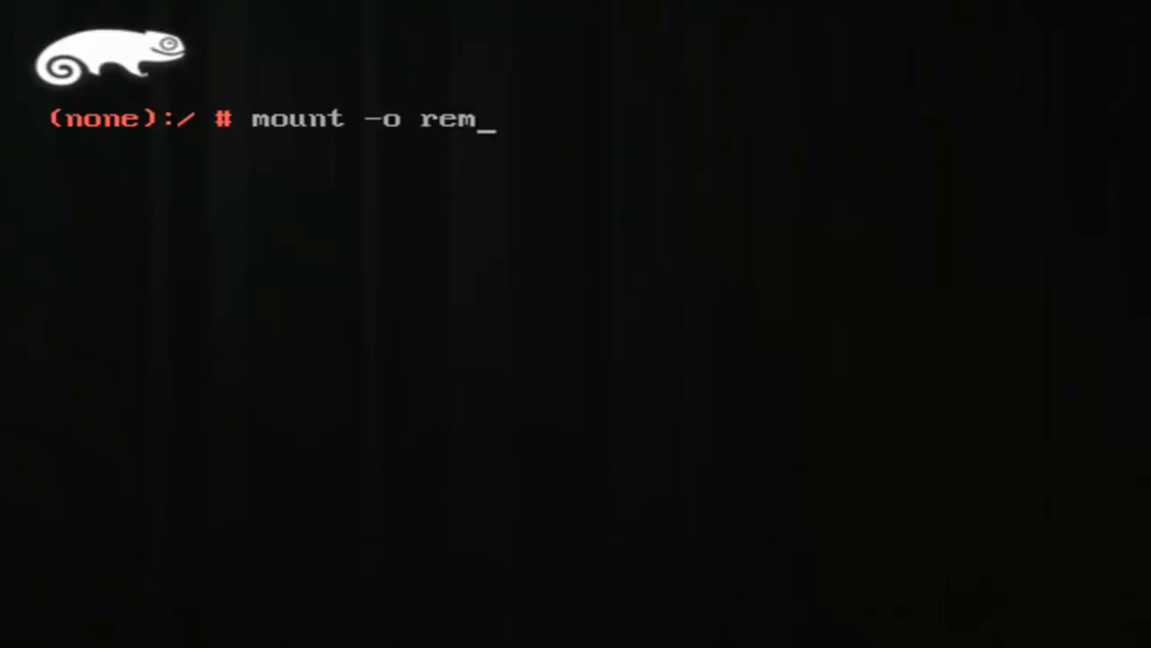
type("ount,")
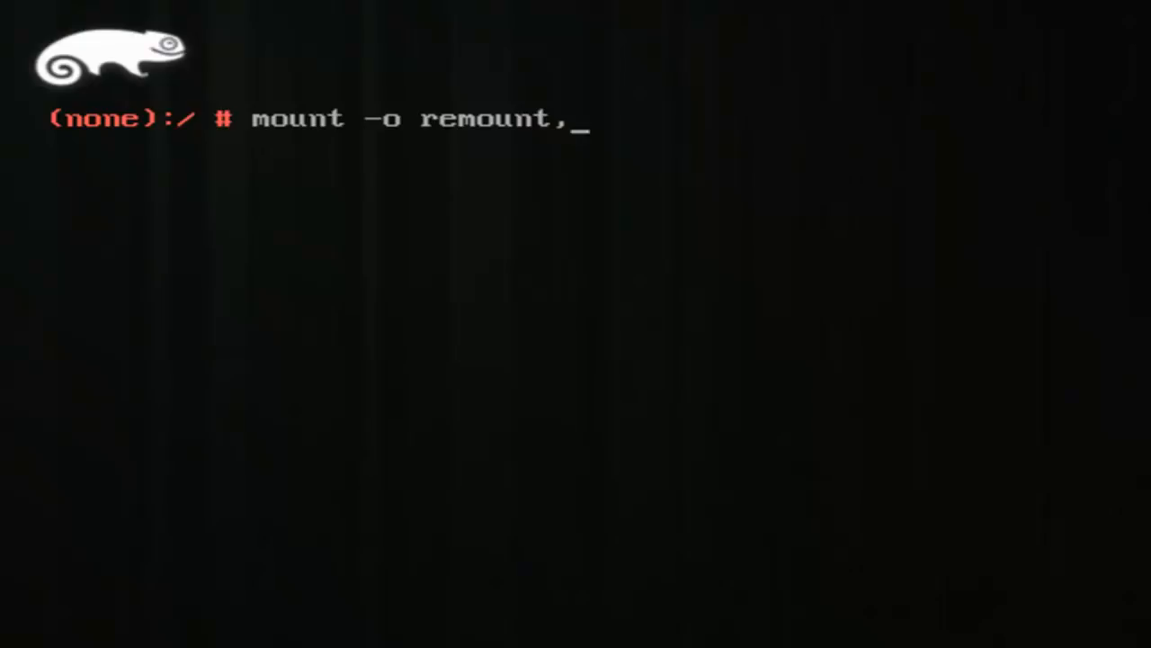
type("ro")
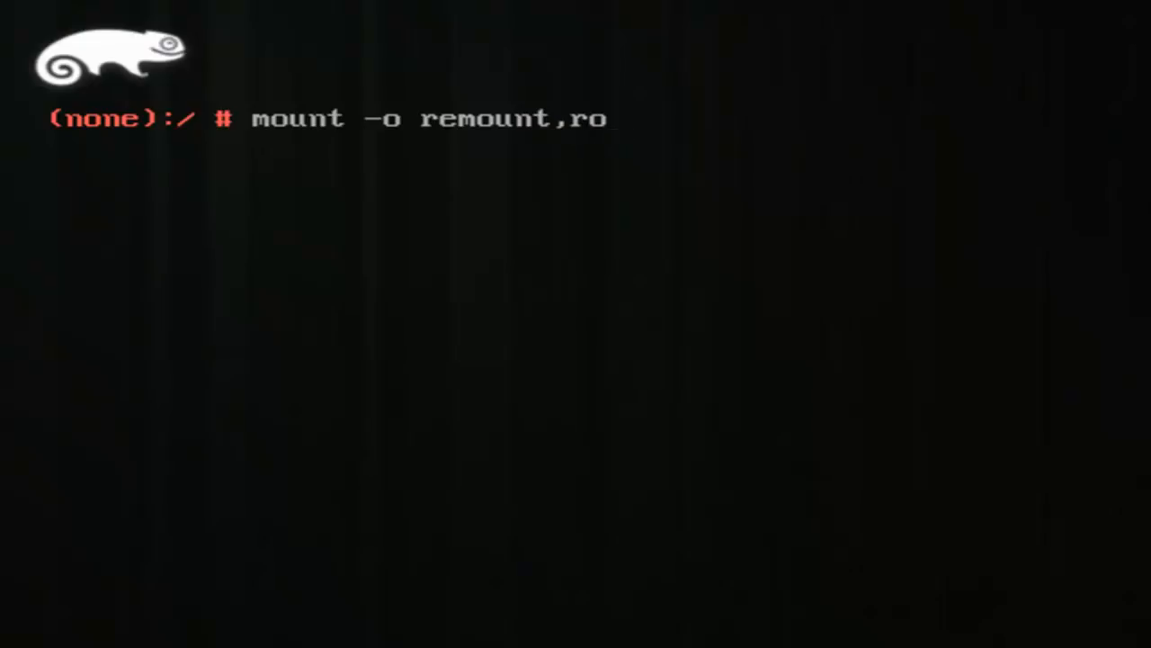
type("/")
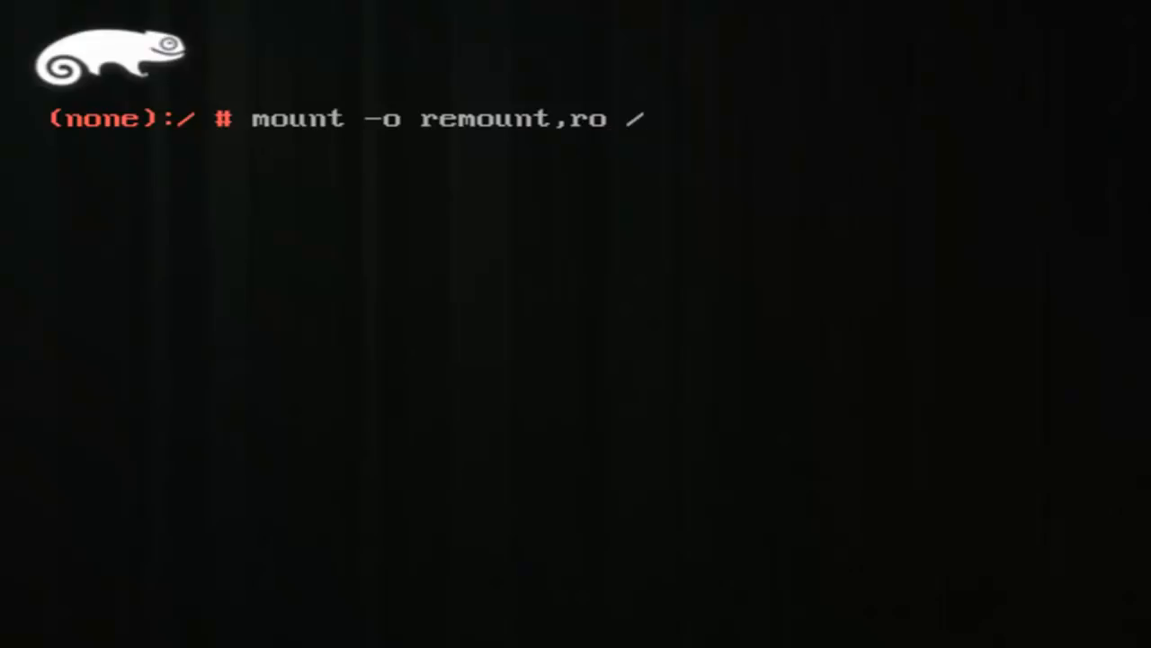
key("Return")
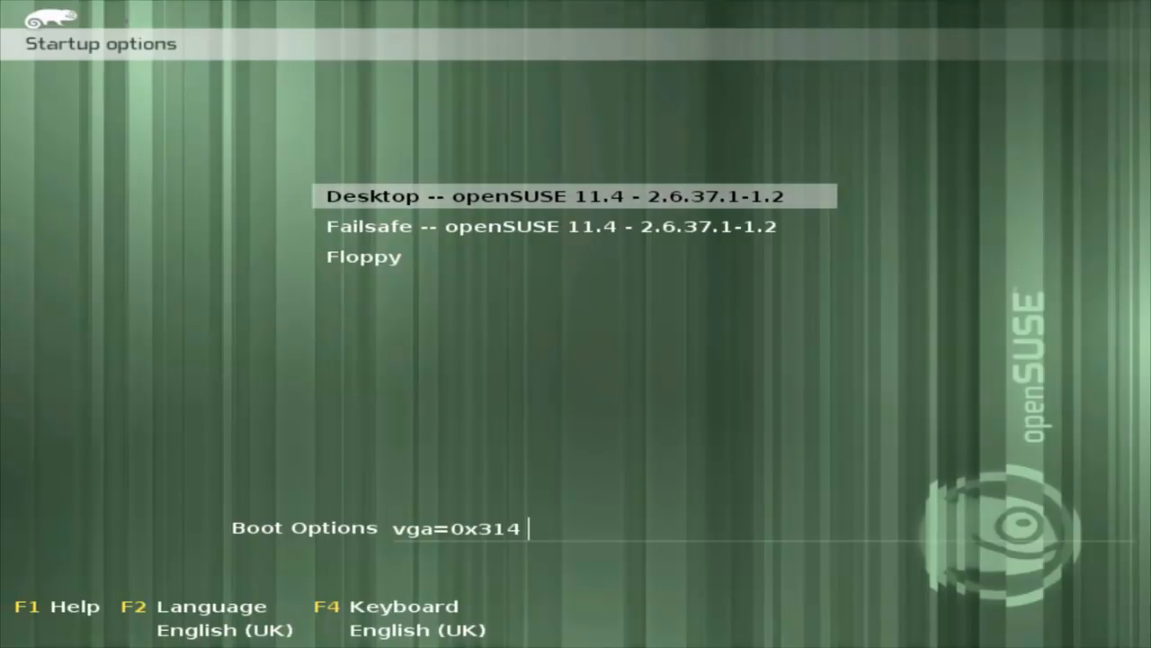
Boot the normal Desktop entry and log in at KDM as geeko instead of root
key("Return")
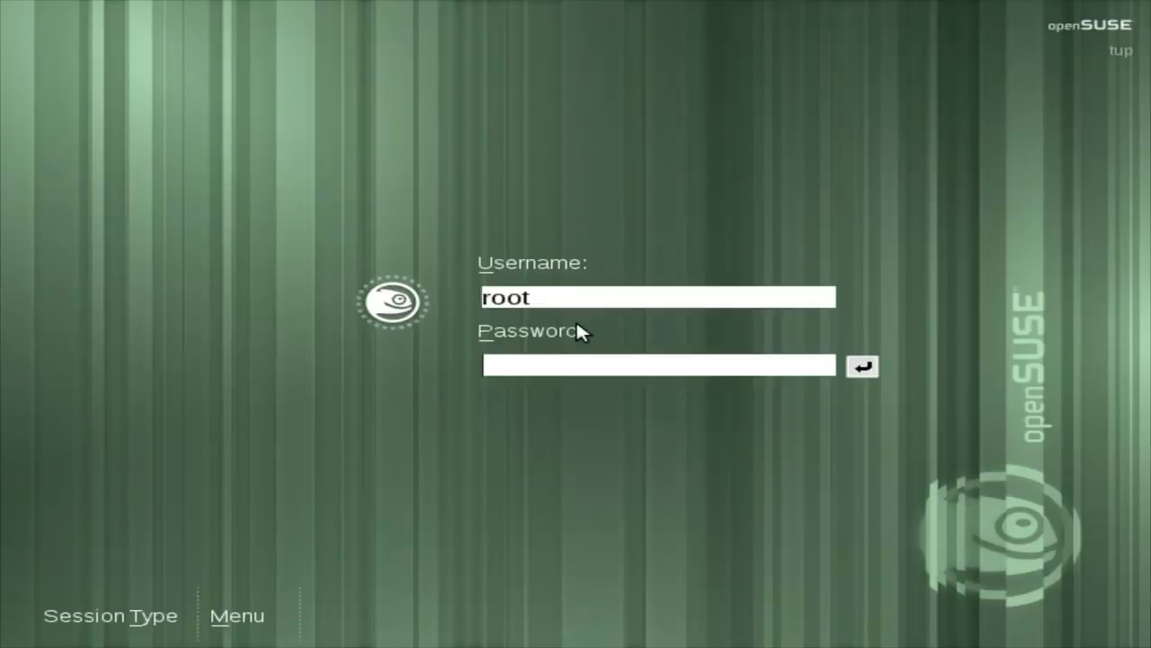
type("x")
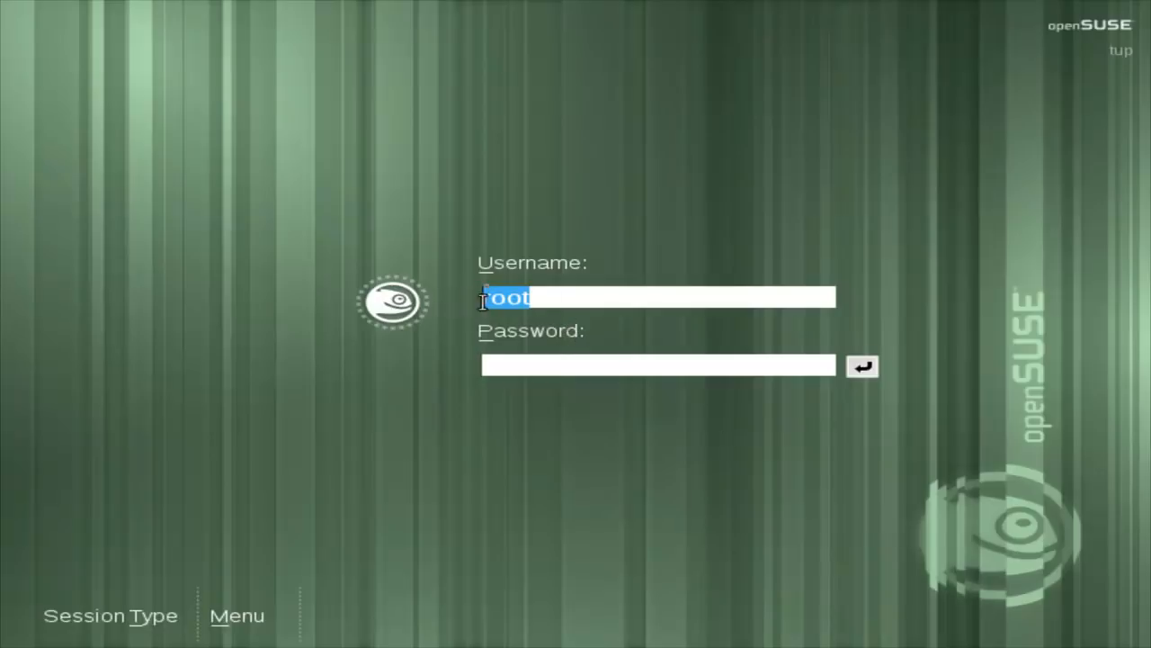
type("geek")
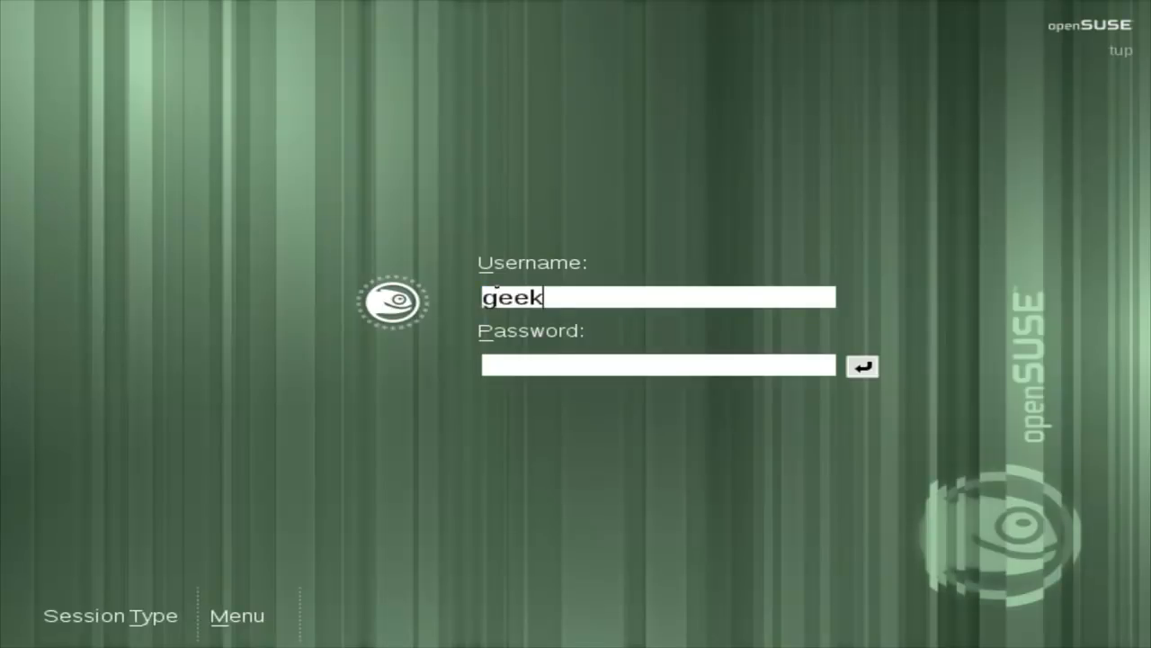
type("o")
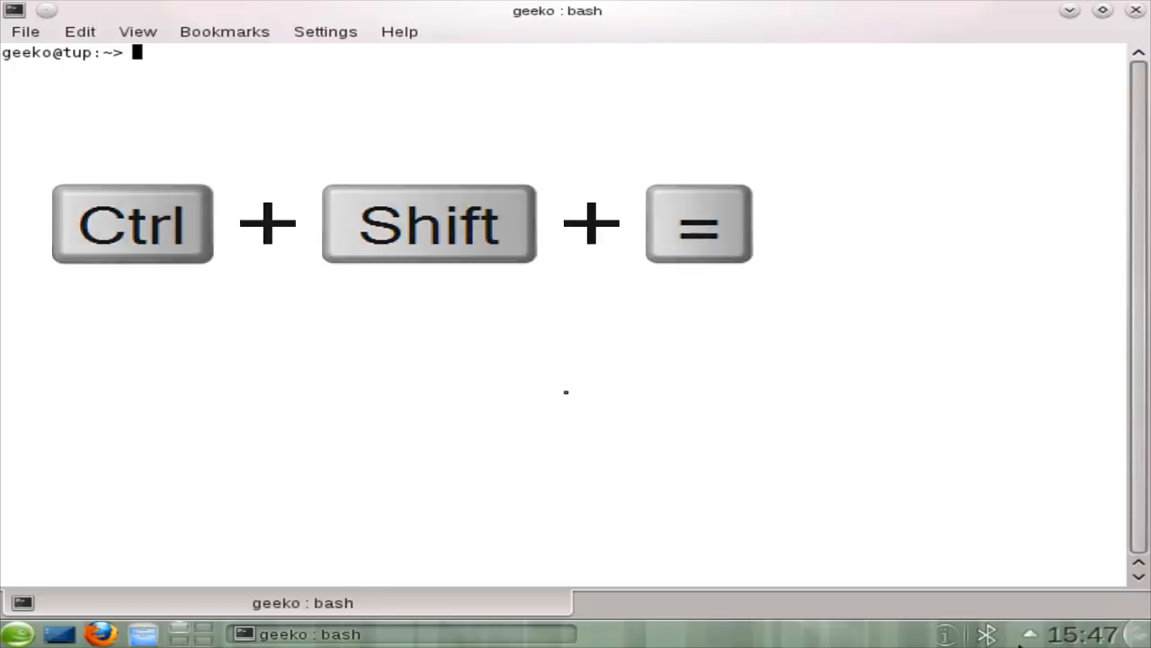
Enlarge the terminal text and switch to a root shell with su
key("ctrl+shift+equal")
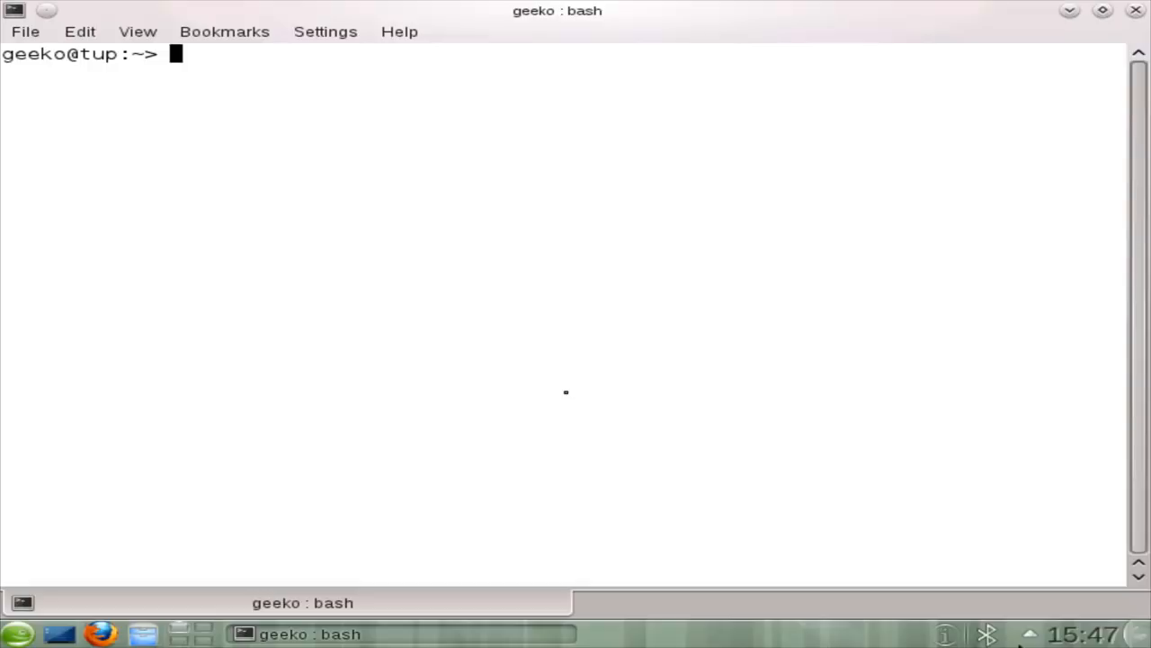
type("su")
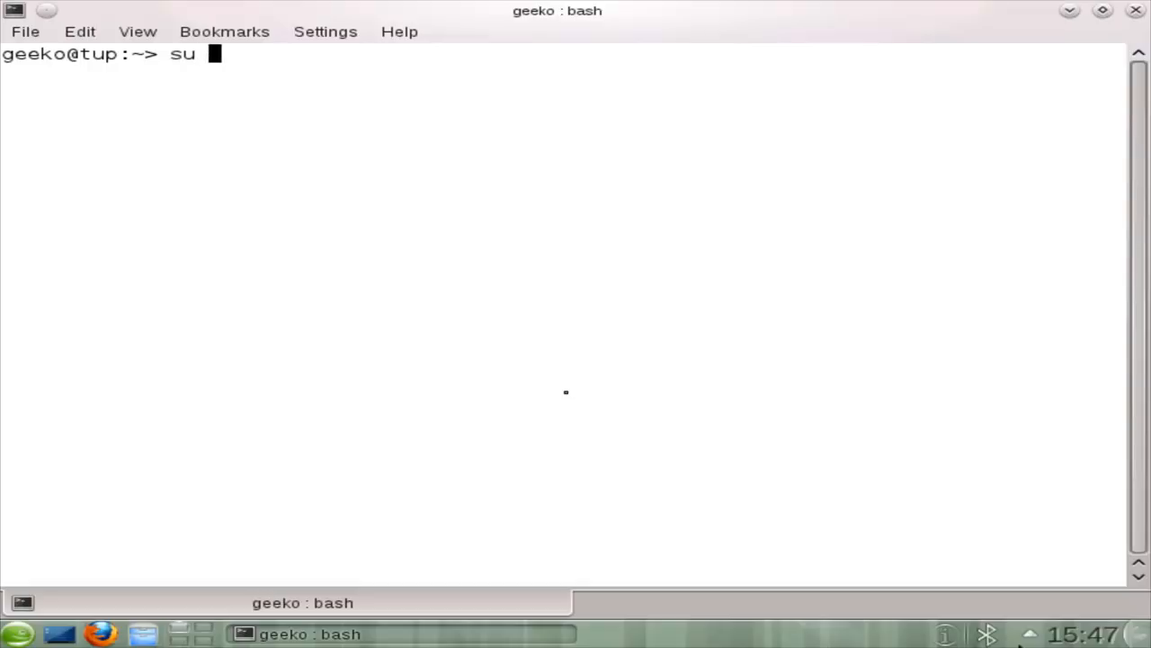
key("Return")
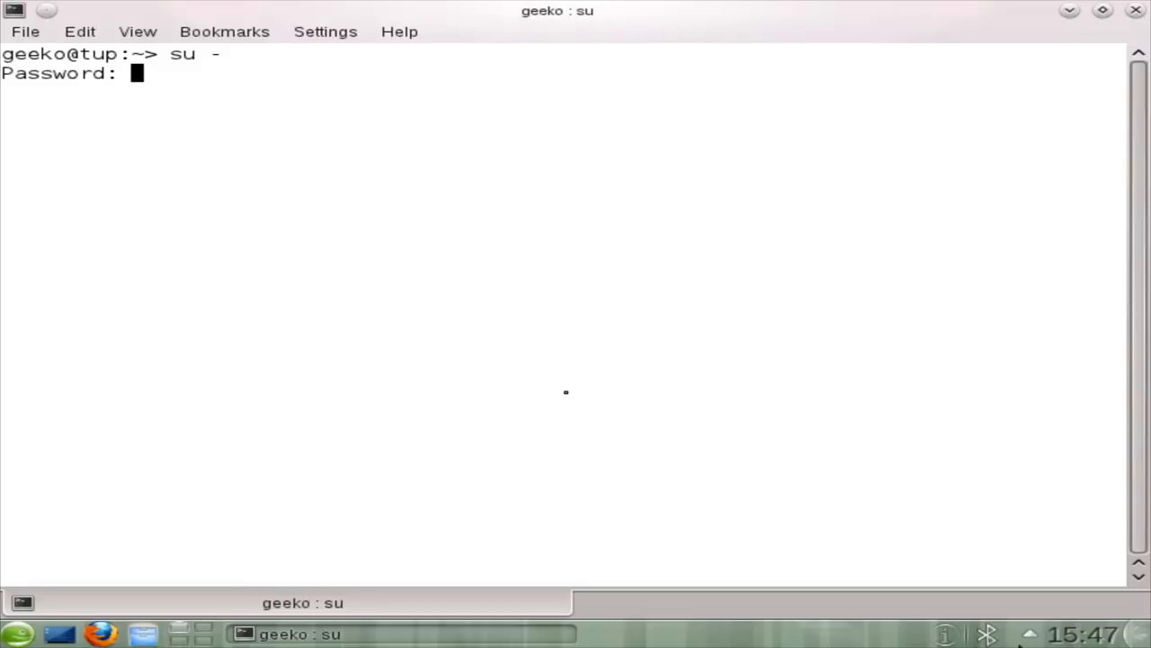
key("Return")
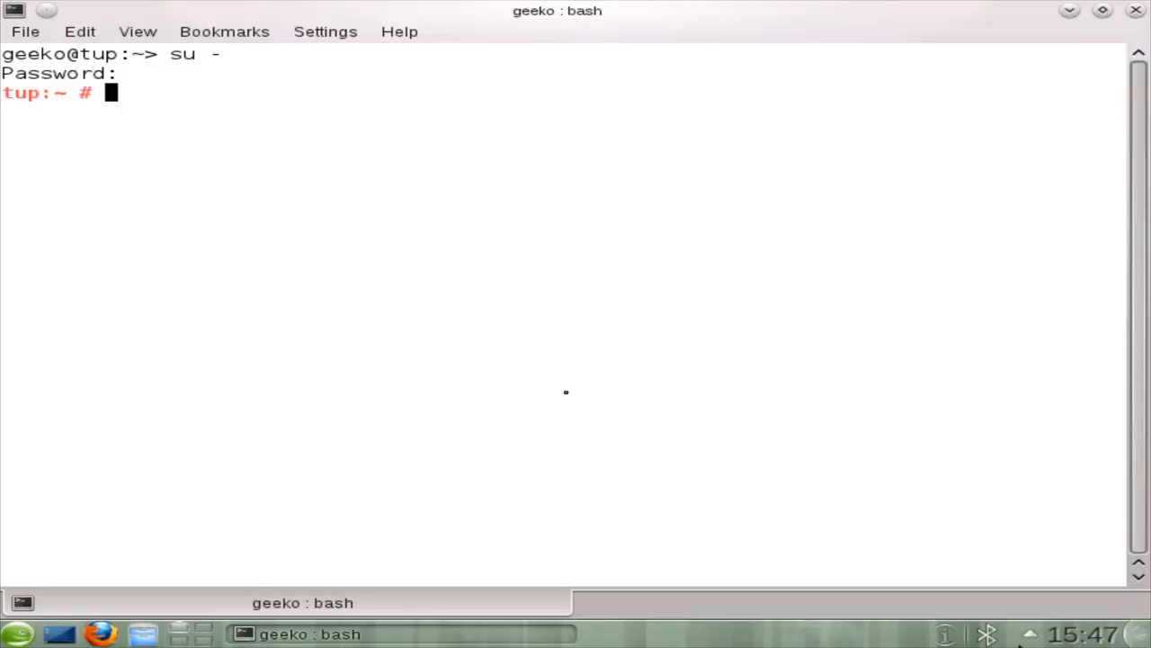
Prepare the command vi /boot/grub/menu.lst at the root prompt
type("vi")
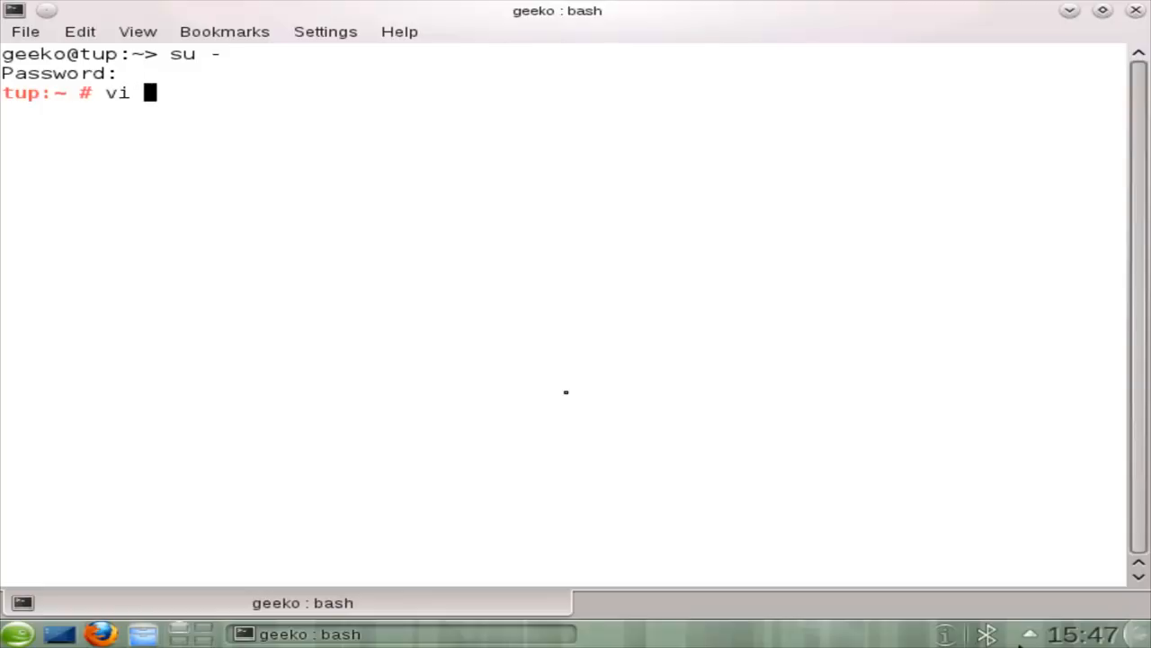
type("/b")
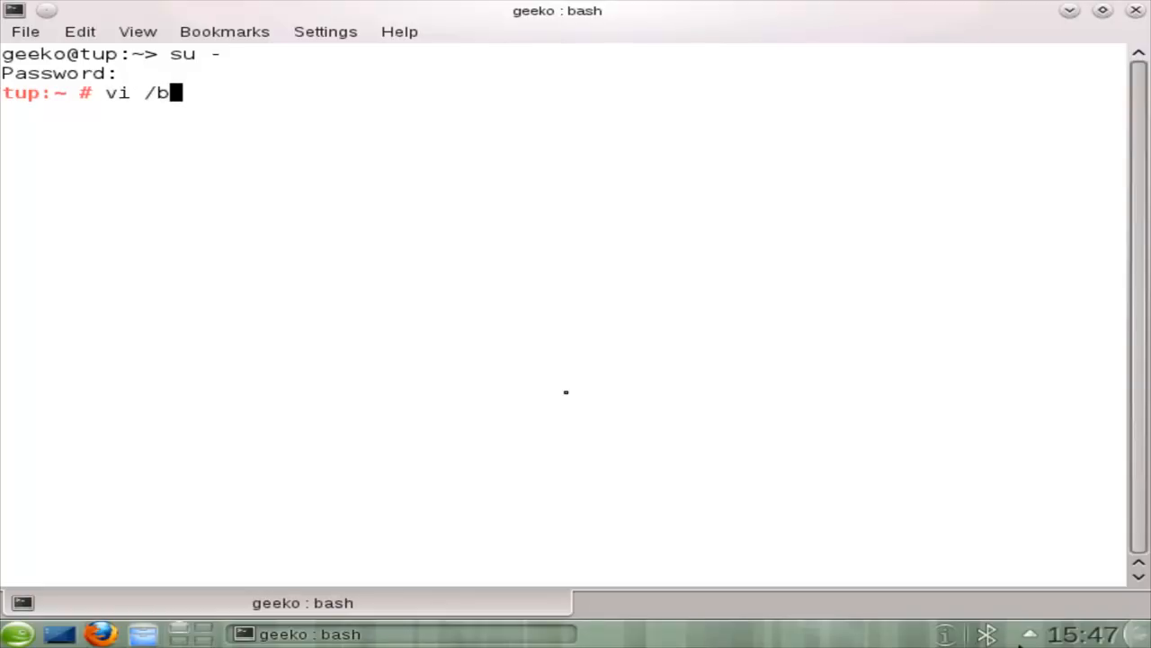
type("o")
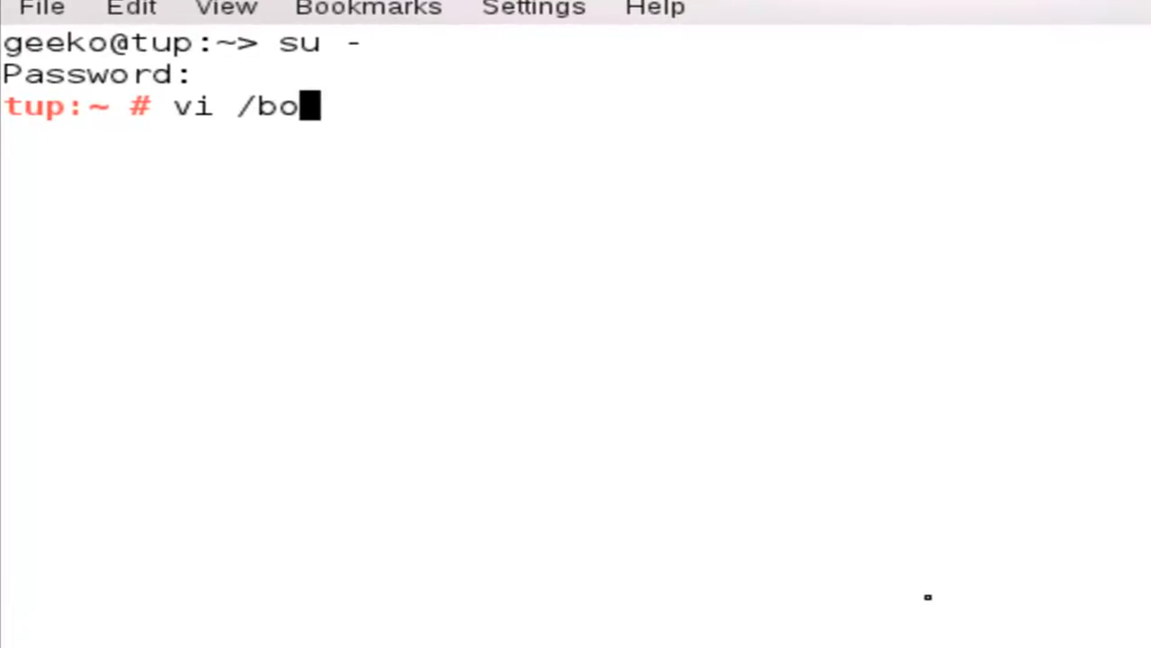
type("ot/g")
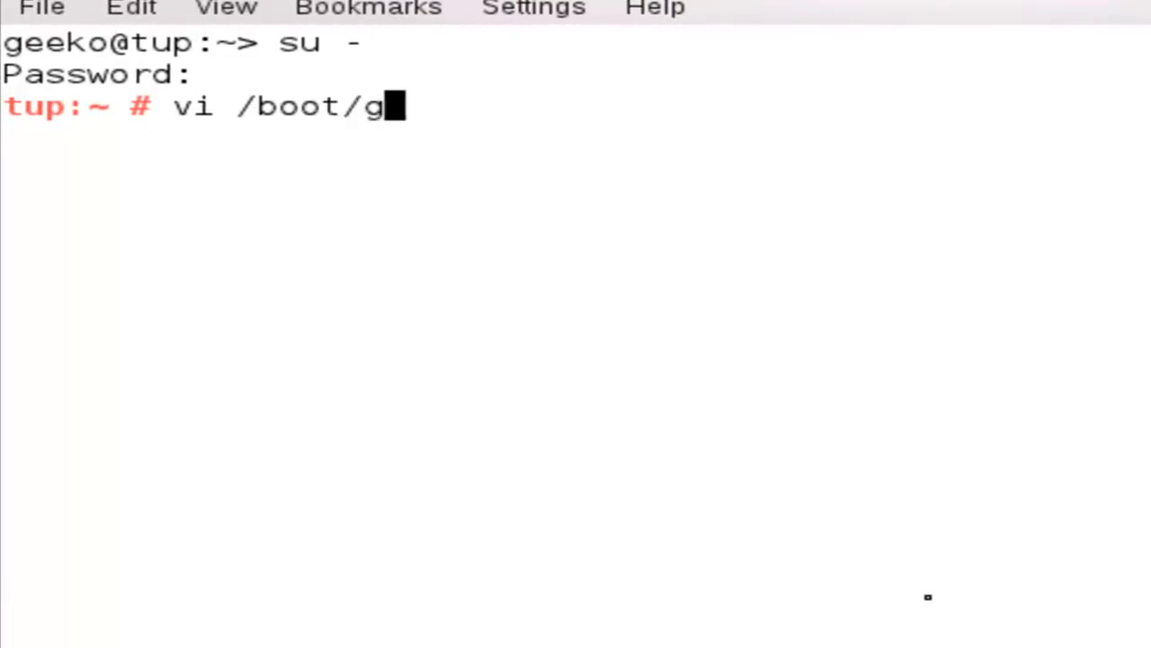
type("rub/m")
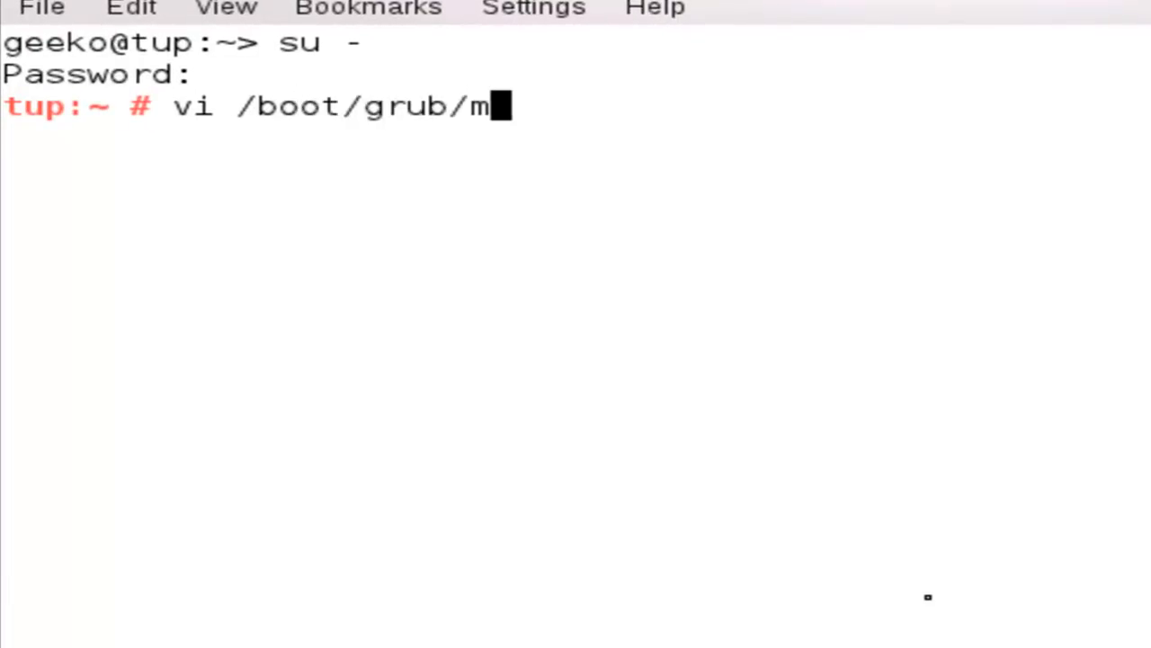
type("enu.lst")
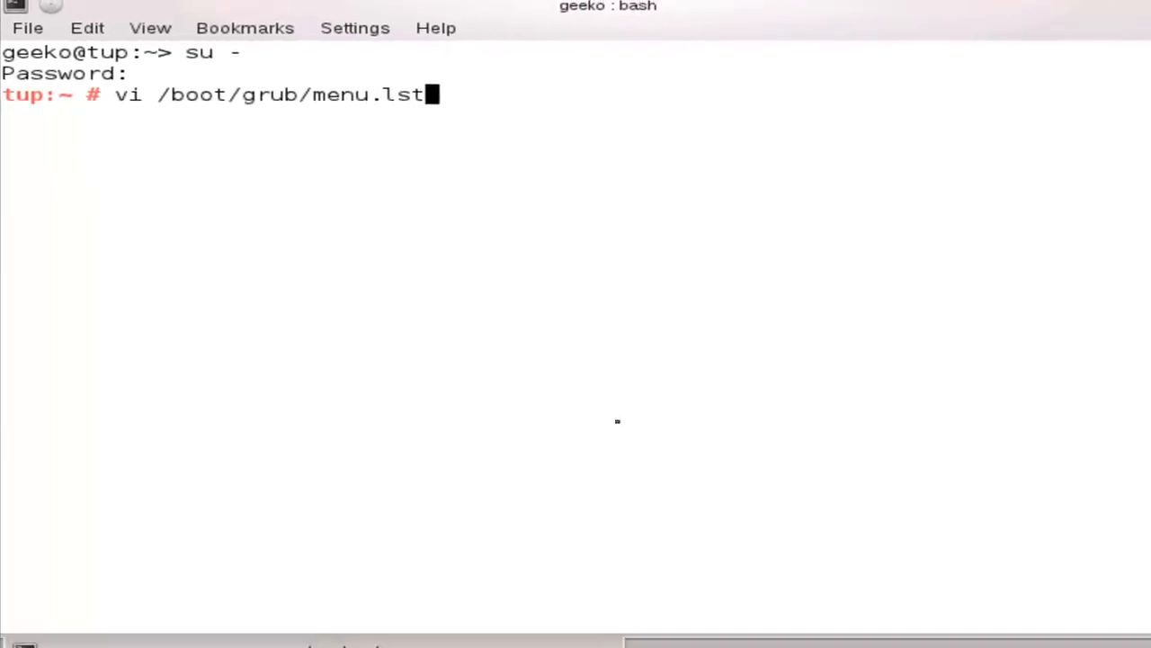
Load menu.lst in vi and review the gfxmenu, Desktop title, root and kernel lines
key("Return")
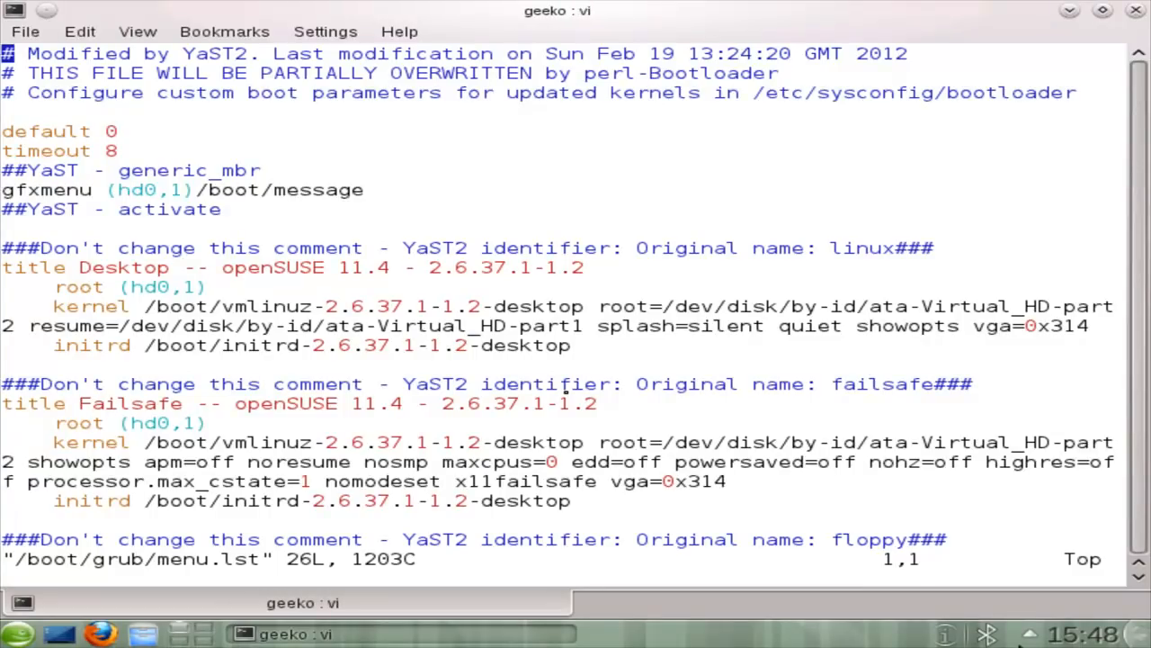
key("Down")
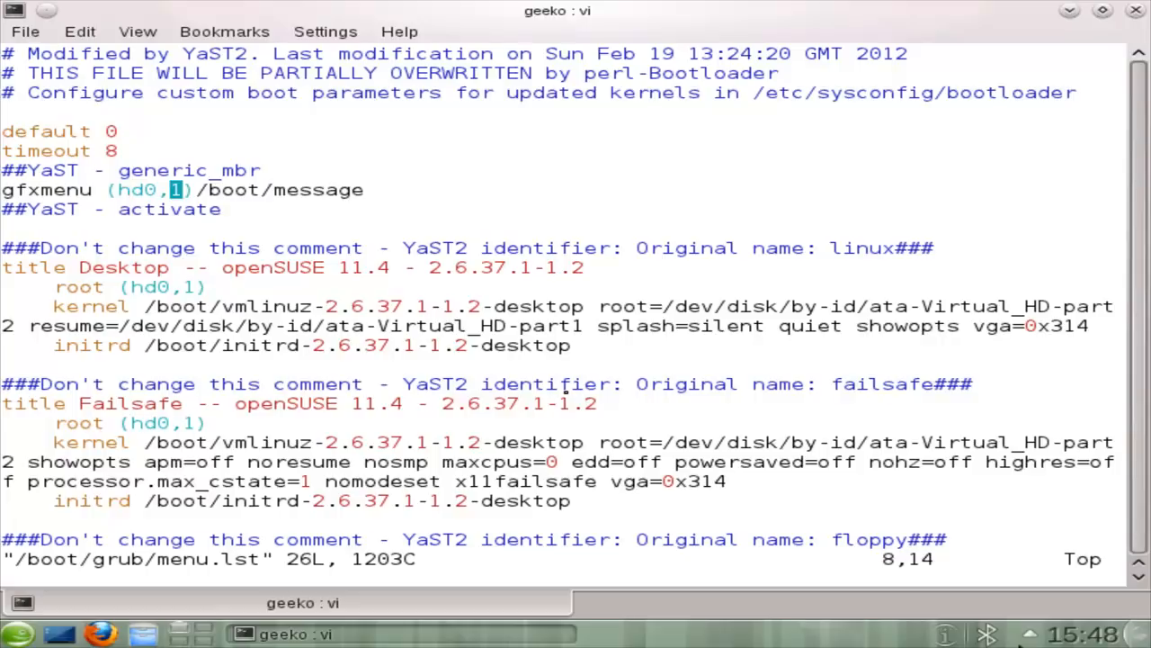
key("Down")
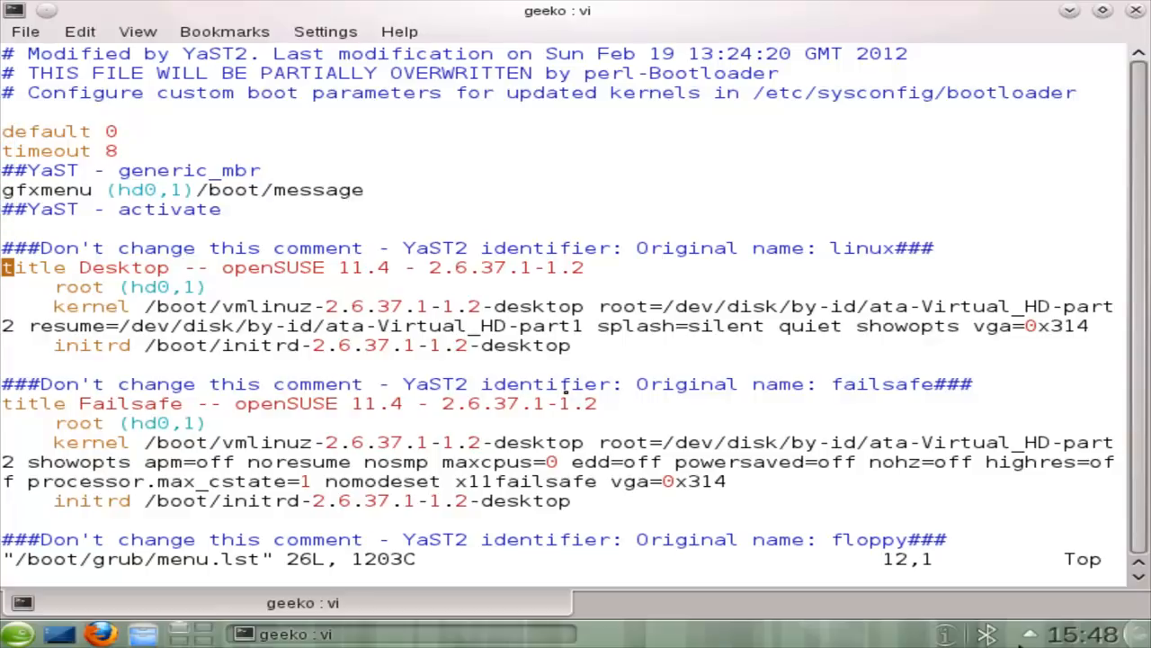
key("Down")
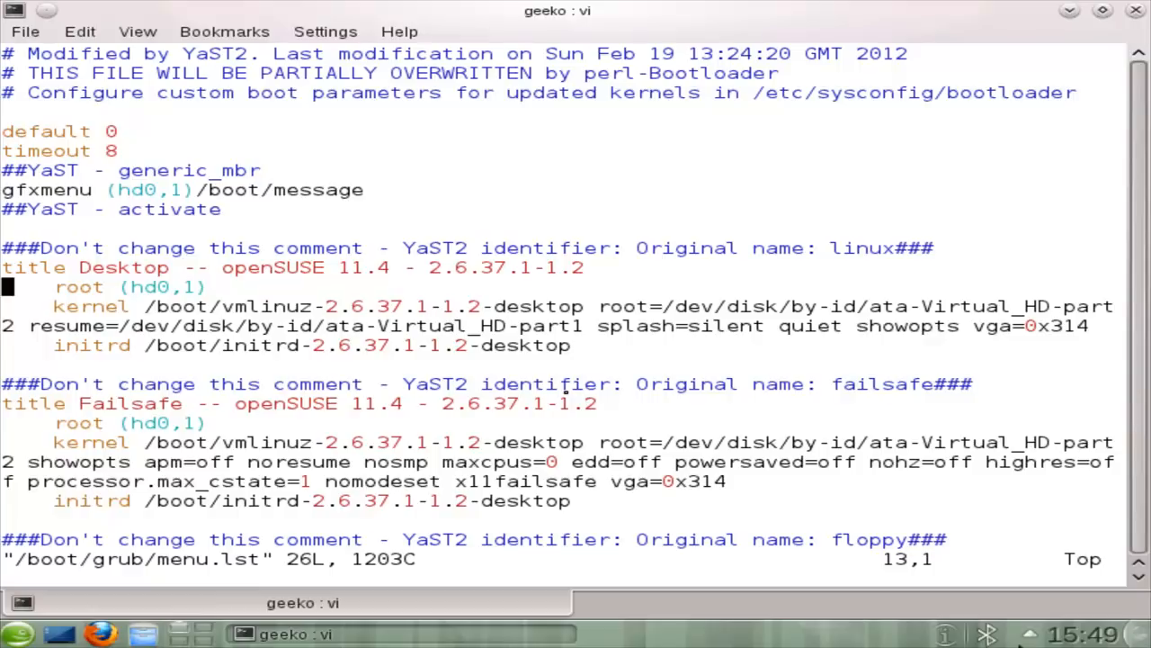
key("Down")
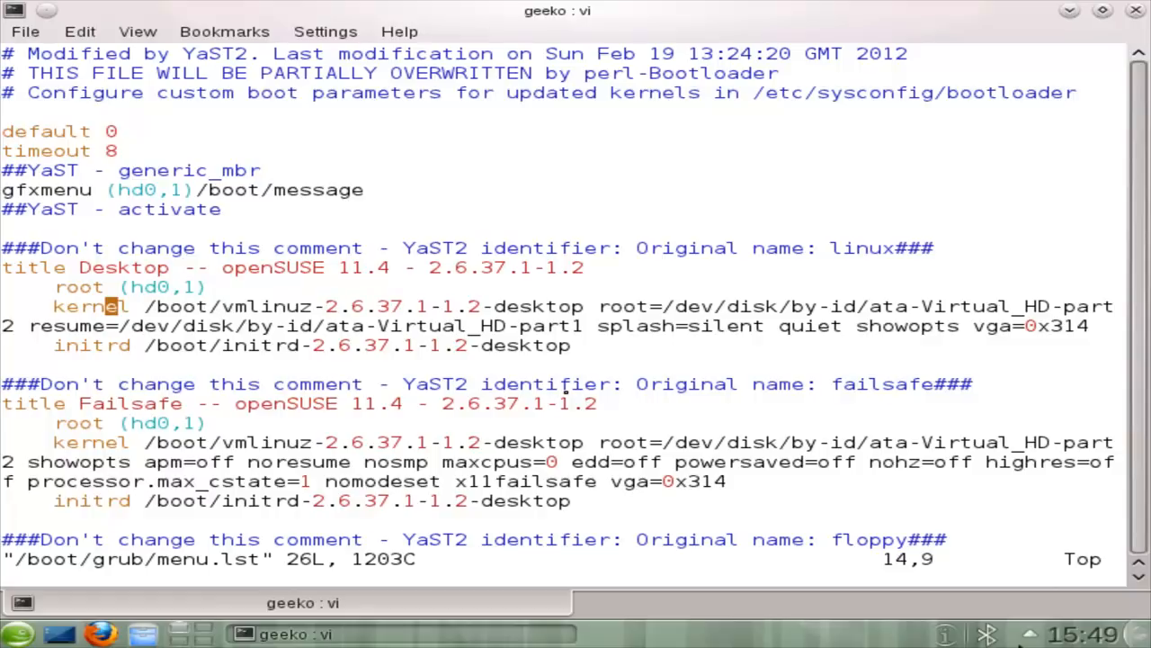
key("Up")
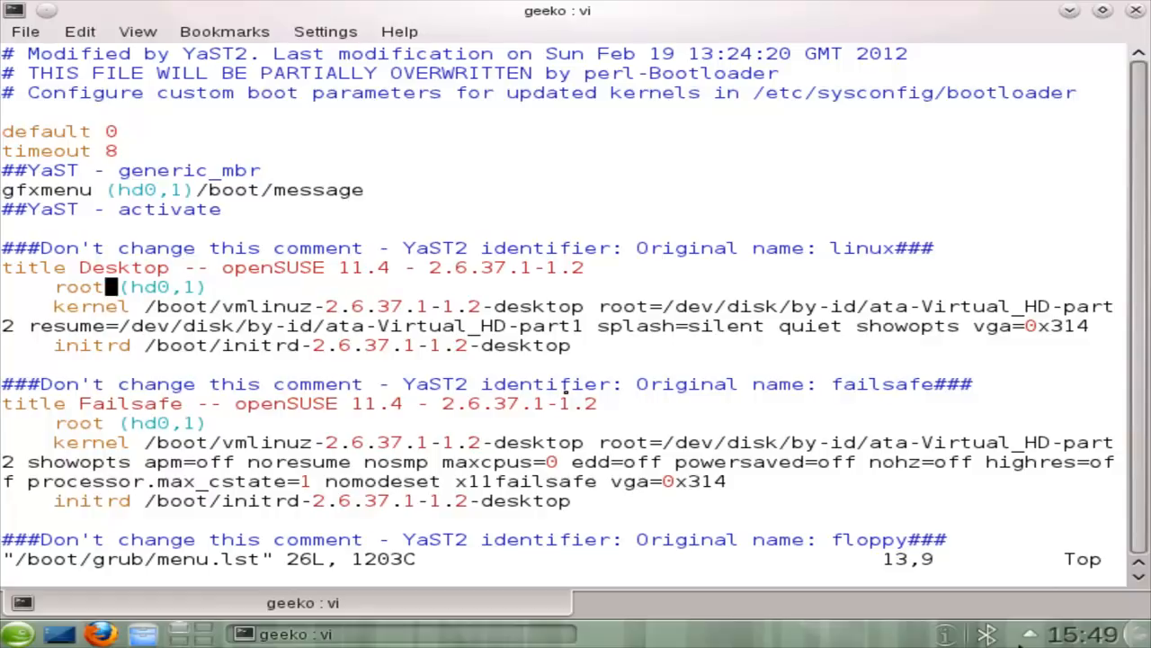
key("Down")
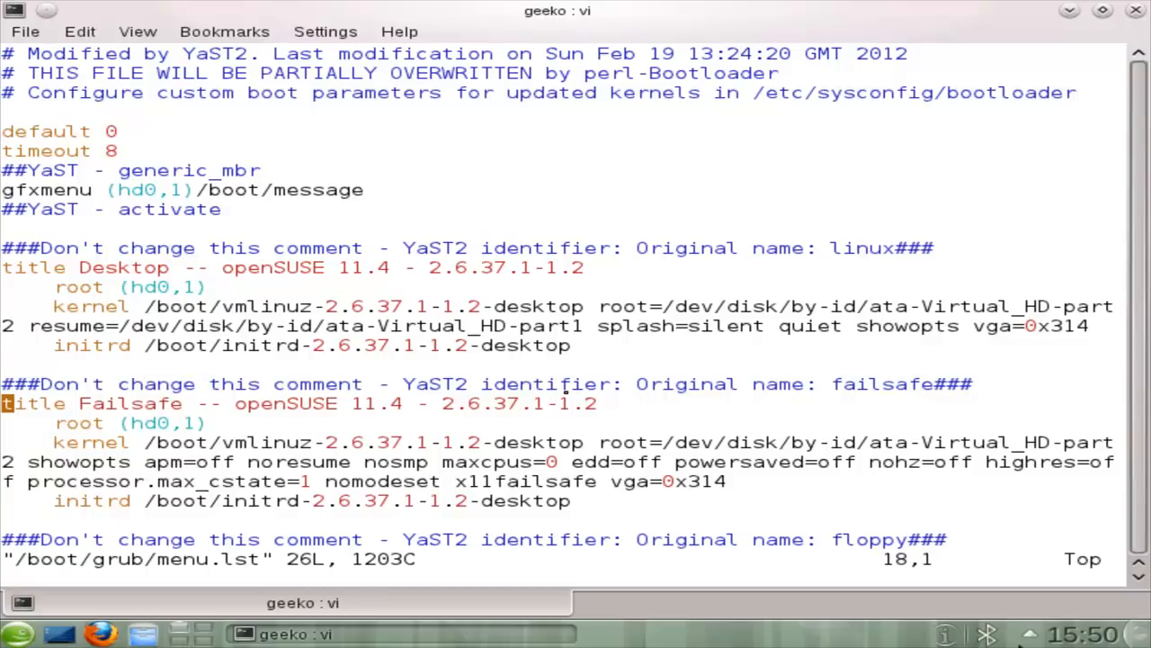
Cut the five-line Failsafe entry and move down to the Floppy entry's title line
key("Down")
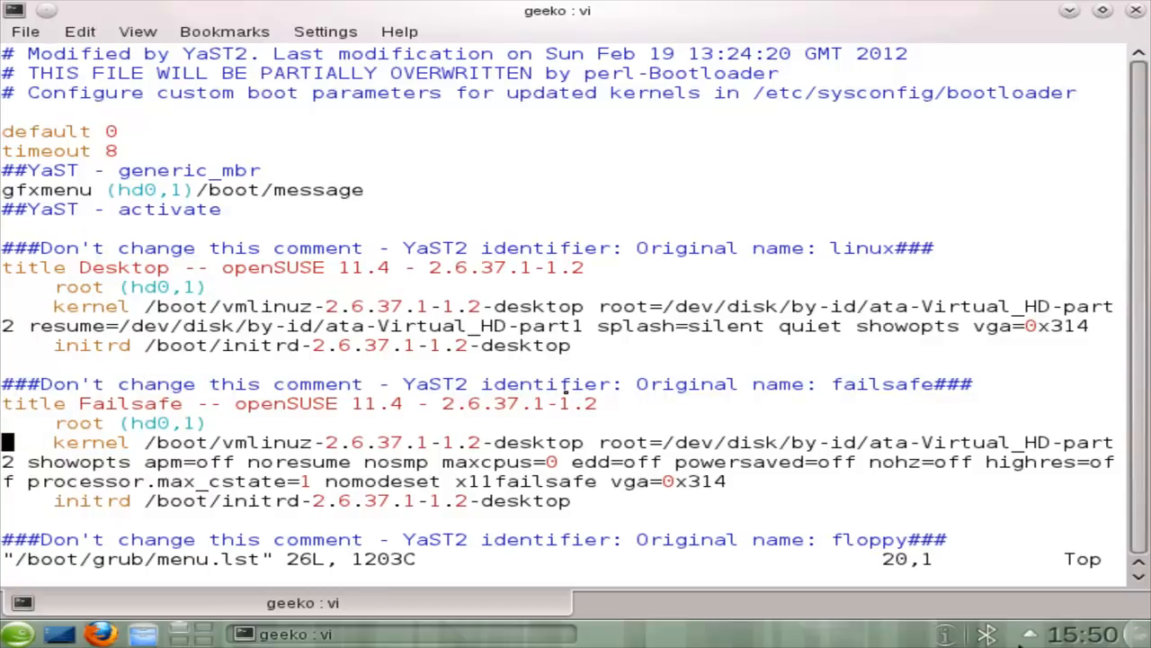
key("Down")
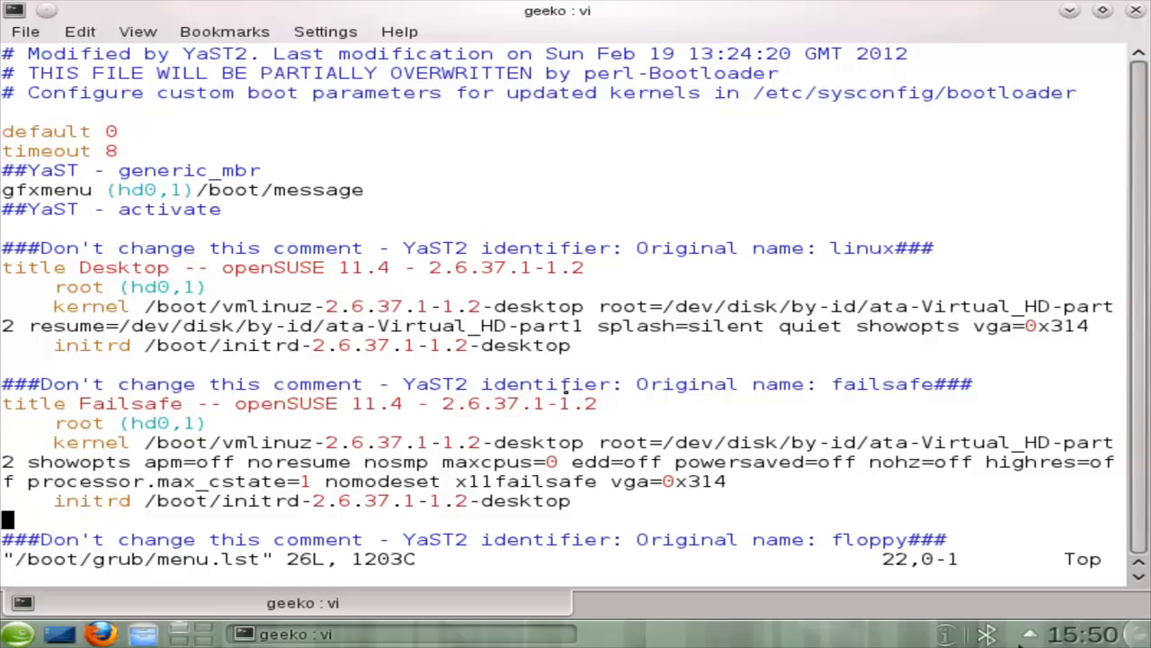
key("Up")
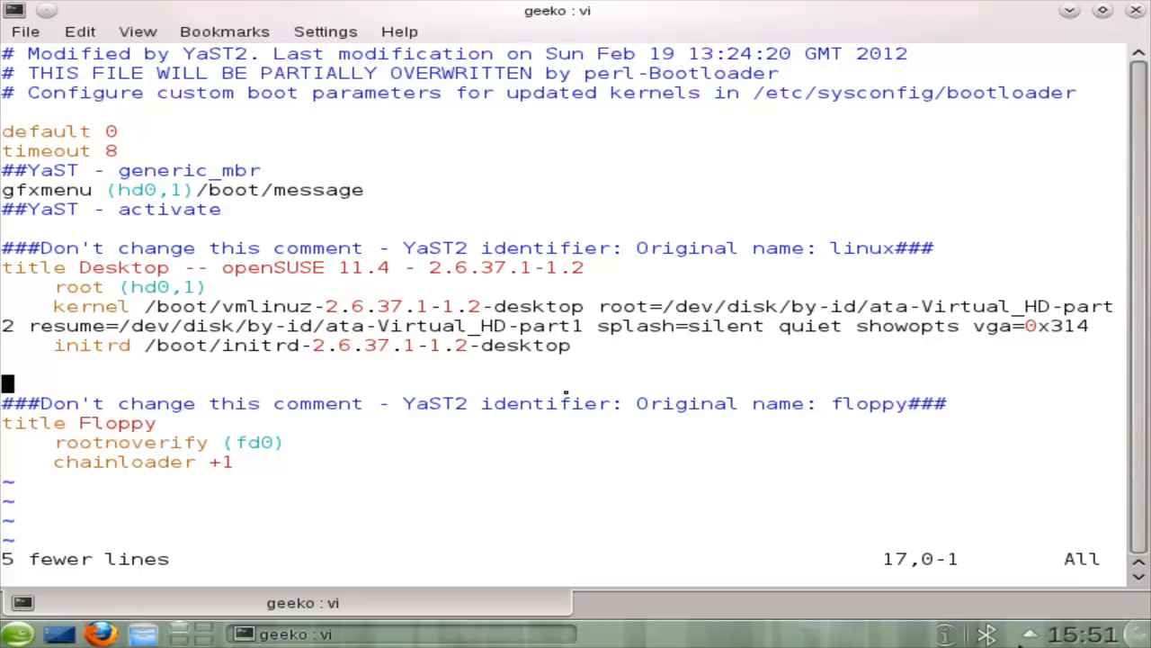
key("Down")
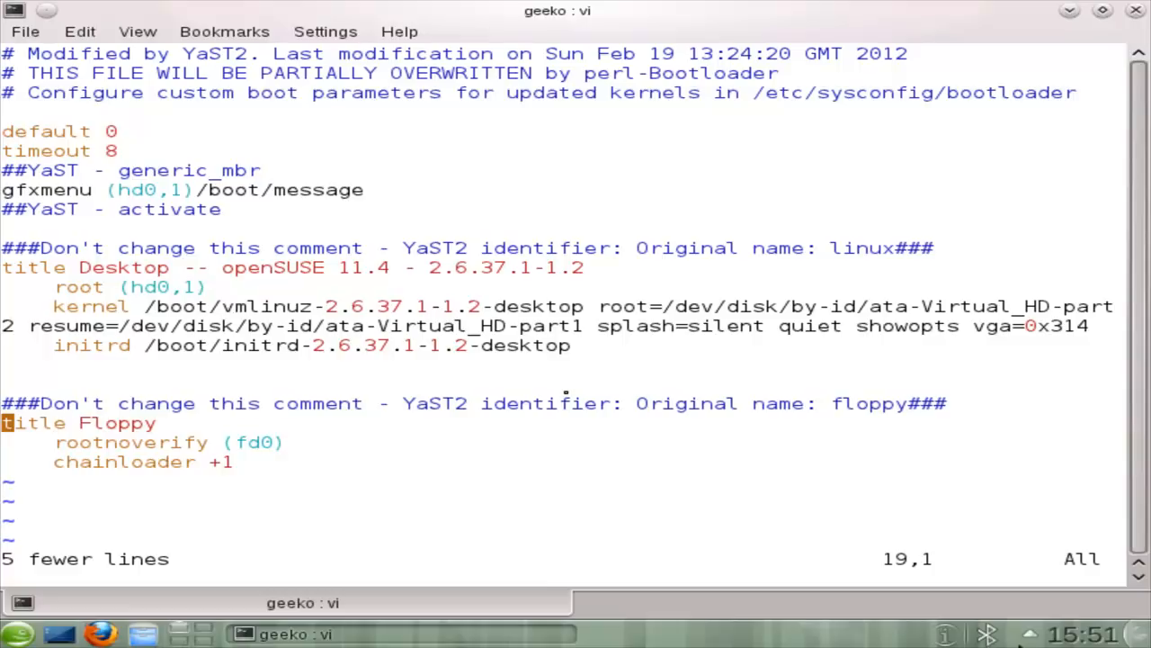
key("Down")
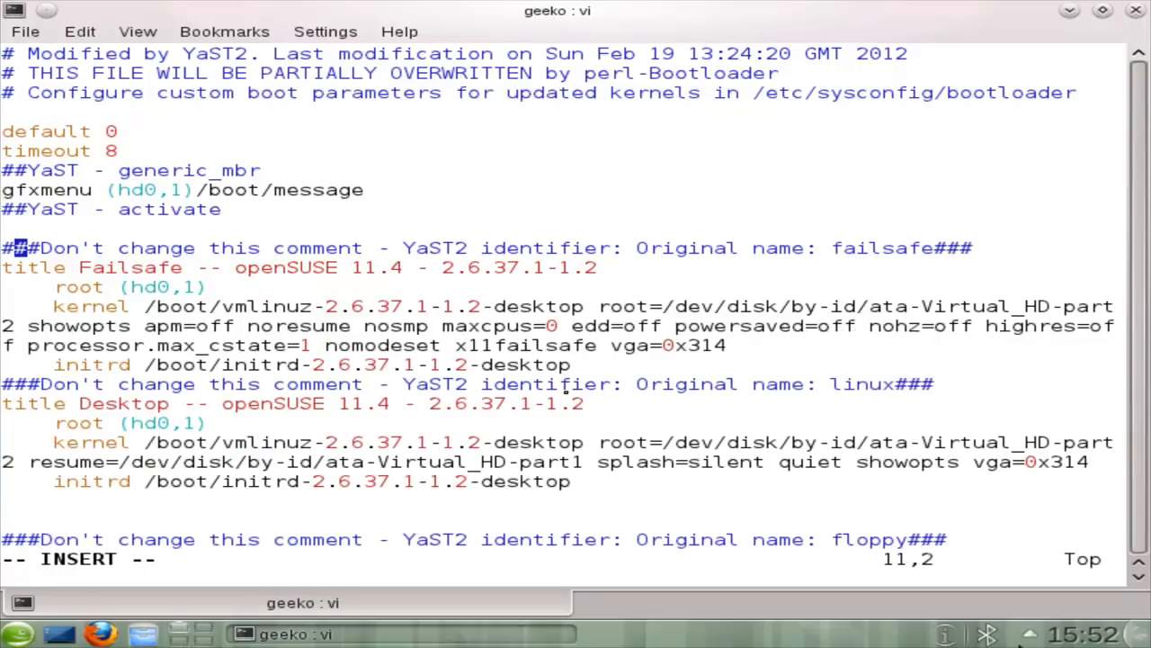
key("Up")
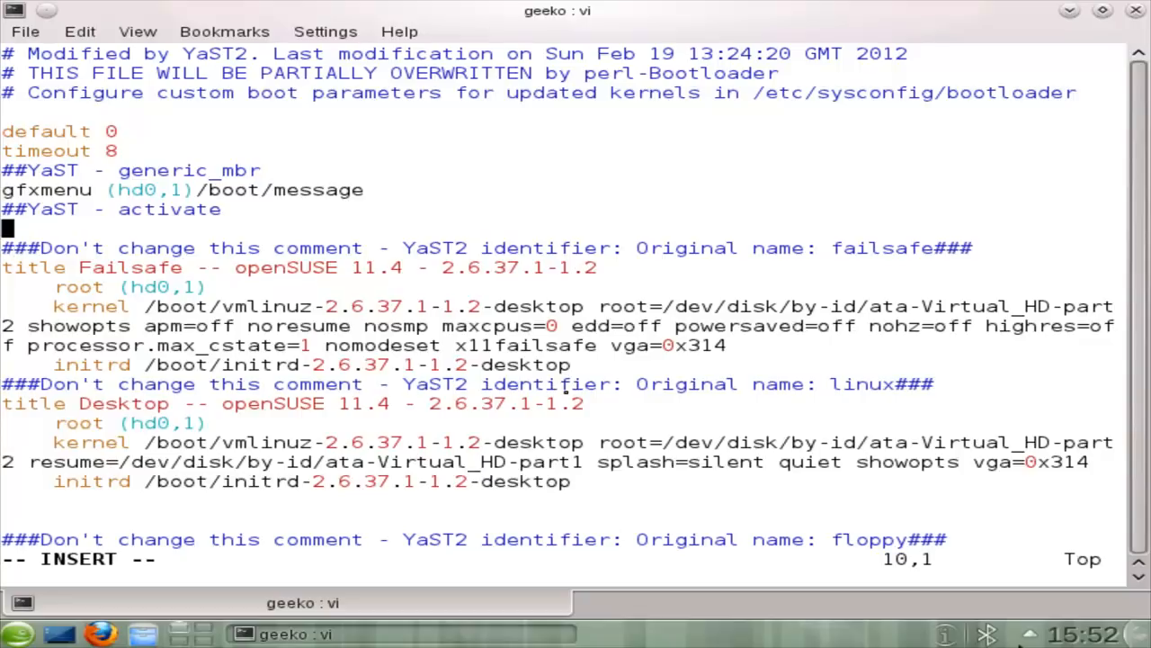
type("password")
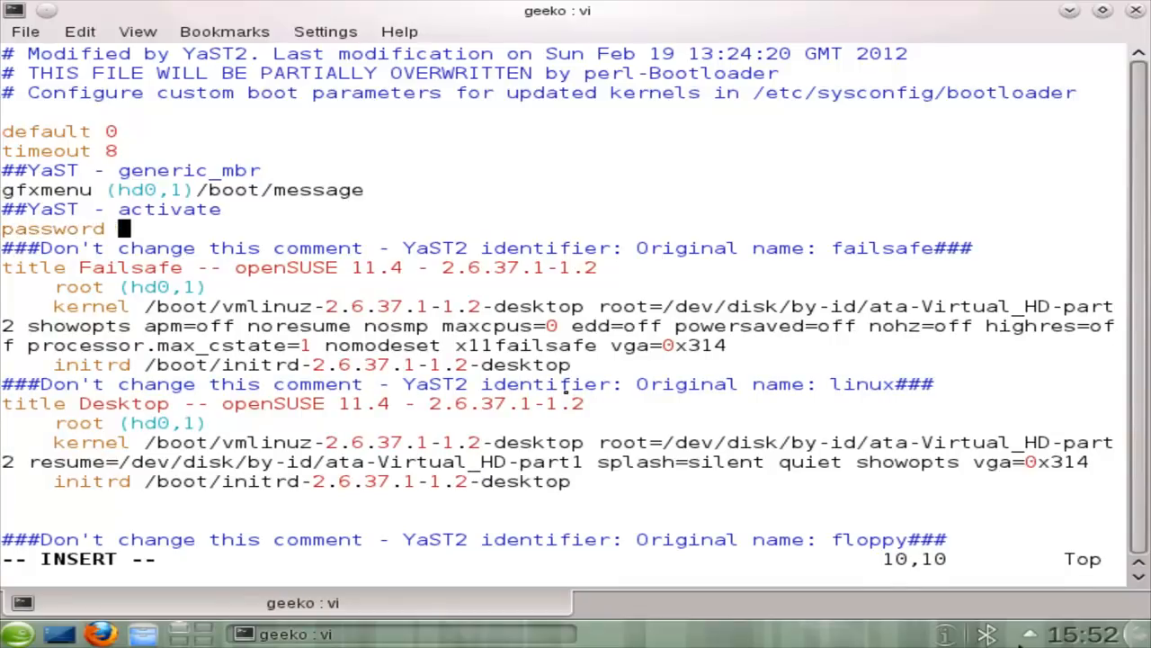
type("xec")
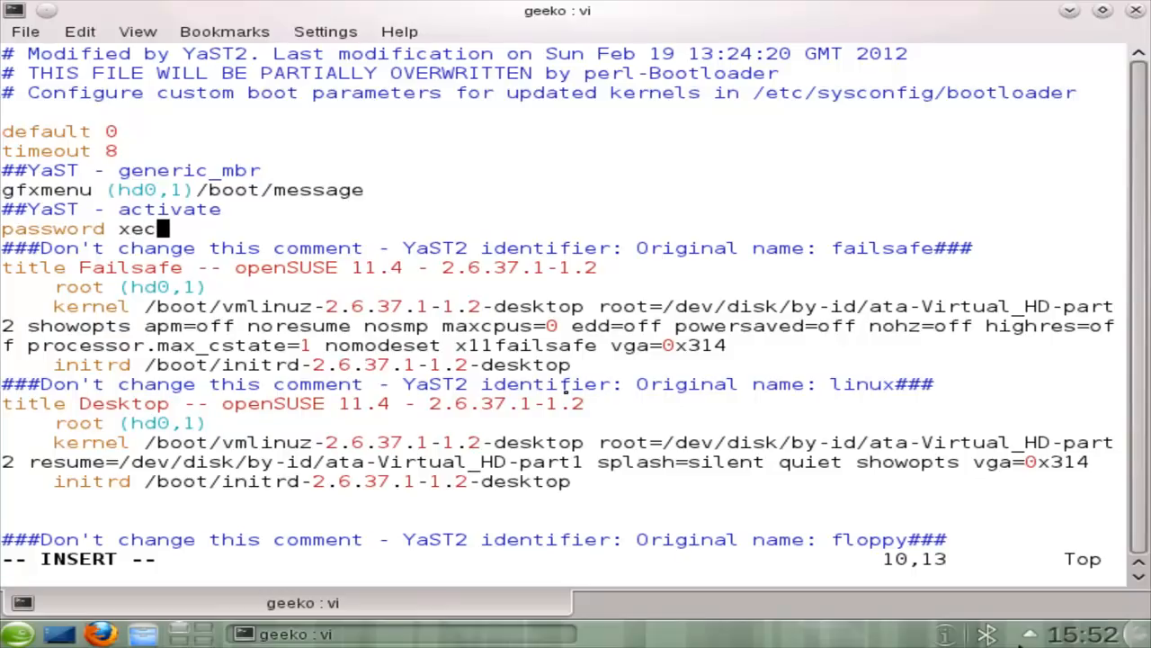
key("BackSpace")
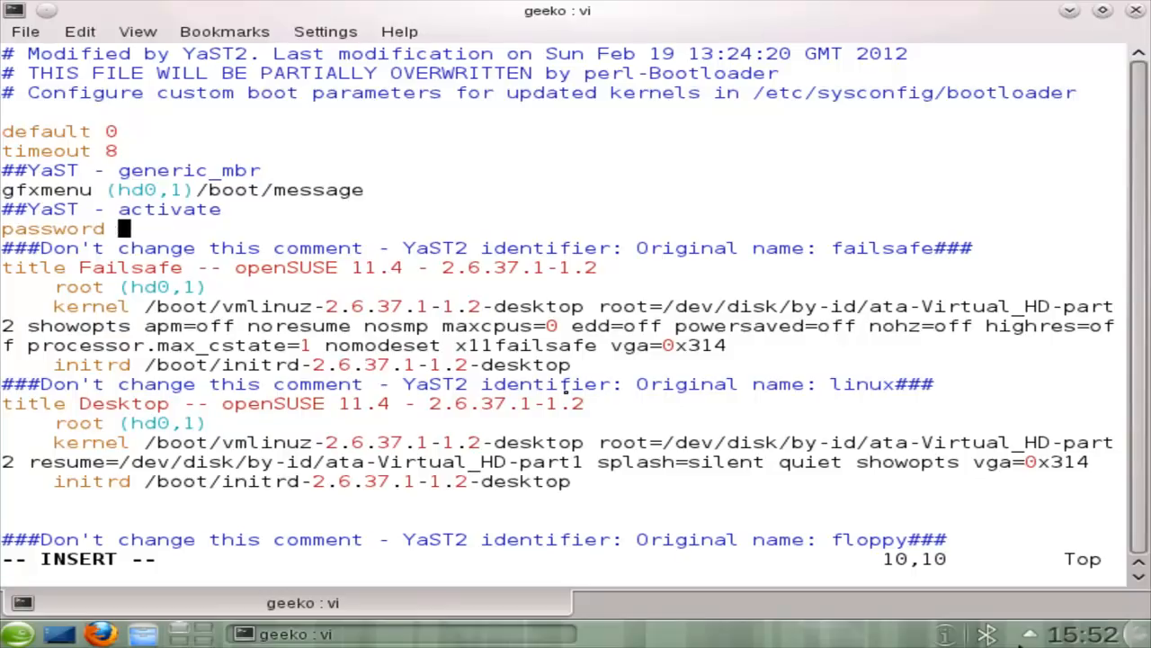
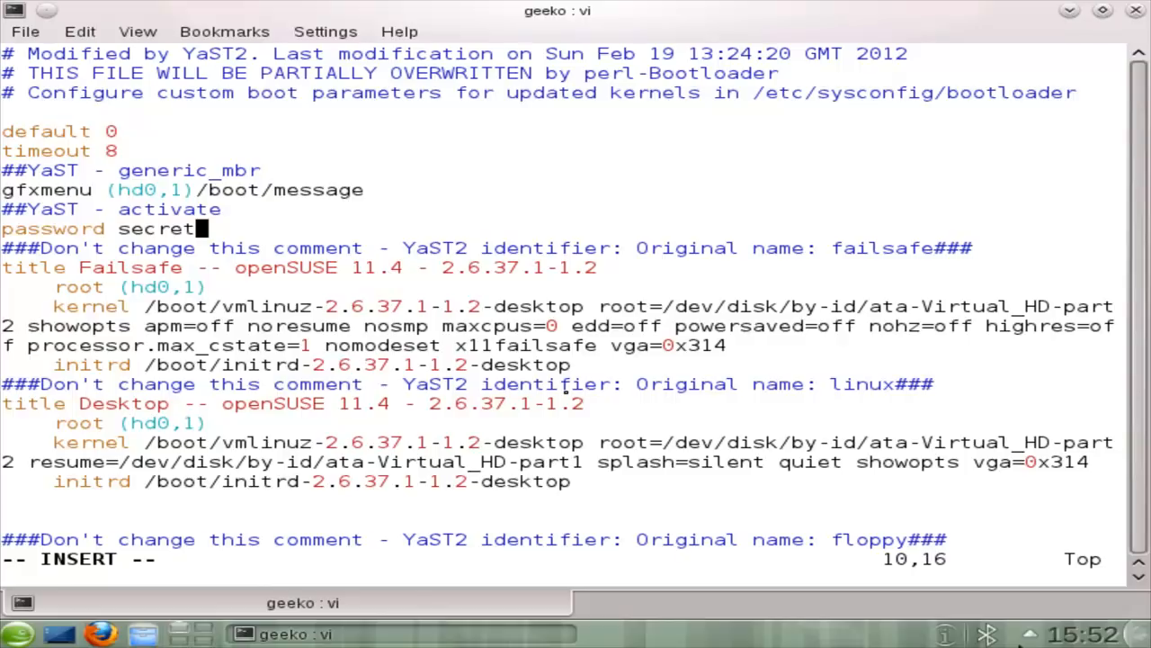
Run grub-md5-crypt via Tab completion and enter the password twice to get its $1$ MD5 hash
key("Escape")
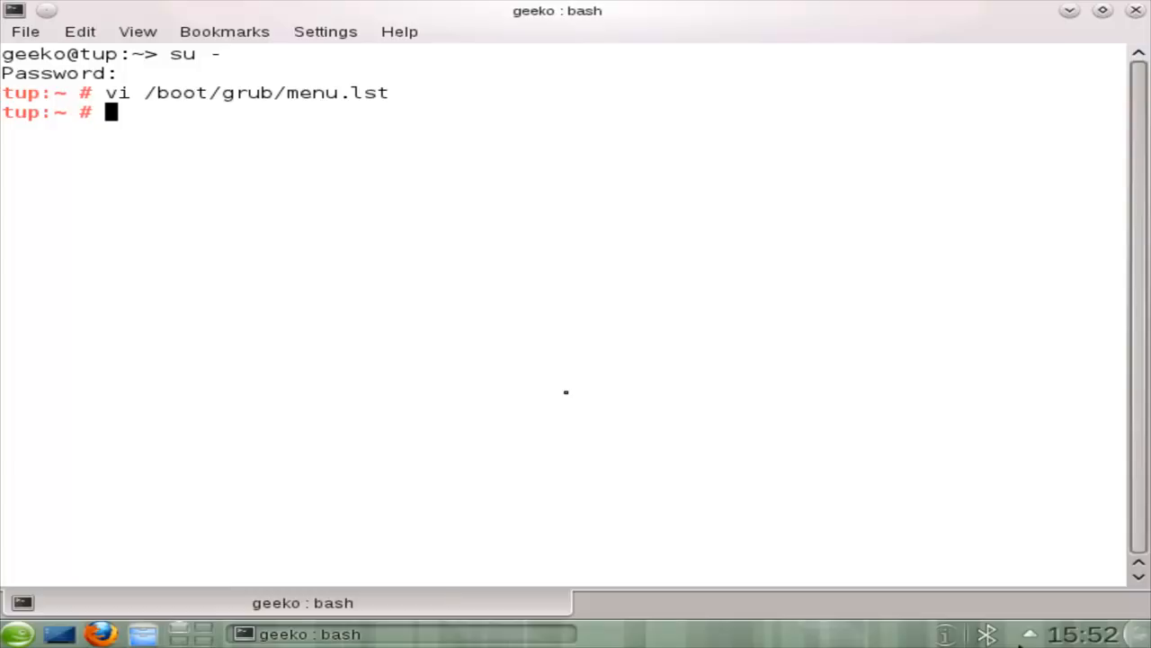
type("g")
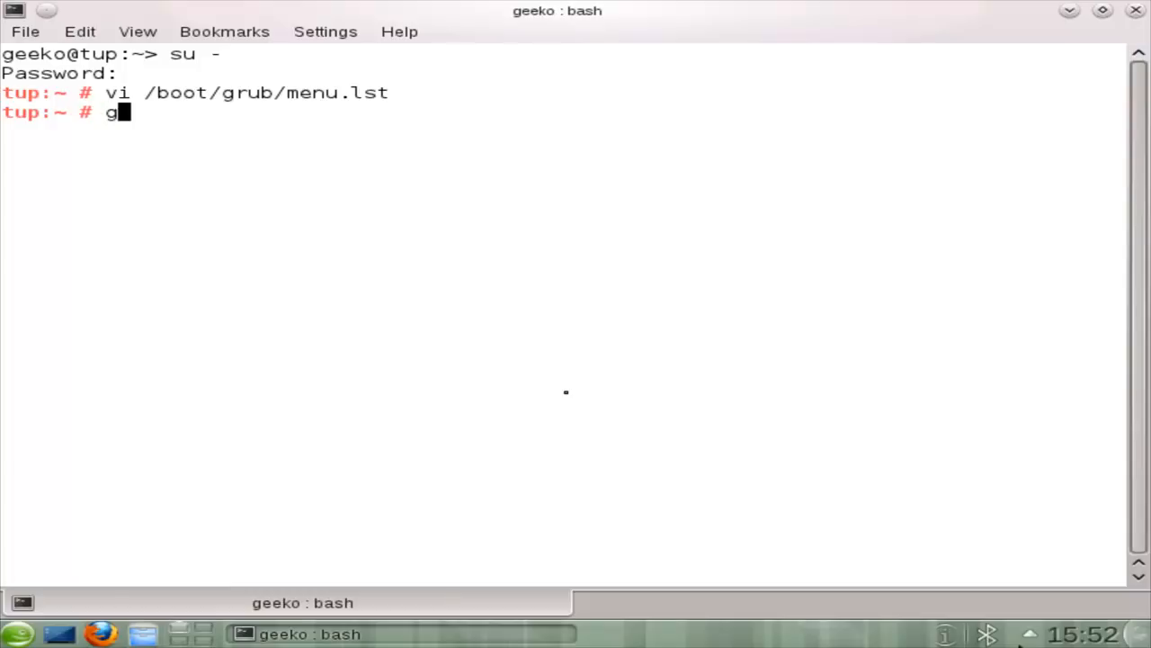
type("rub")
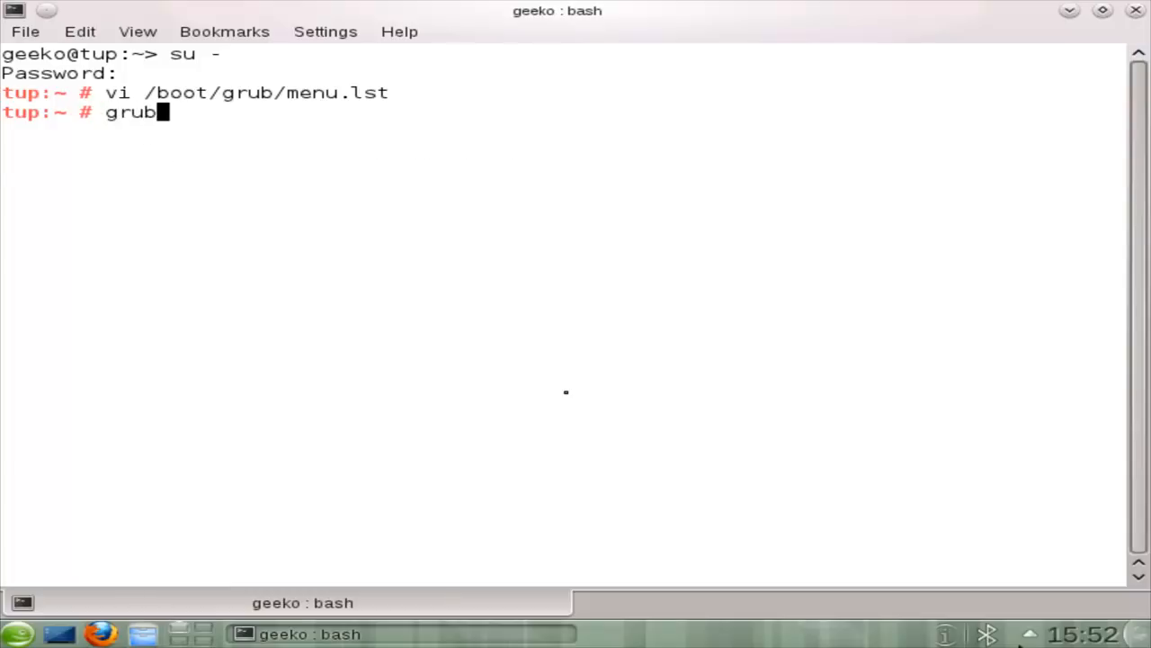
key("Tab")
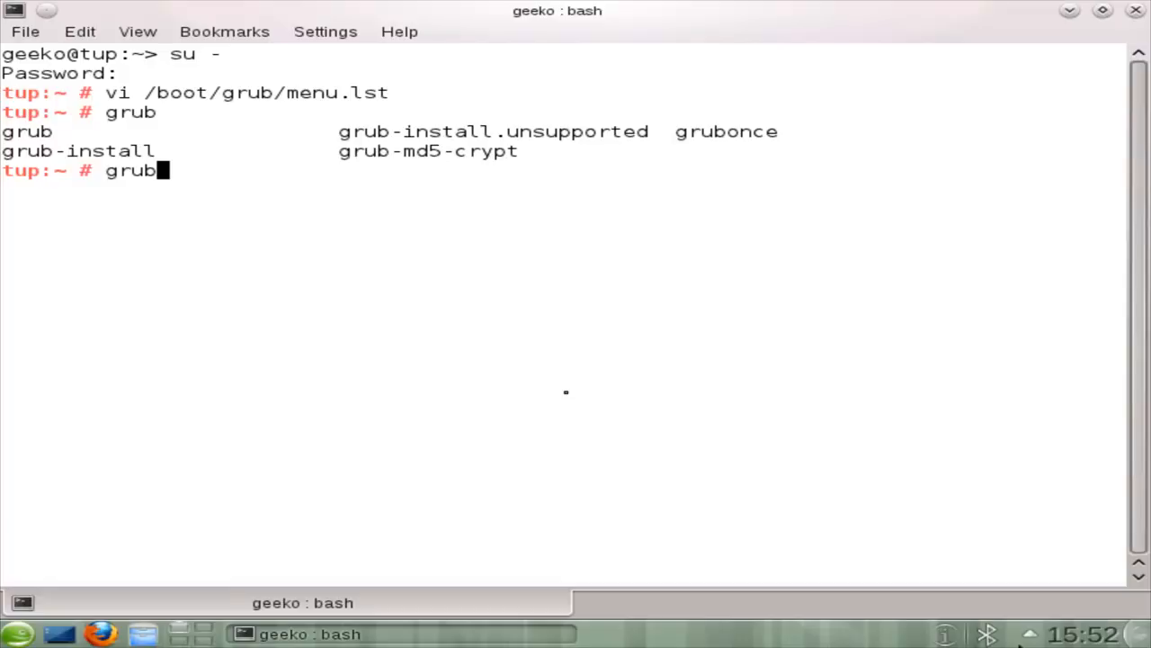
type("-m")
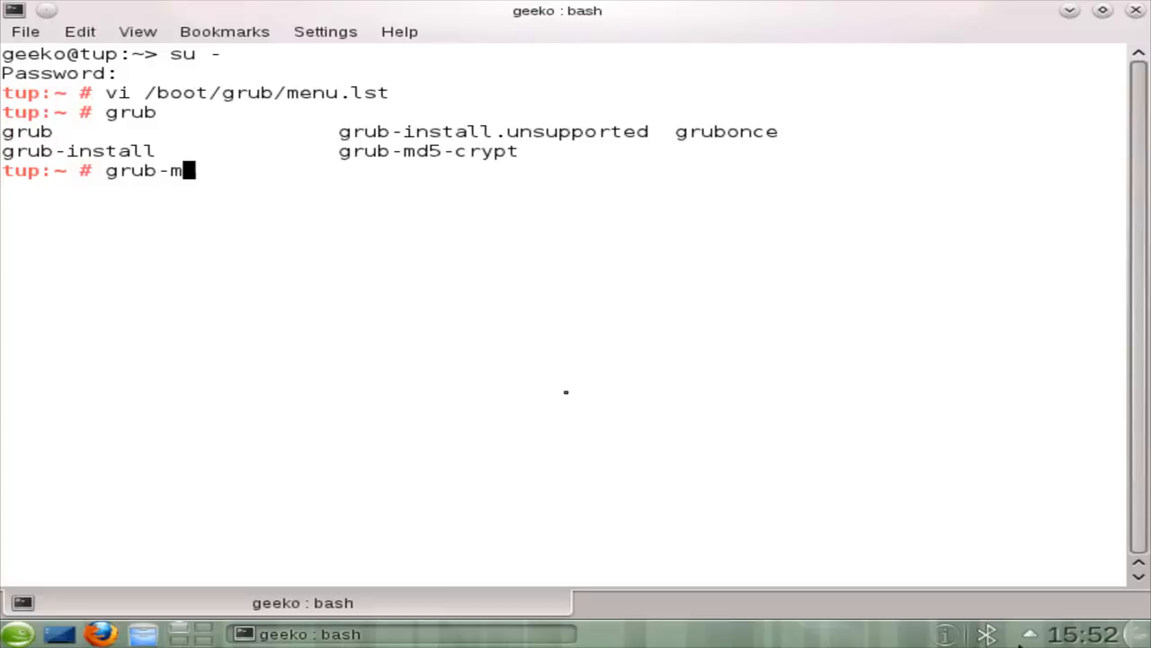
key("Return")
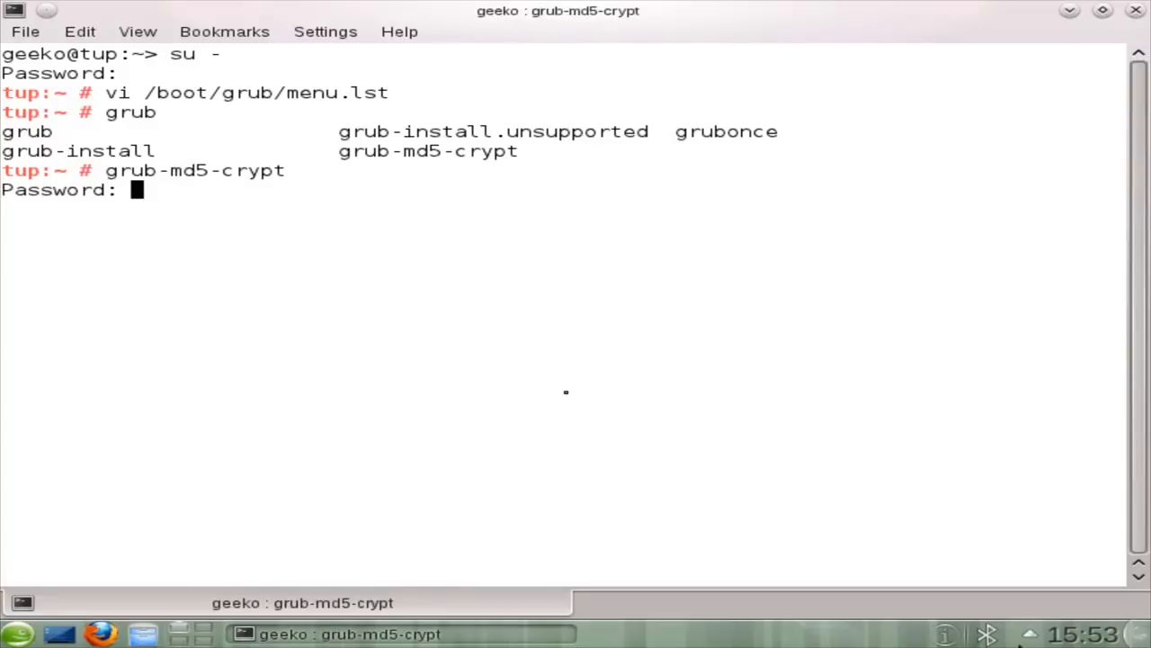
key("Return")
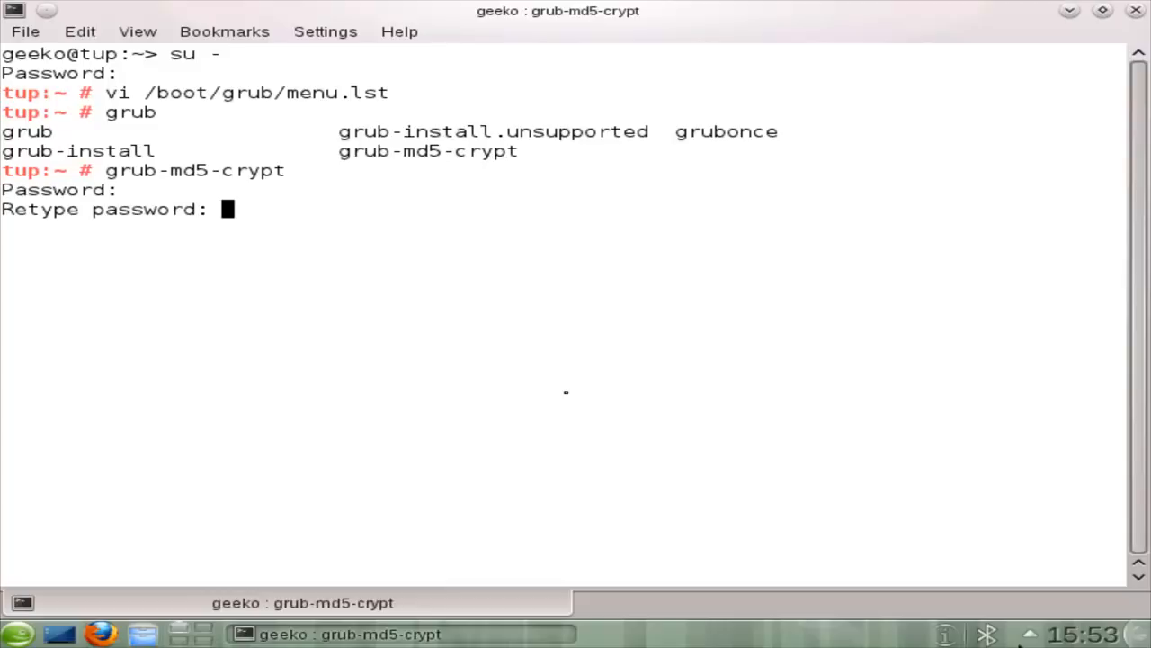
key("Return")
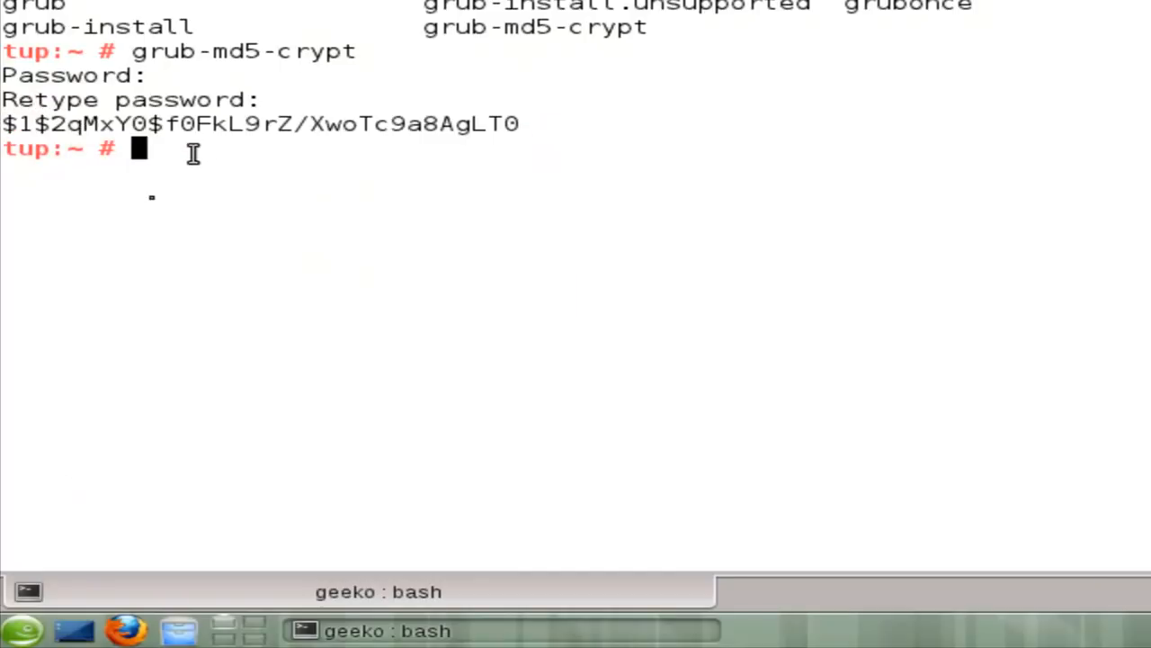
type("grub-md5-crypt")
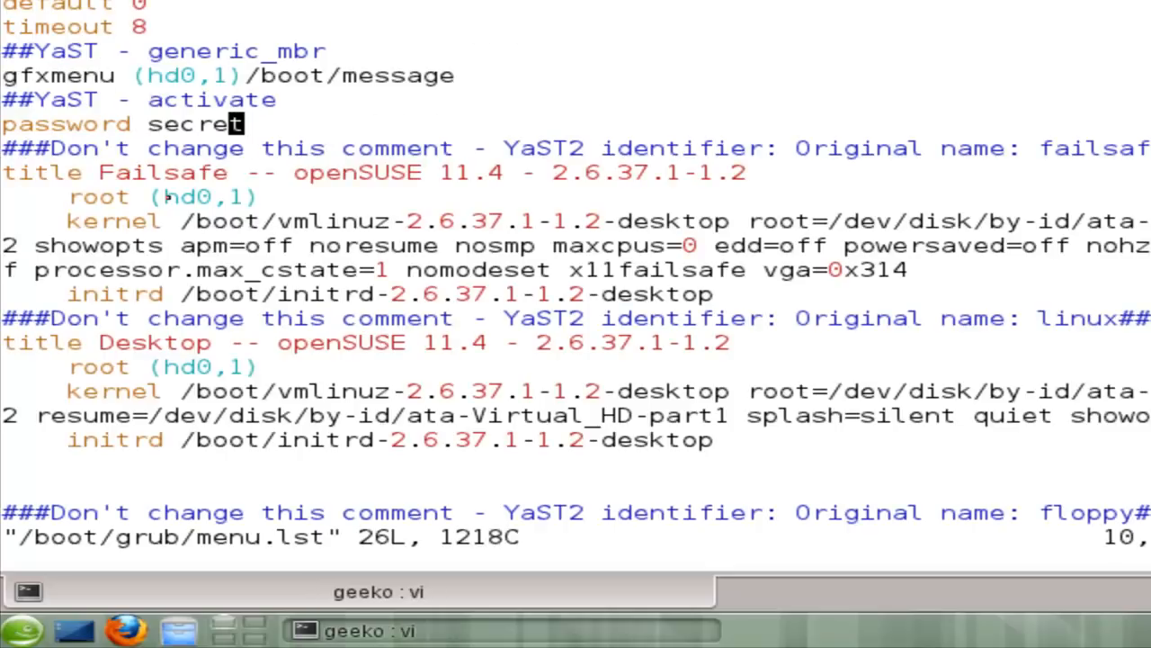
key("i")
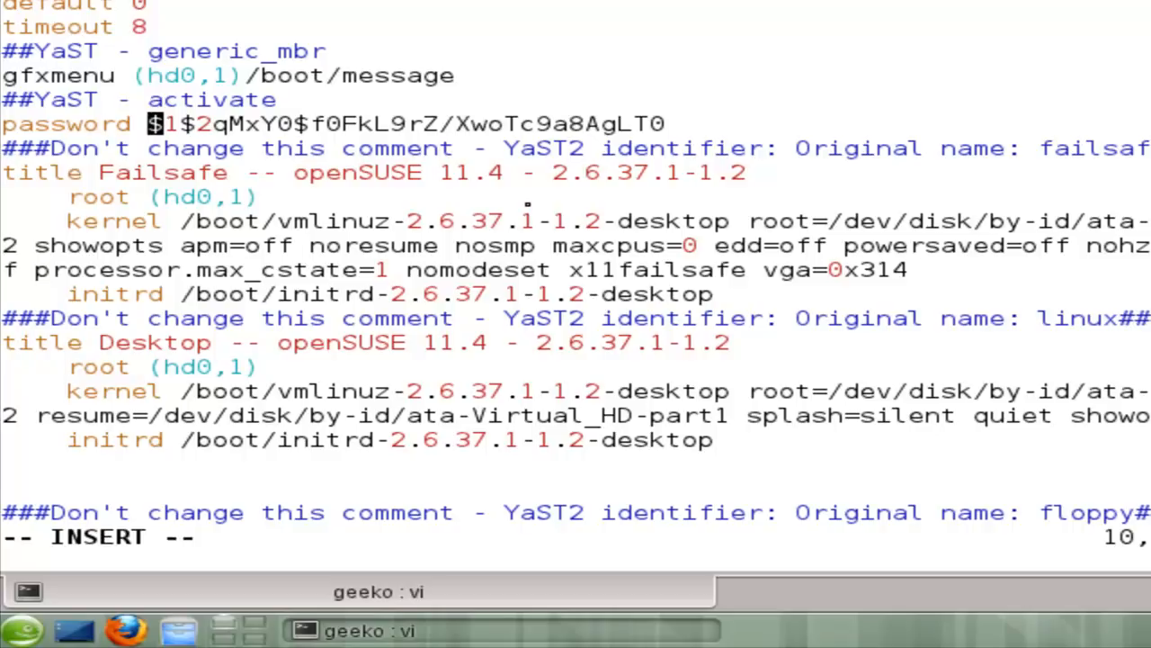
type("--md5")
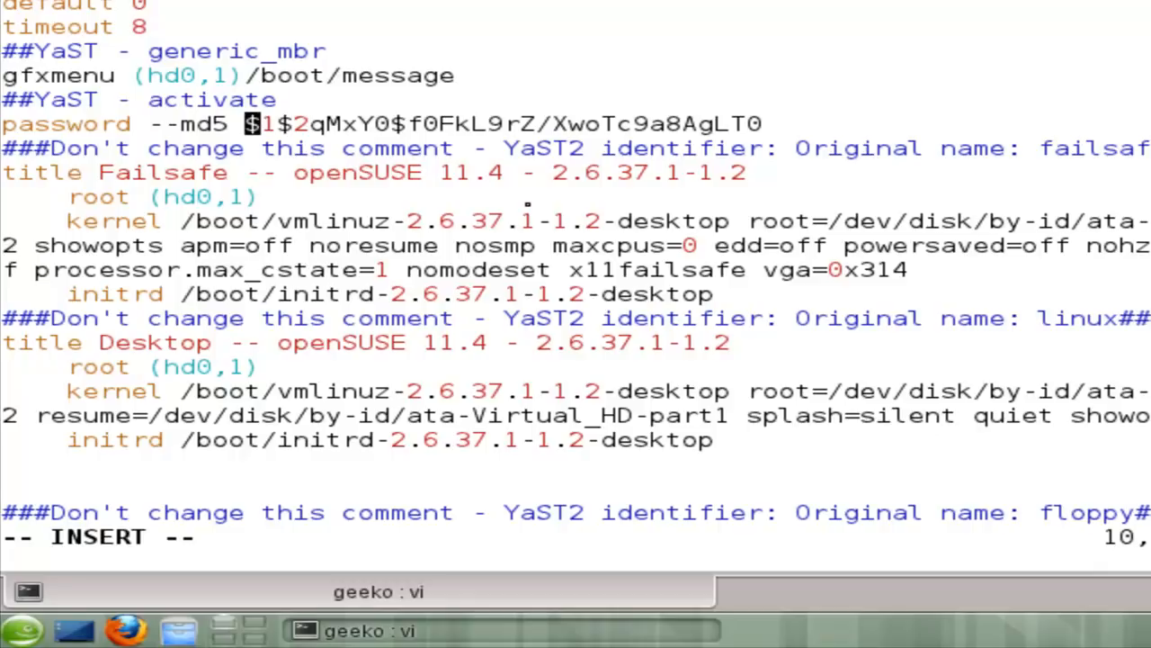
type(":x")
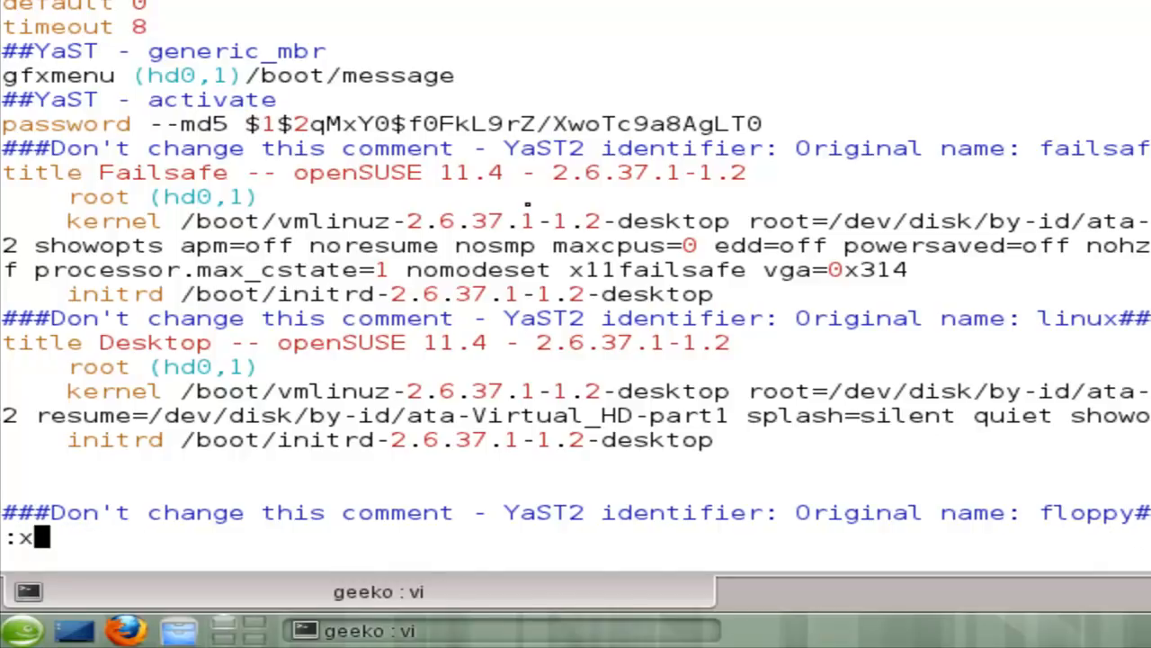
key("Return")
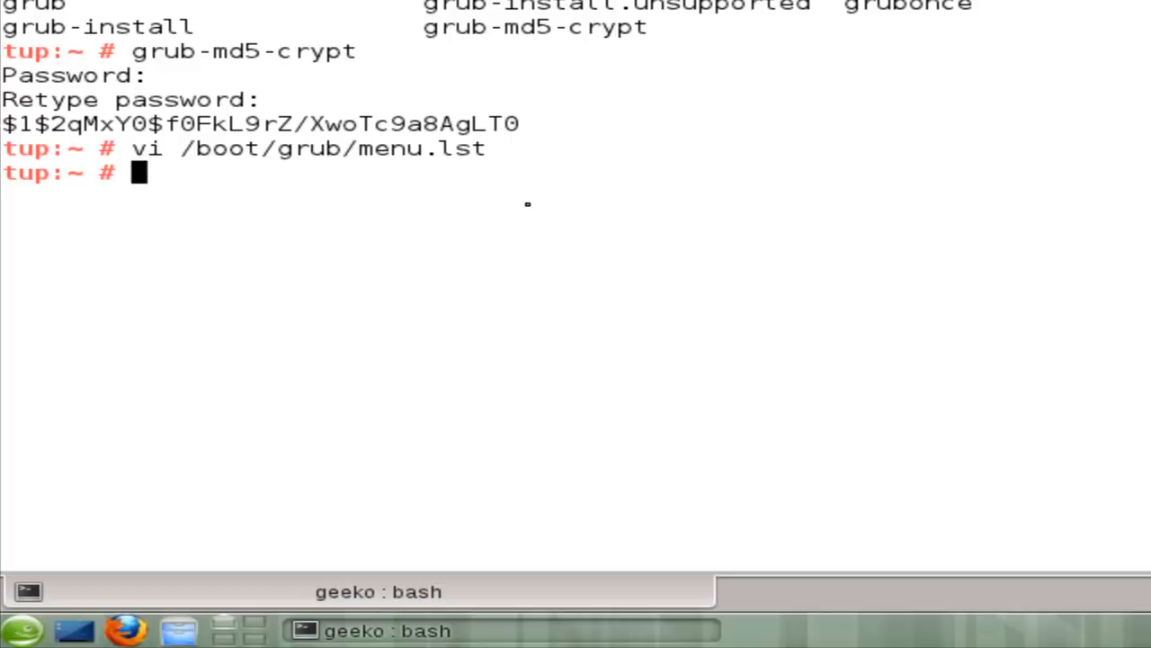
Run shutdown -r now as root to reboot into the password-protected GRUB menu
type("shut")
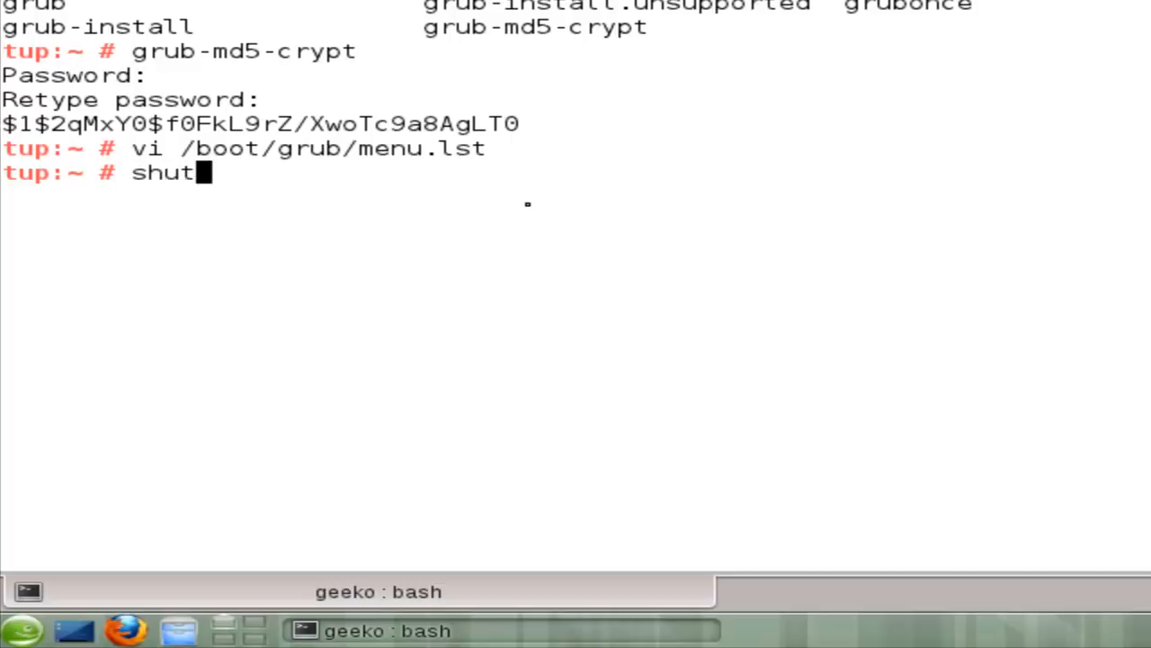
type("down -")
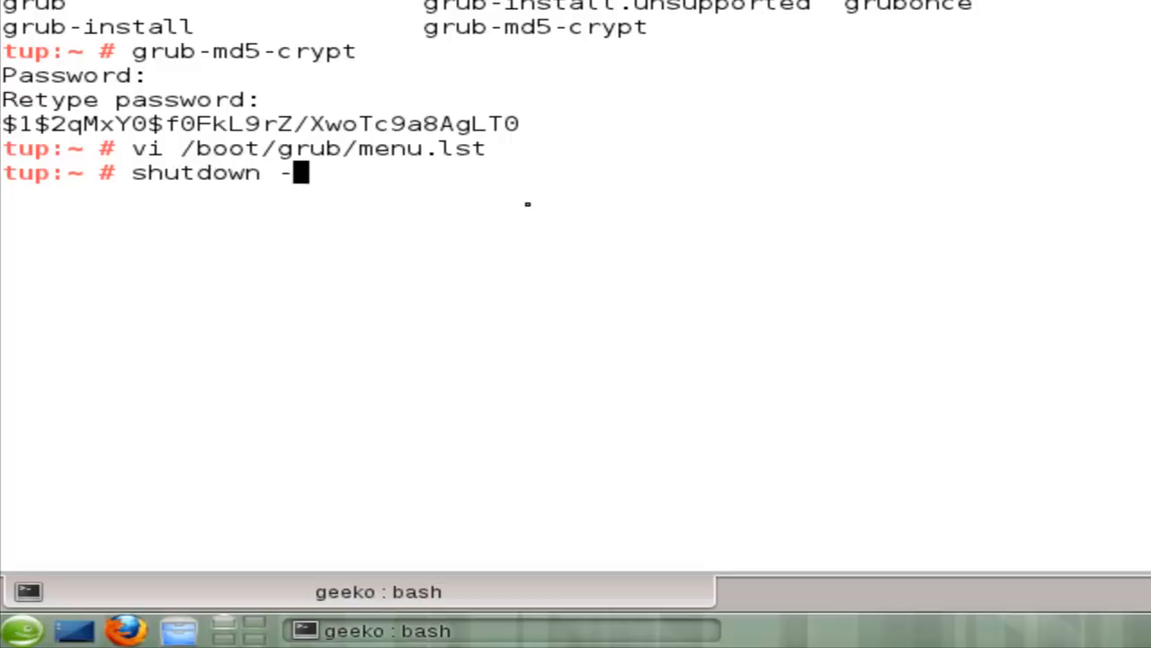
type("r no")
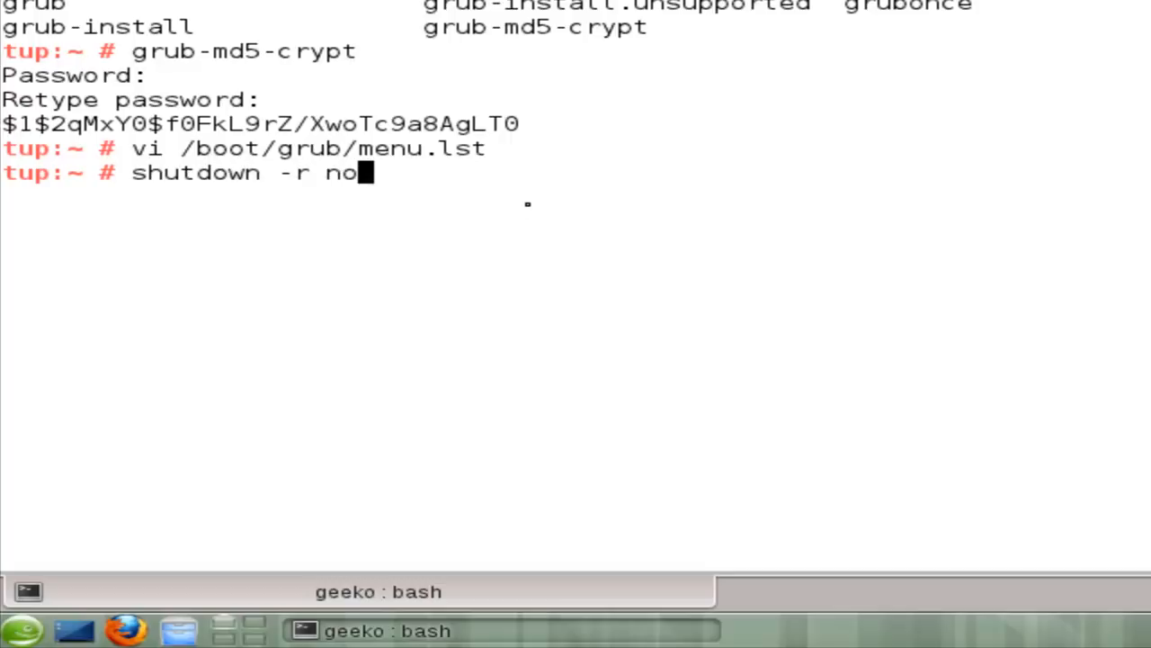
type("w")
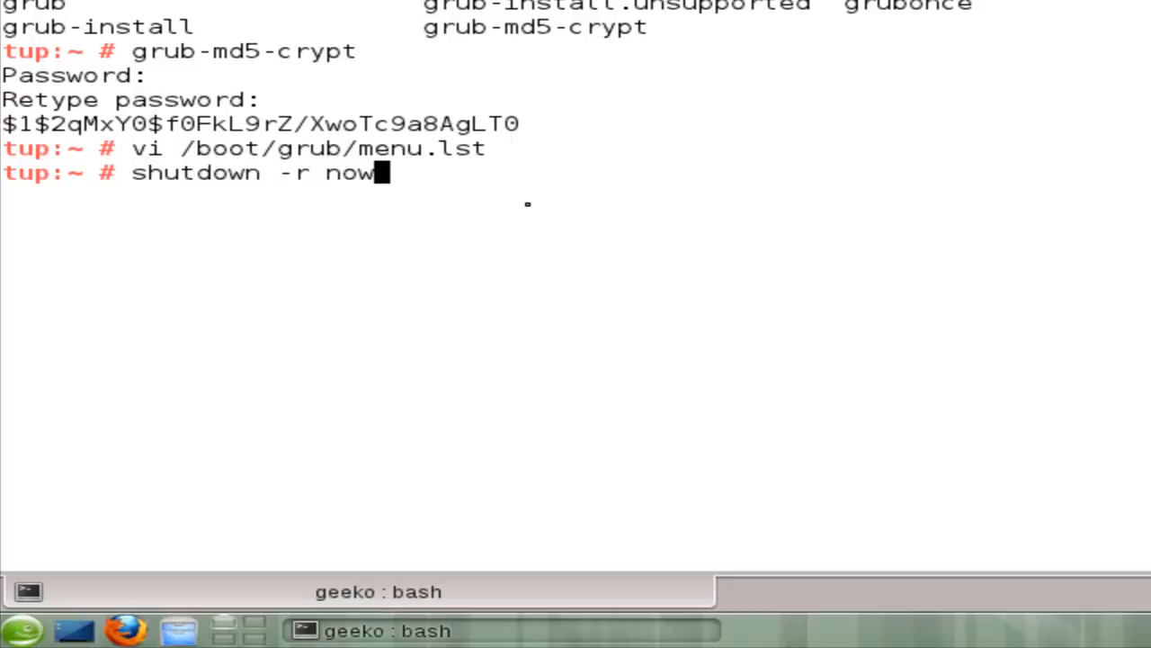
key("Return")
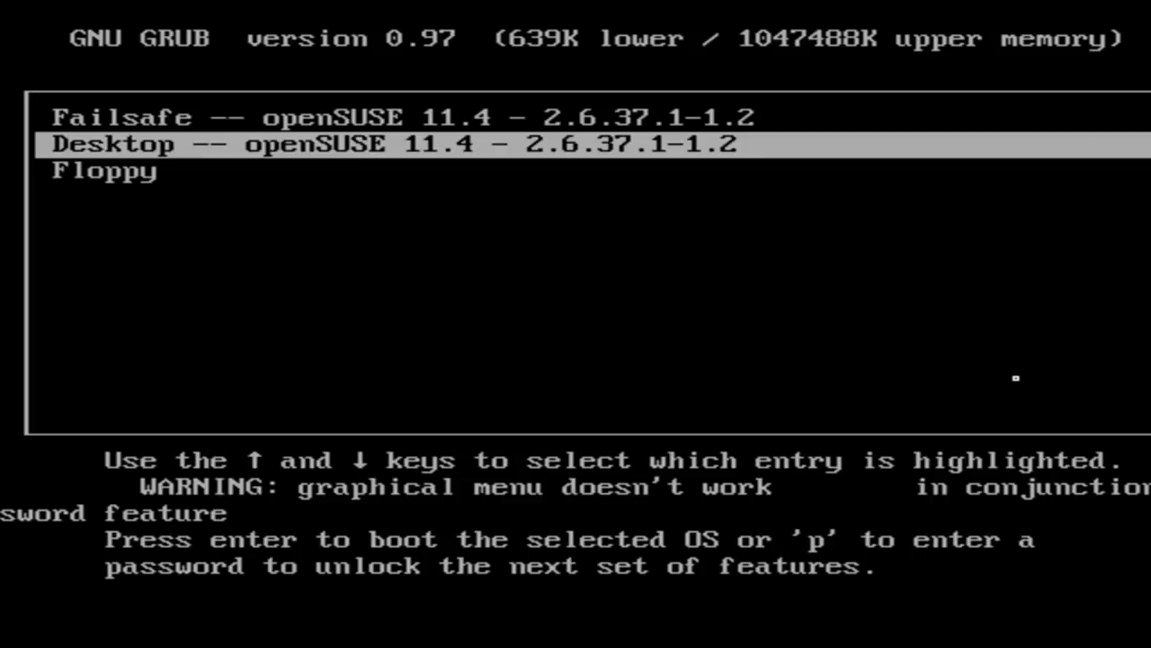
Browse the Failsafe, Desktop and Floppy entries, then request the GRUB password prompt with p
key("Up")
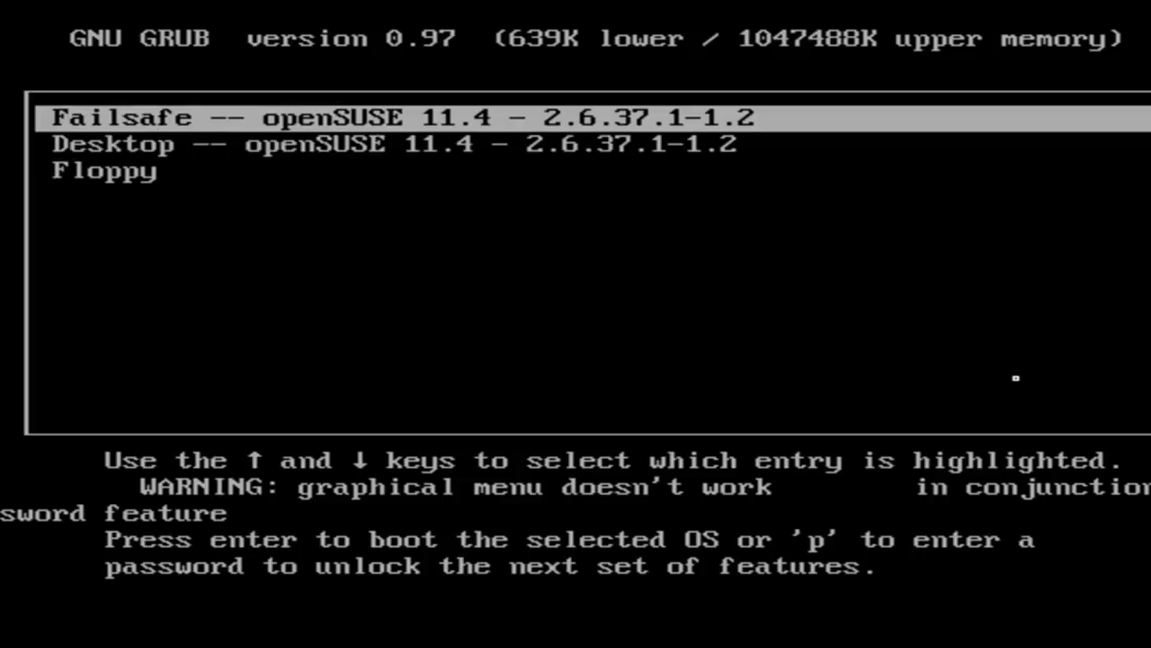
key("Down")
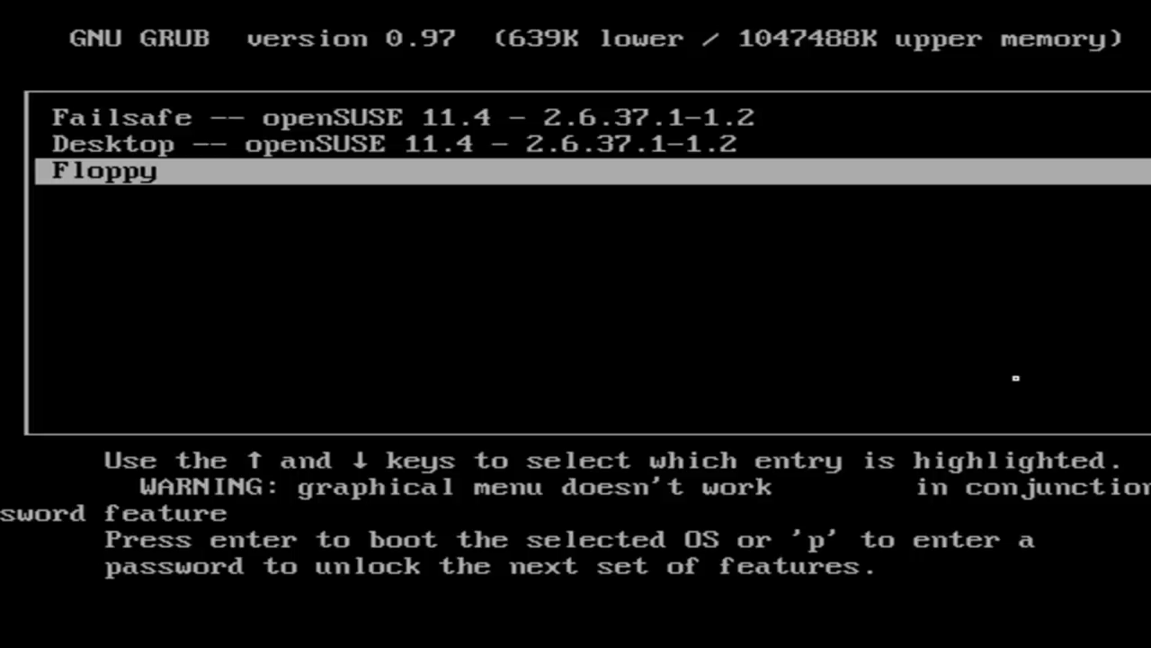
key("up")
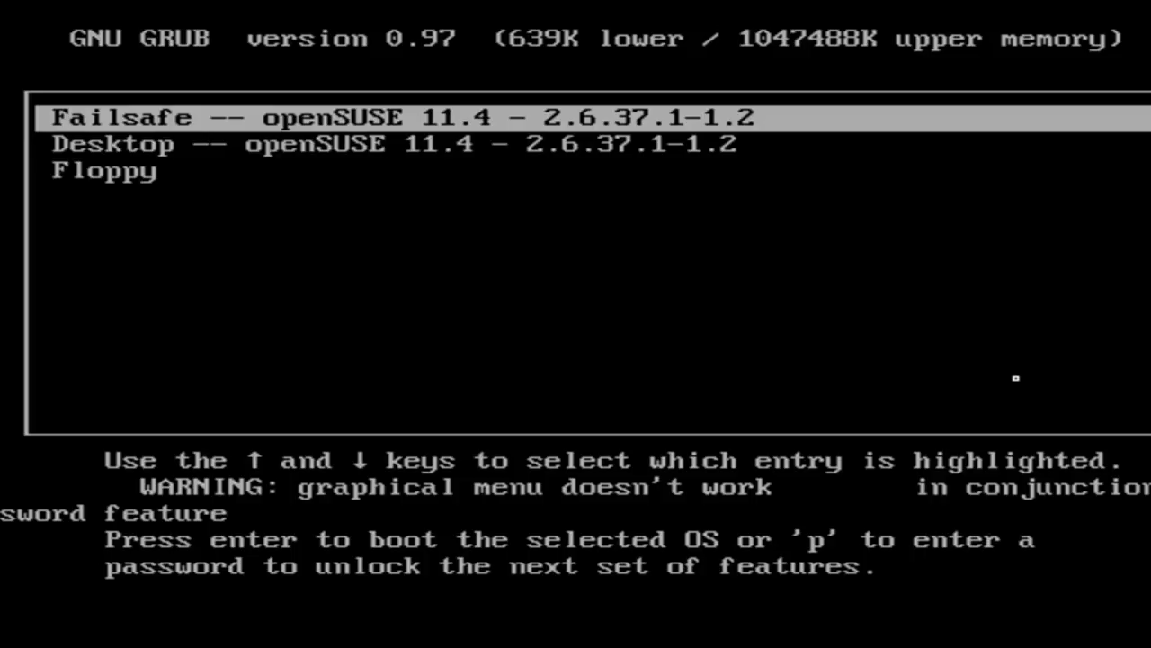
key("Down")
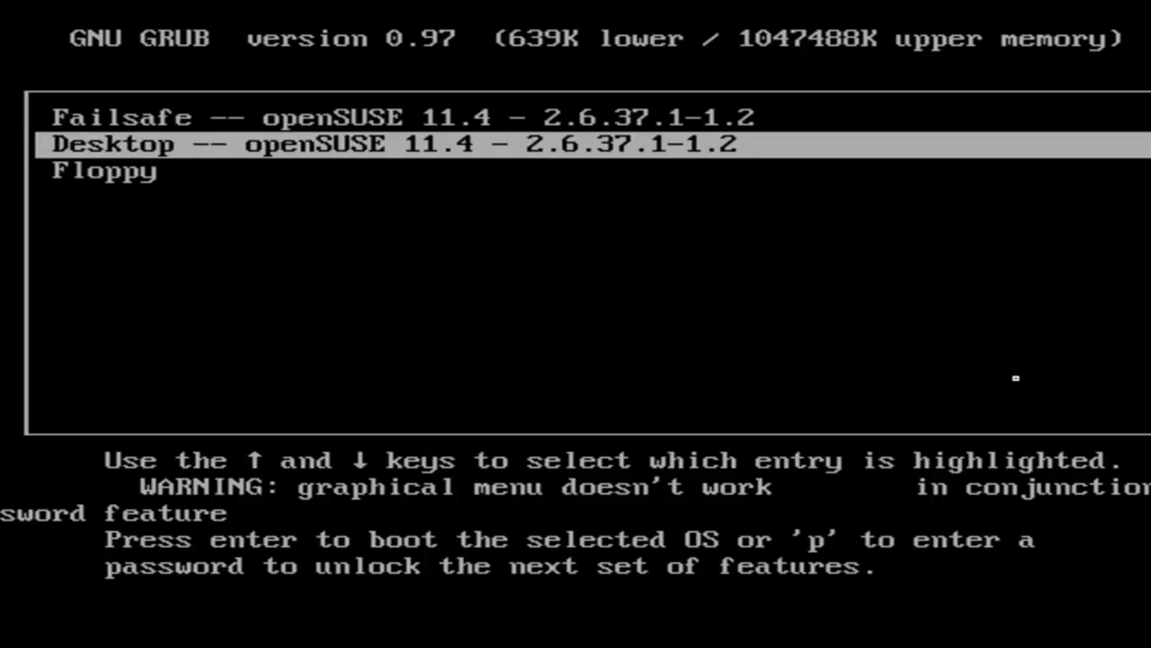
key("p")
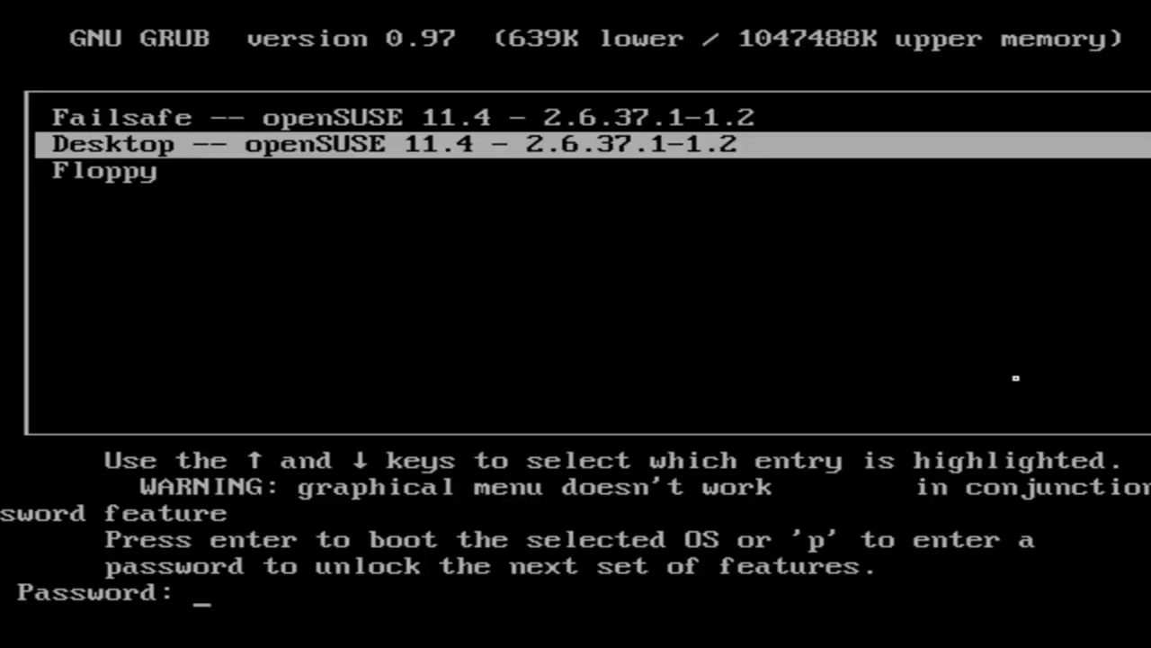
Enter the GRUB password, view the entry's boot commands and move to the kernel line
type("**")
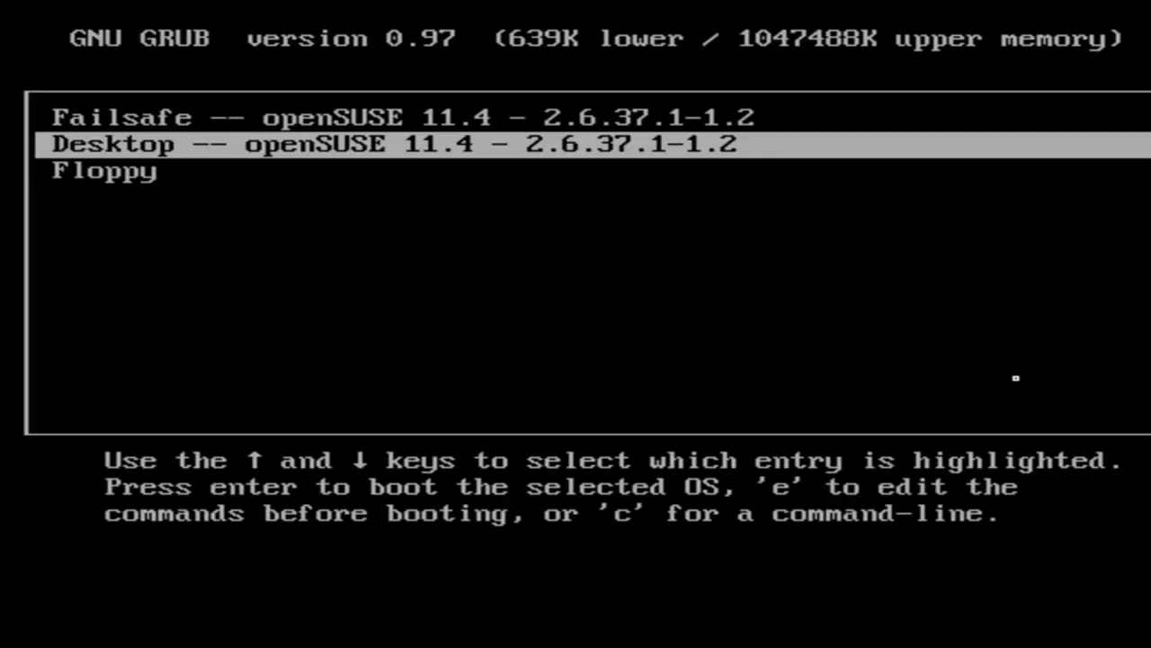
key("Up")
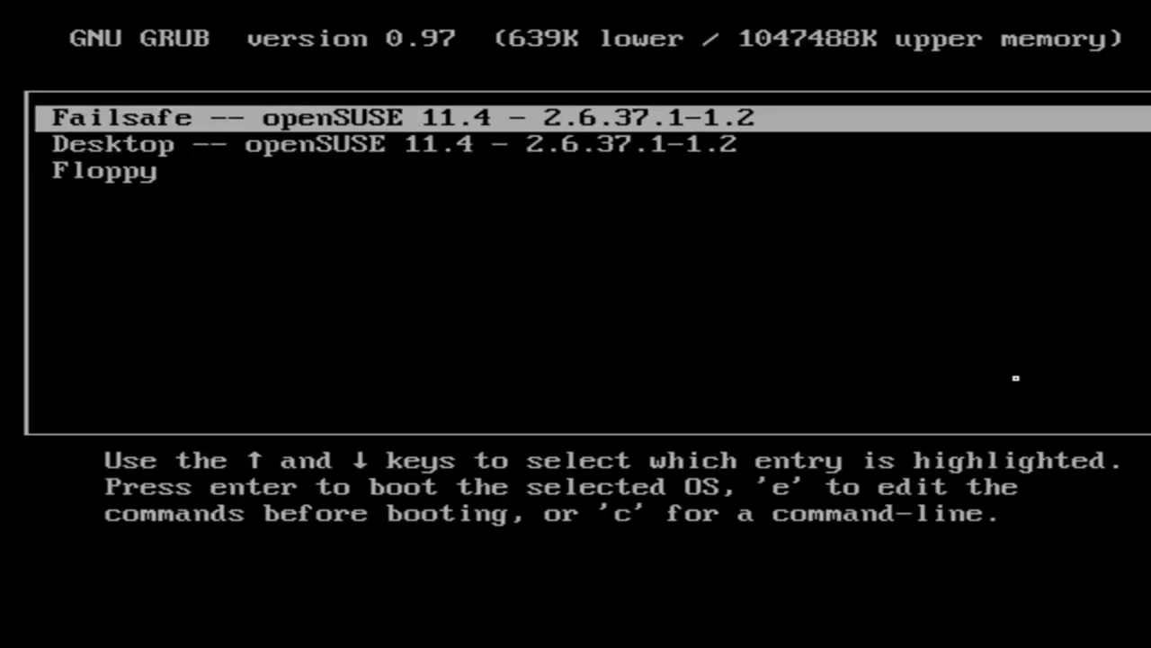
key("e")
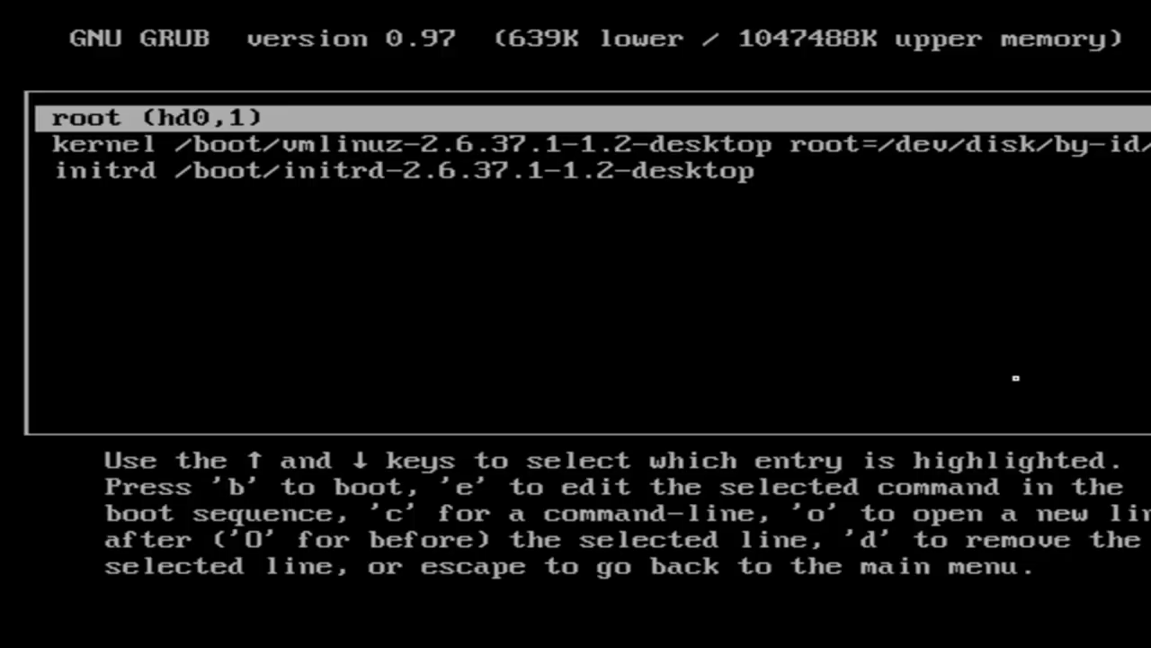
key("Down")
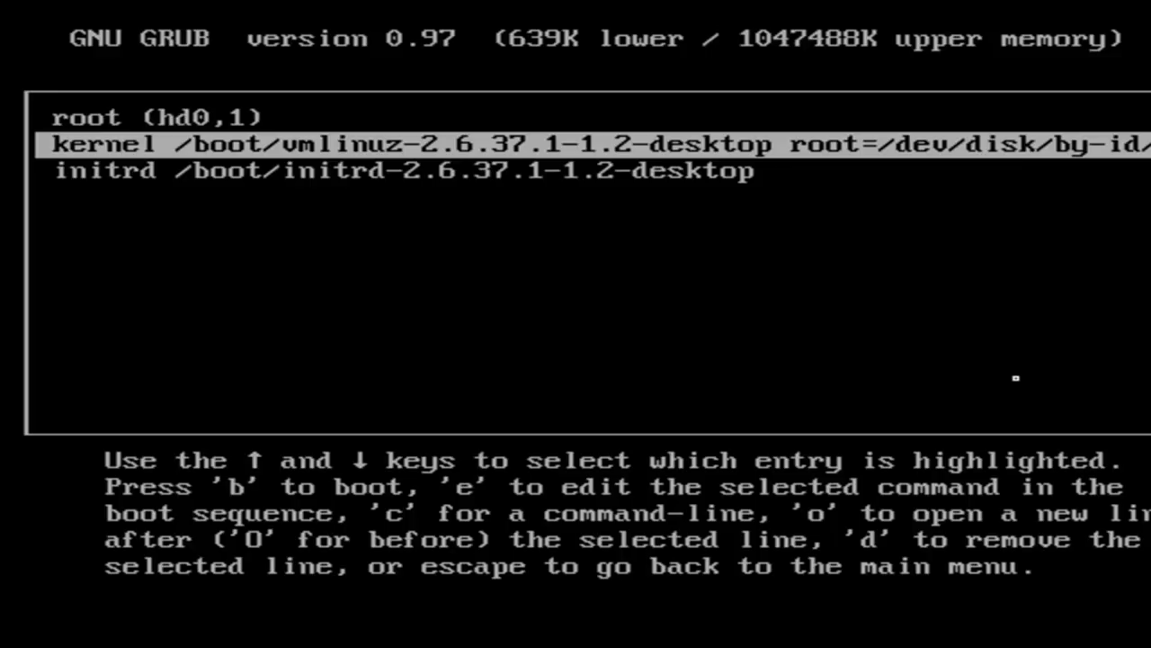
key("c")
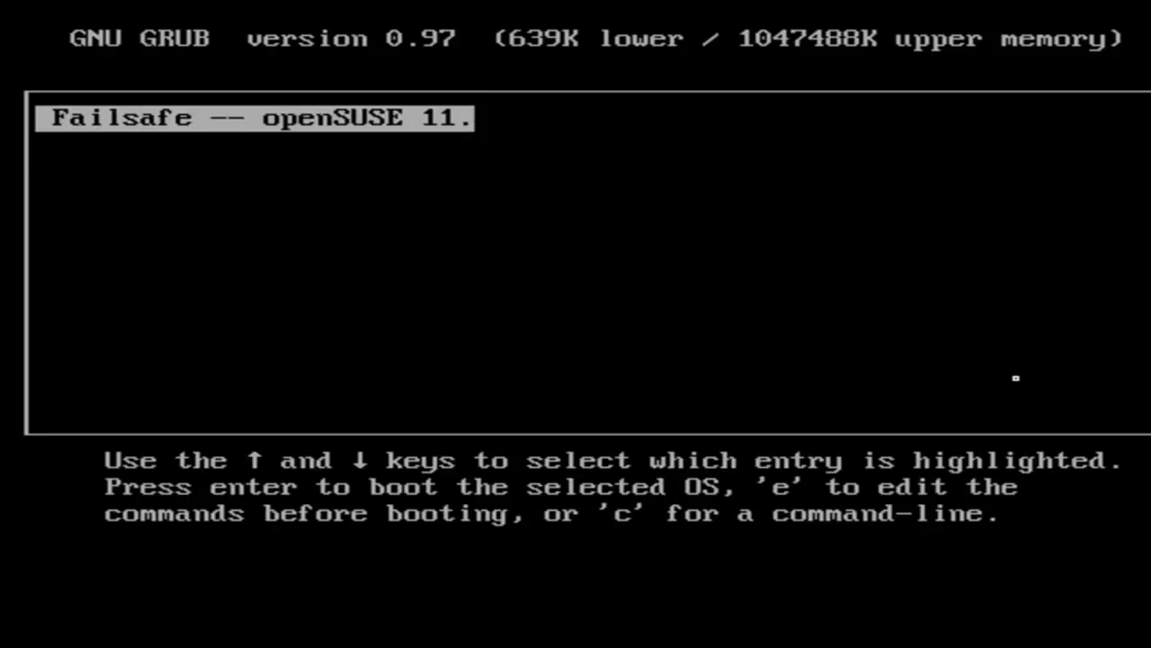
Return to the menu and open the Desktop entry's root, kernel and initrd commands for editing
key("Down")
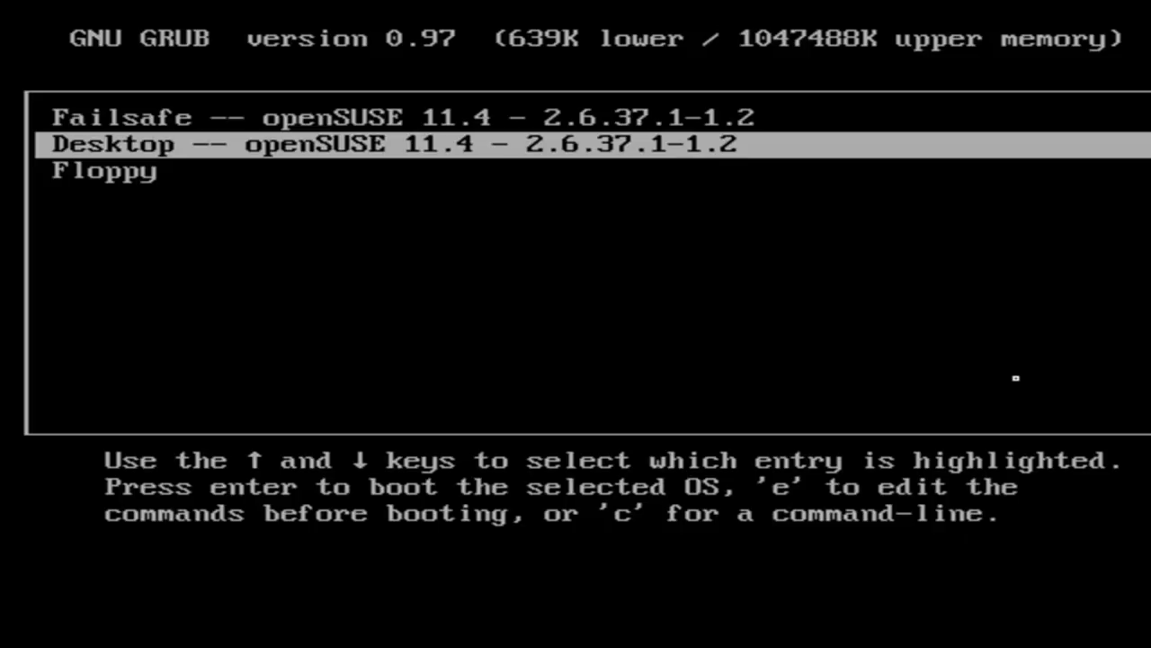
key("e")
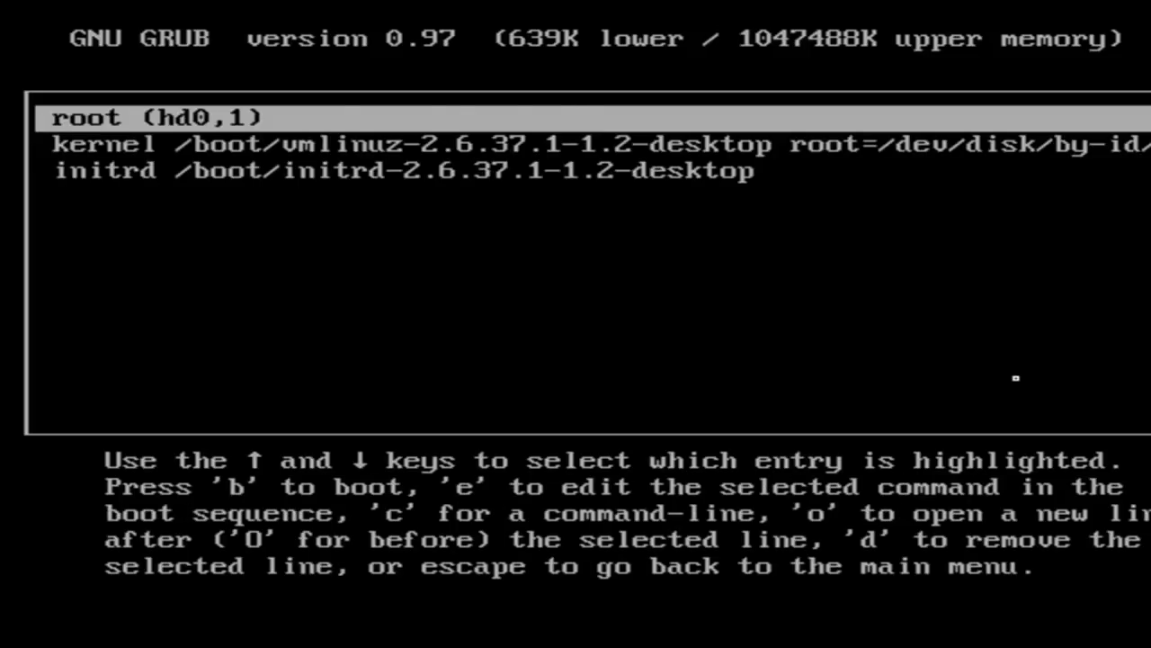
key("Down")
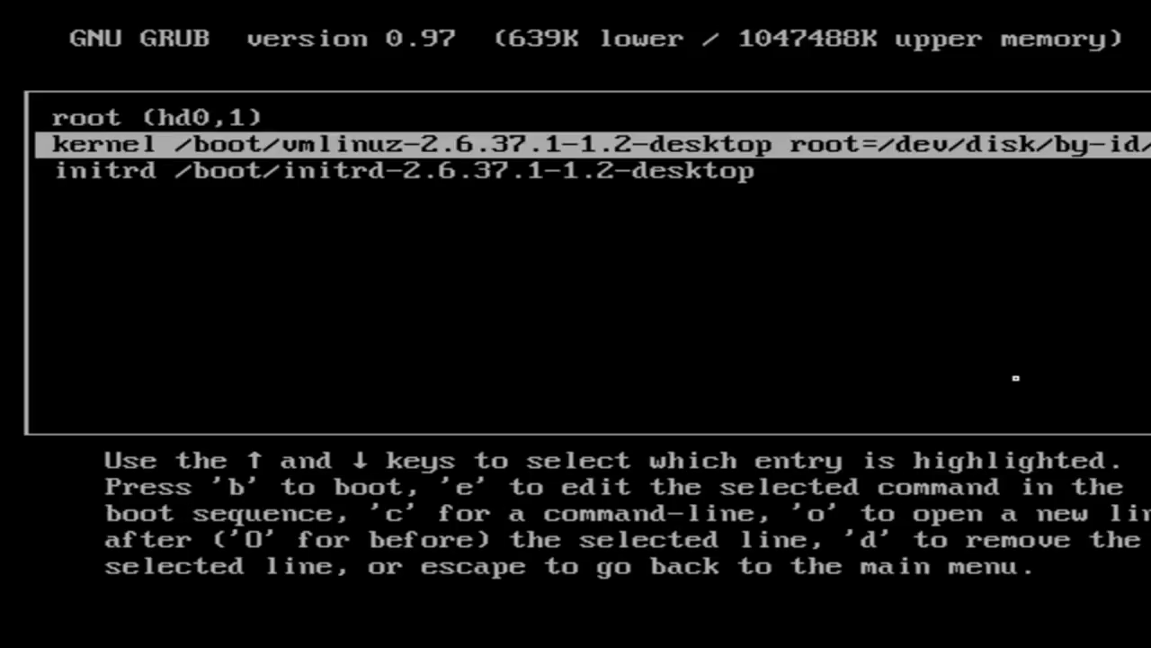
key("e")
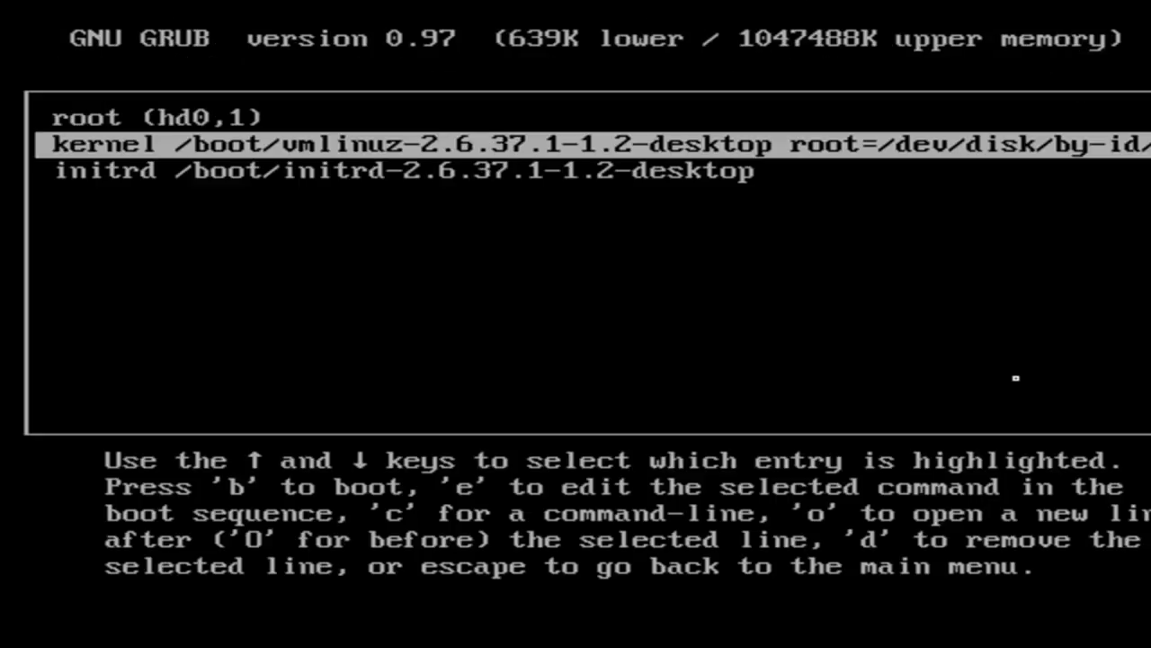
key("b")
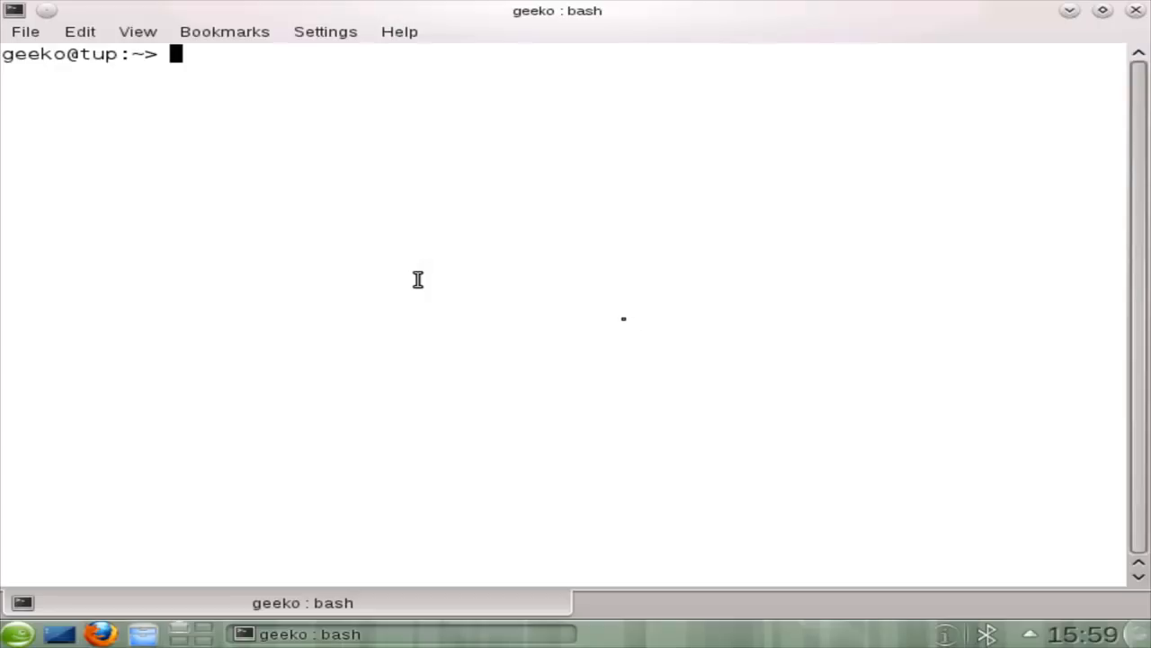
Become root with su - and the root password
type("su")
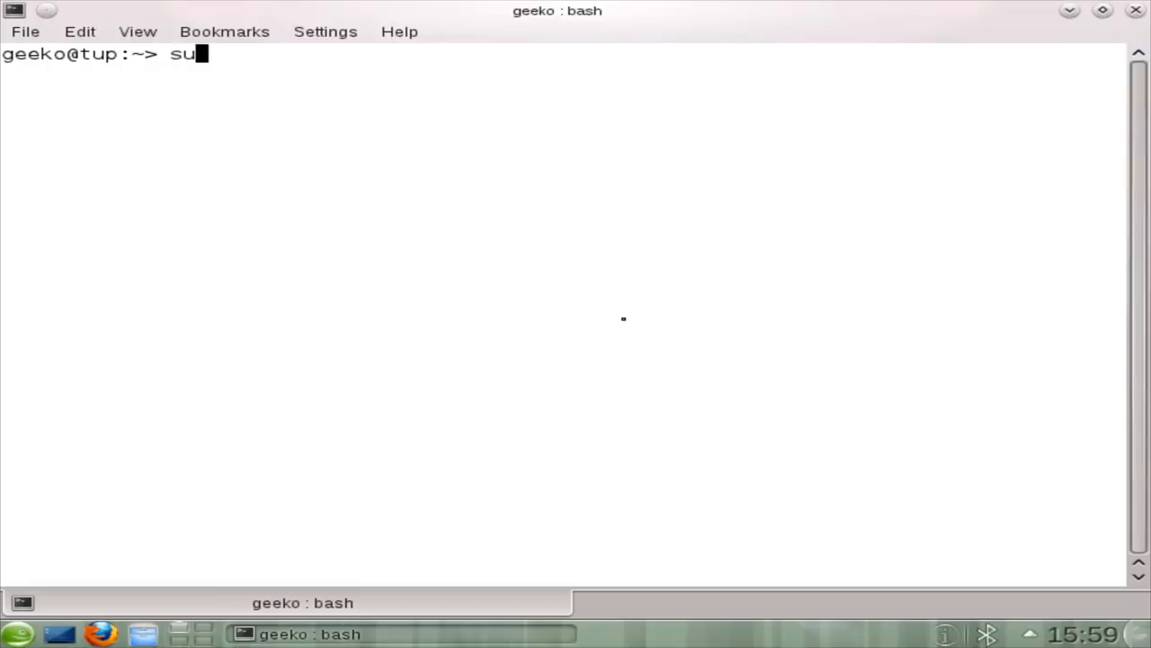
key("Return")
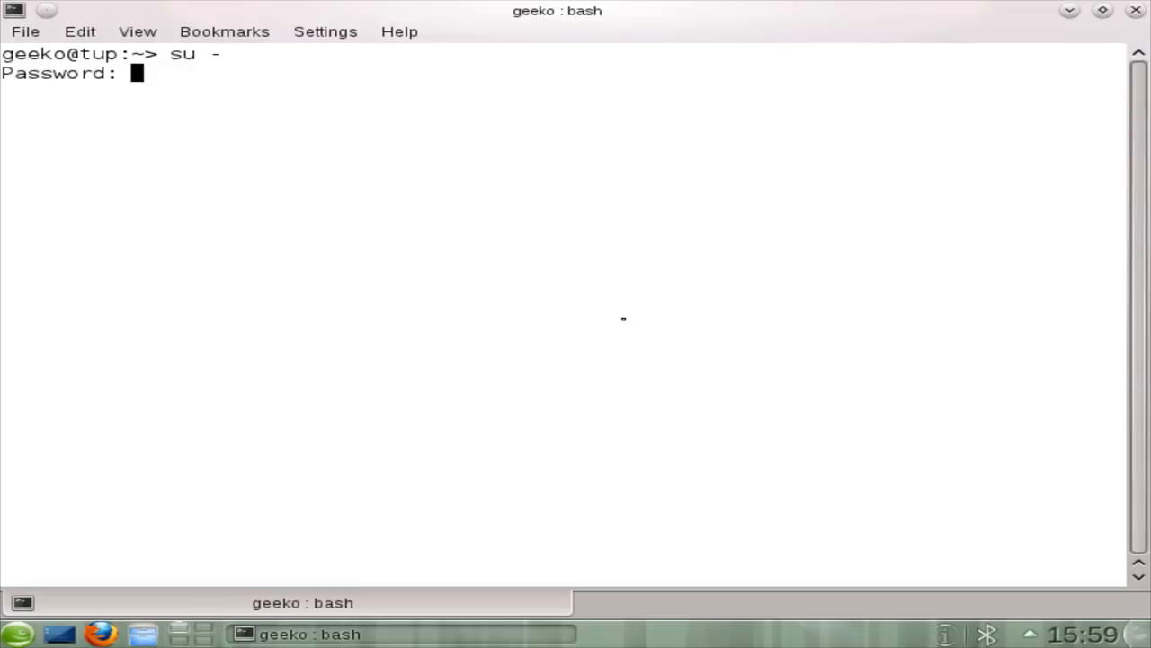
key("Return")
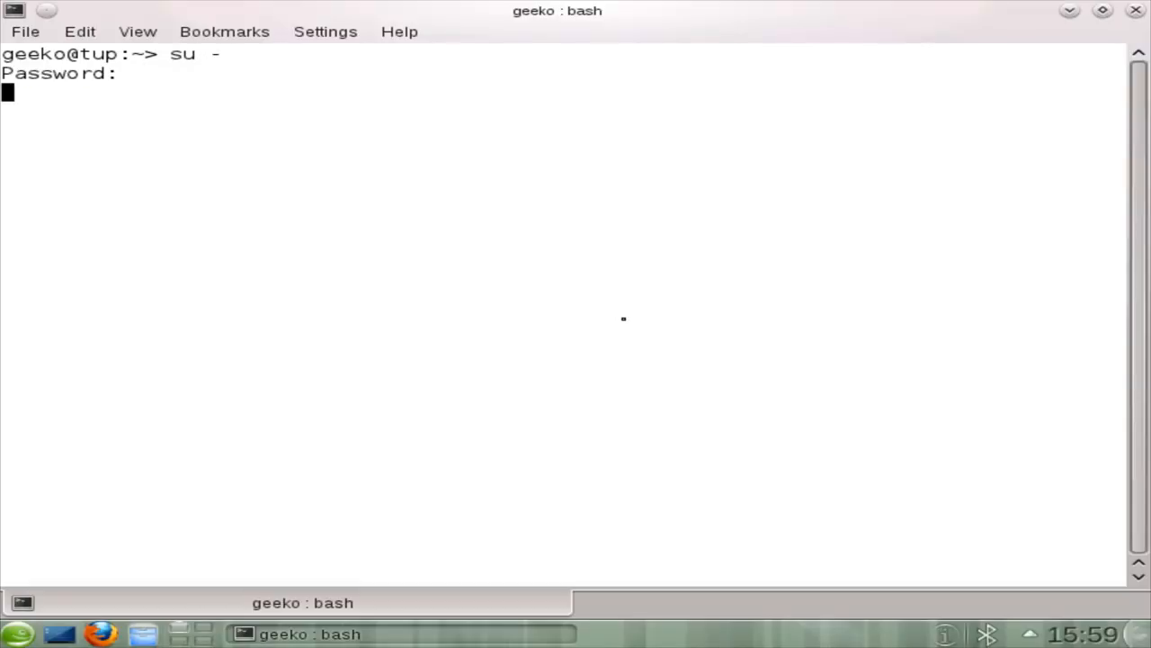
Recall vi /boot/grub/menu.lst from history with Ctrl+R and run it
key("ctrl+r")
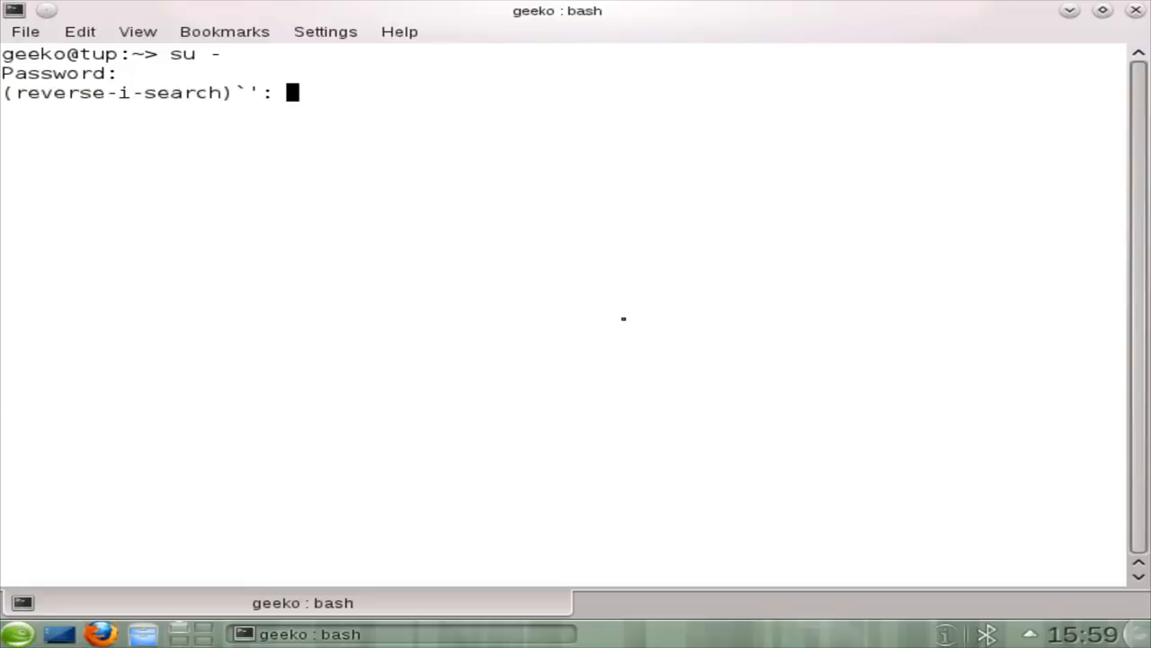
type("vi")
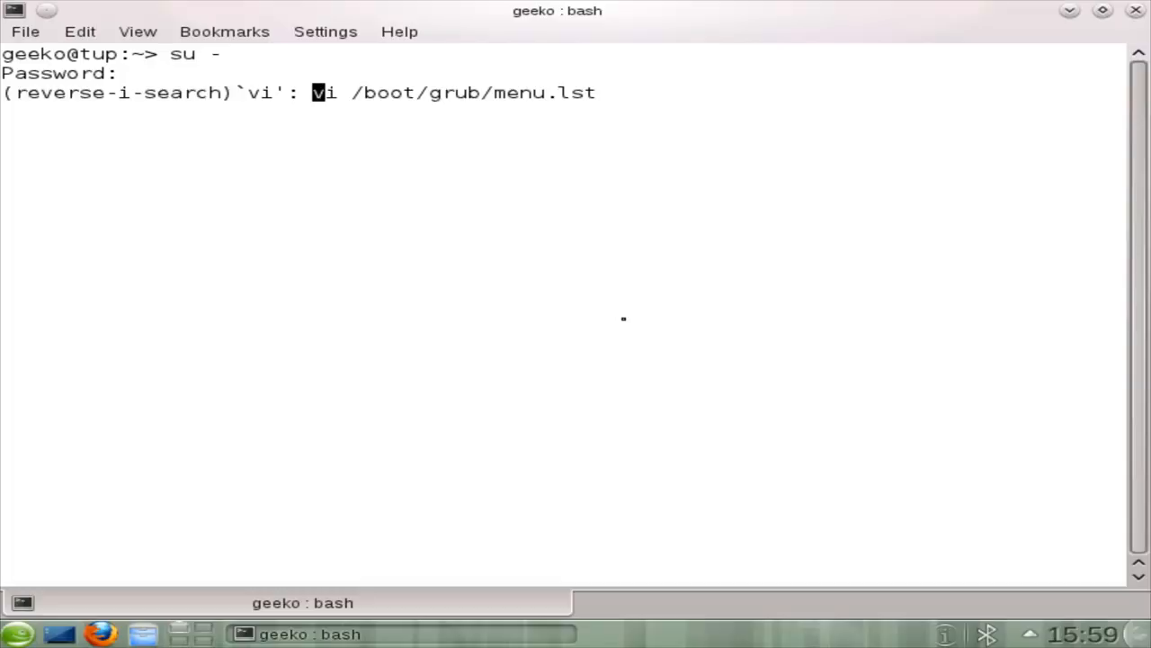
key("Return")
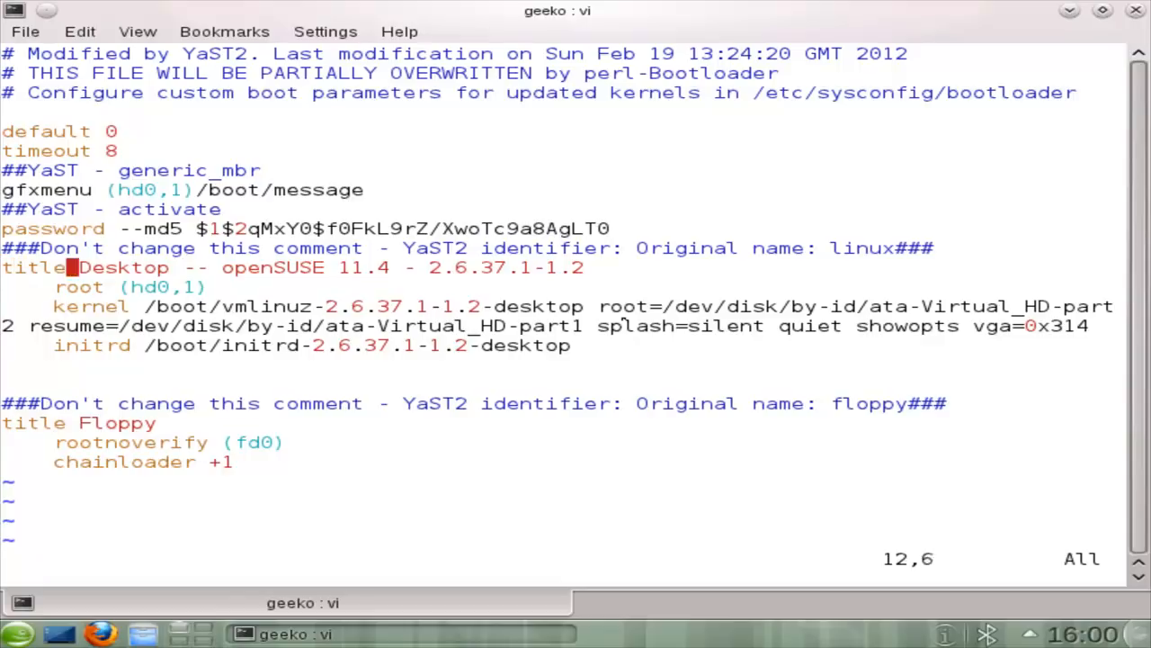
Retitle the entry Desktop GUI and paste a copy of its four lines below it
key("End")
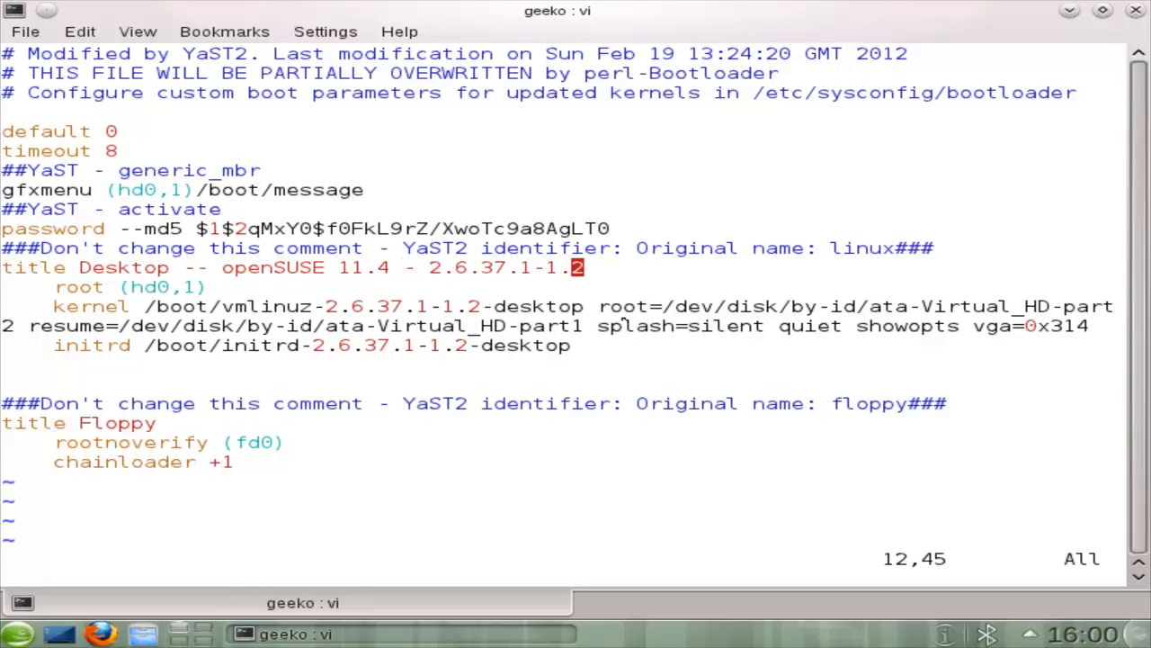
key("a")
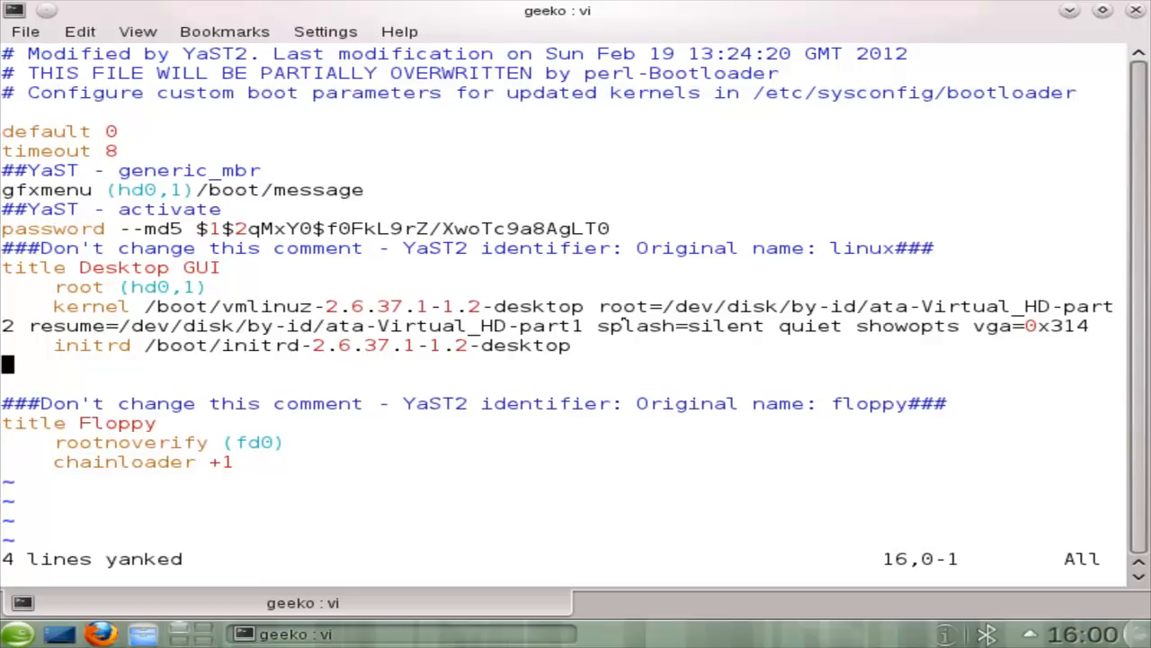
key("p")
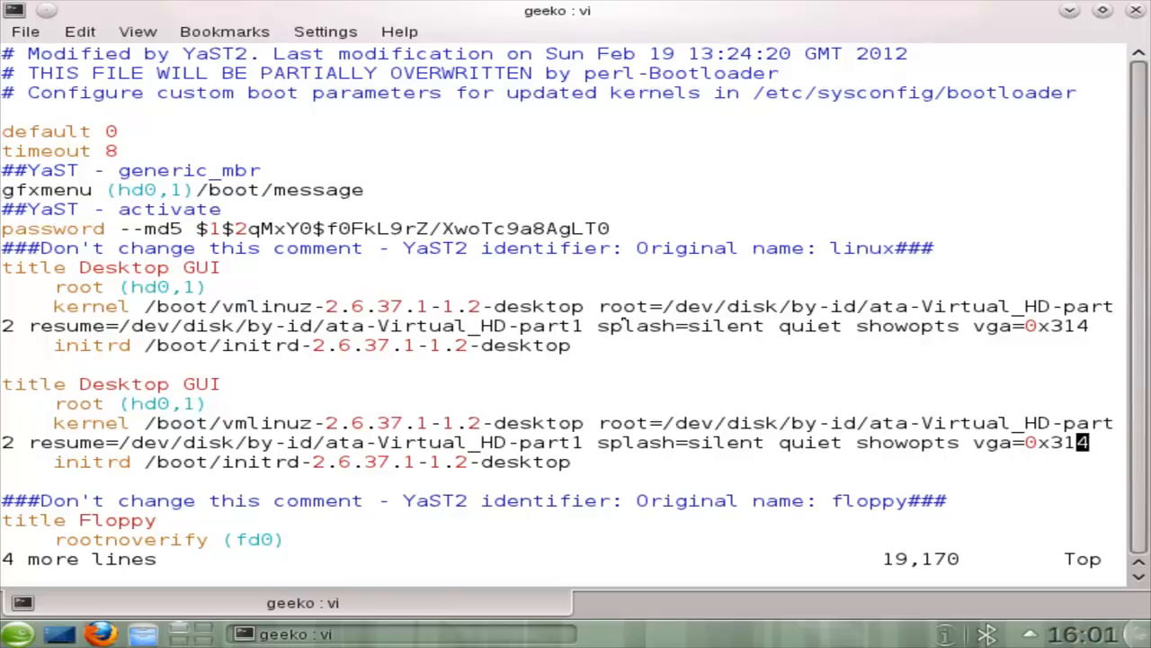
Append runlevel 3 to the copied kernel line, retitle it Desktop CLI, then save and quit vi
key("i")
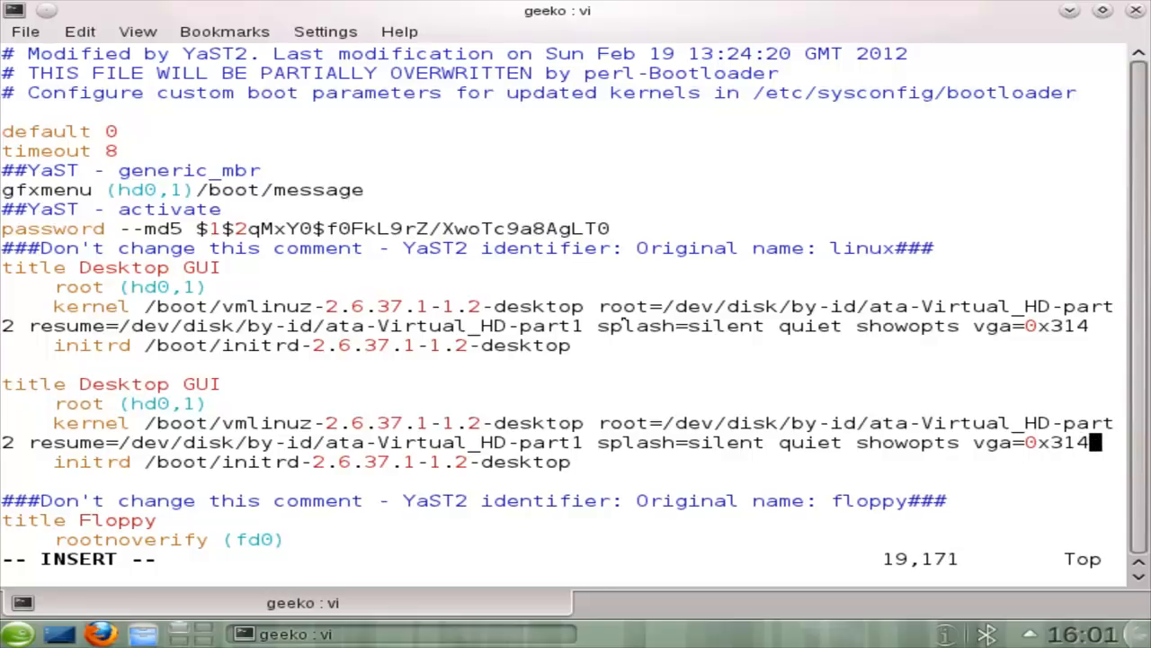
type("3")
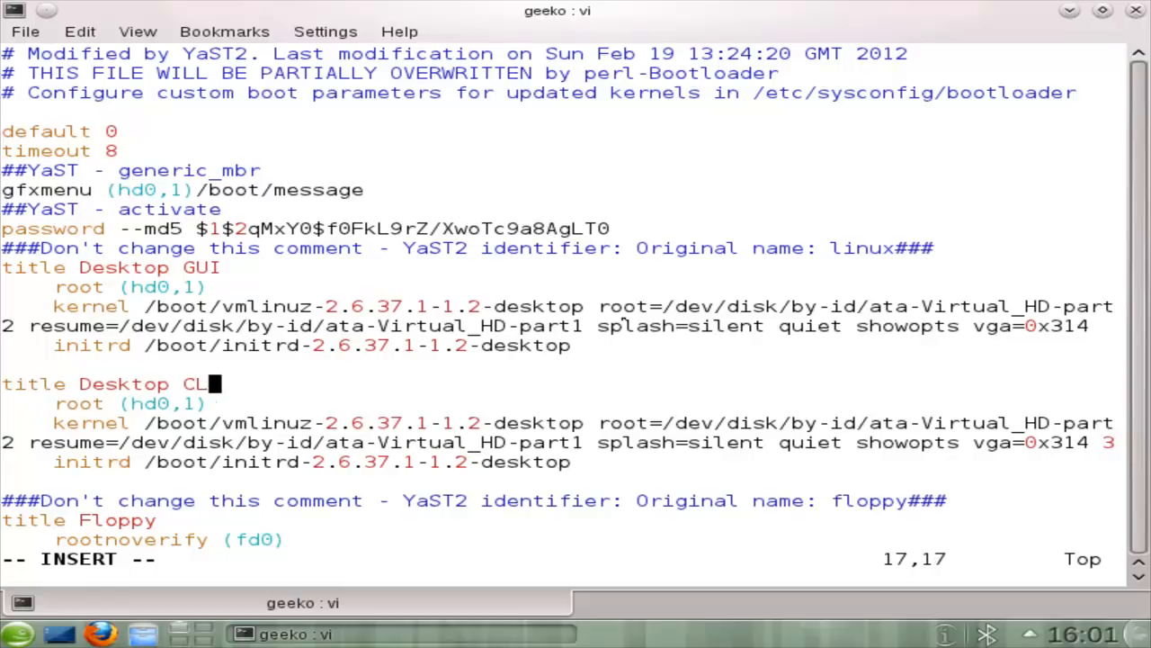
type("I")
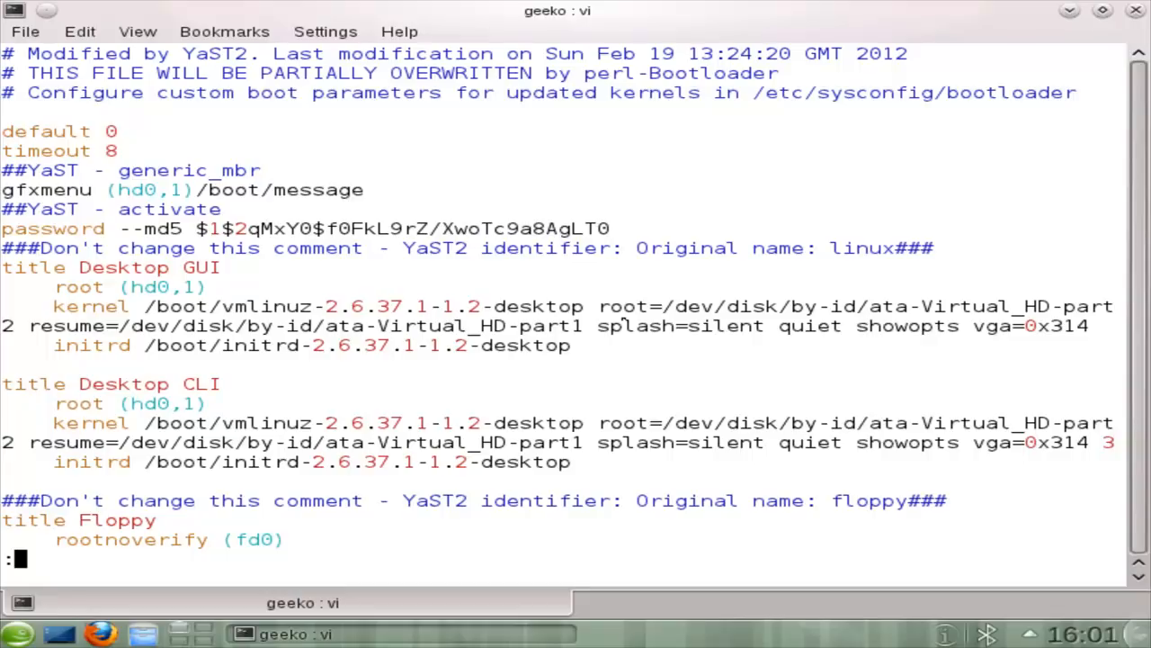
type("x")
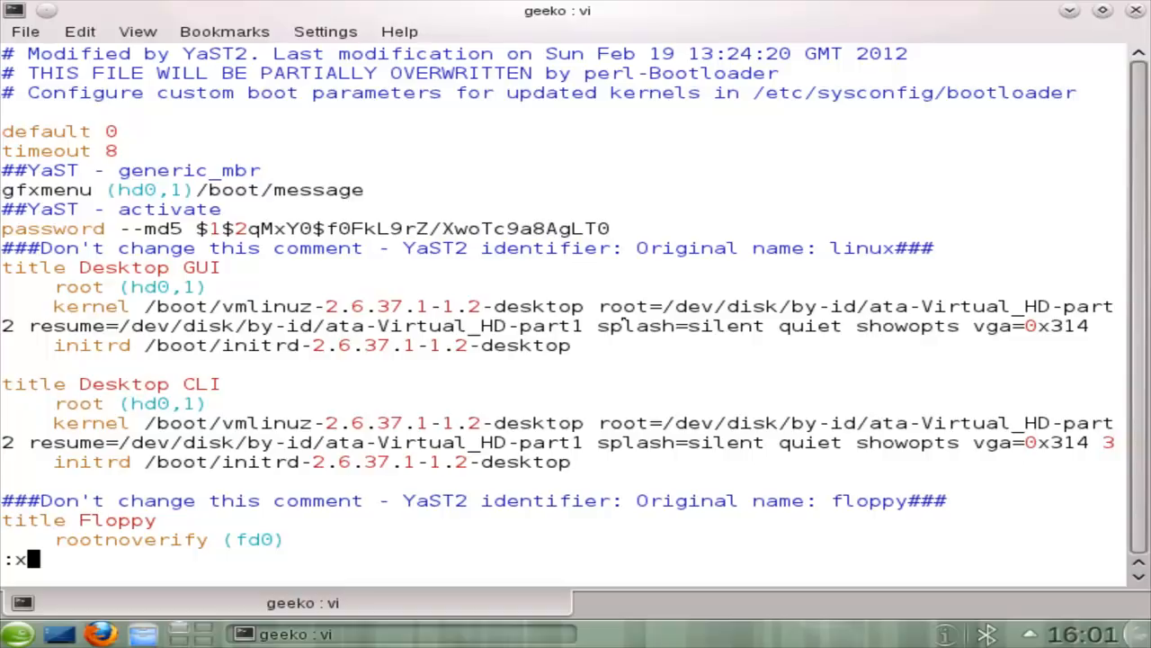
key("Return")
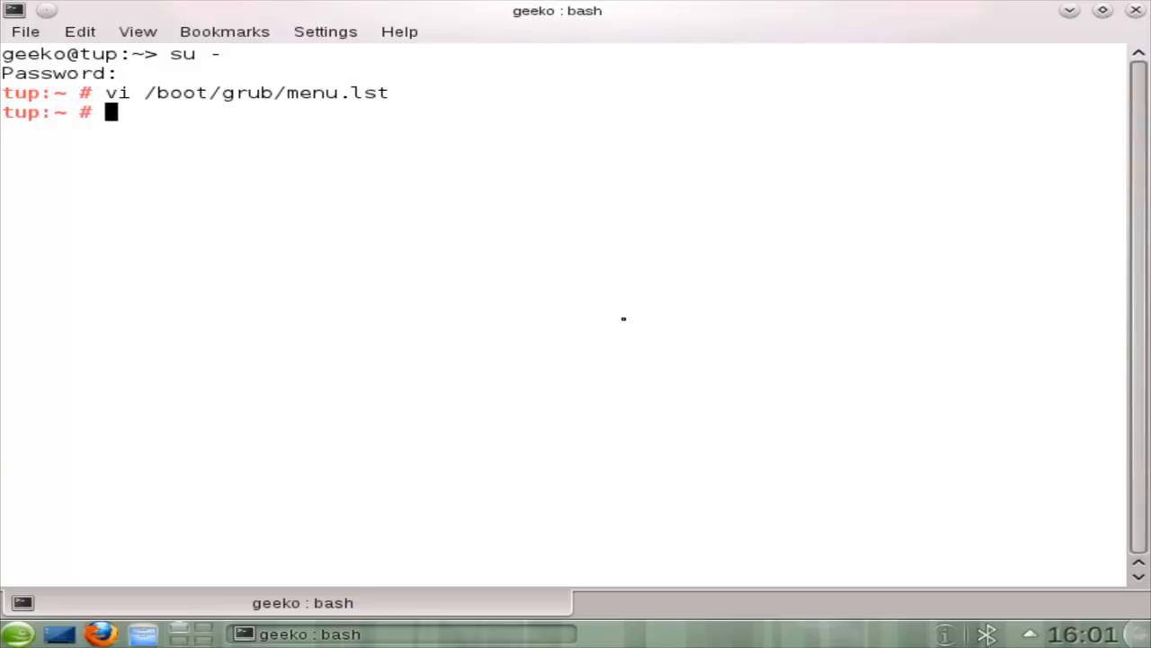
Rerun the earlier shutdown -r now command via !s to reboot the machine
type("!s")
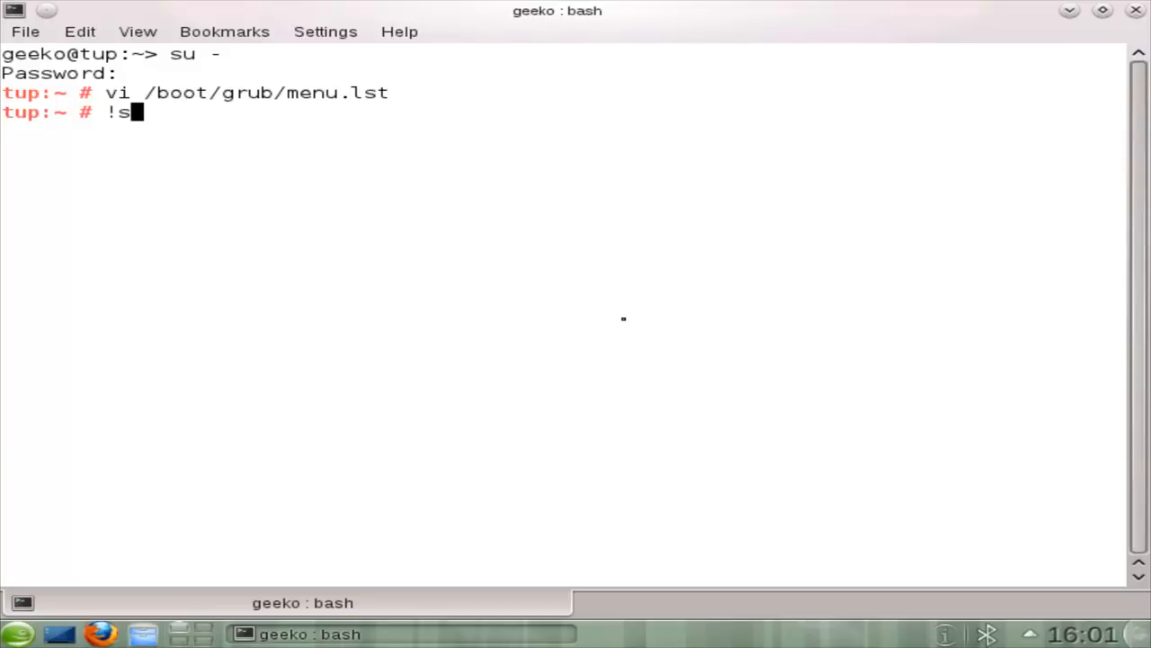
key("Return")
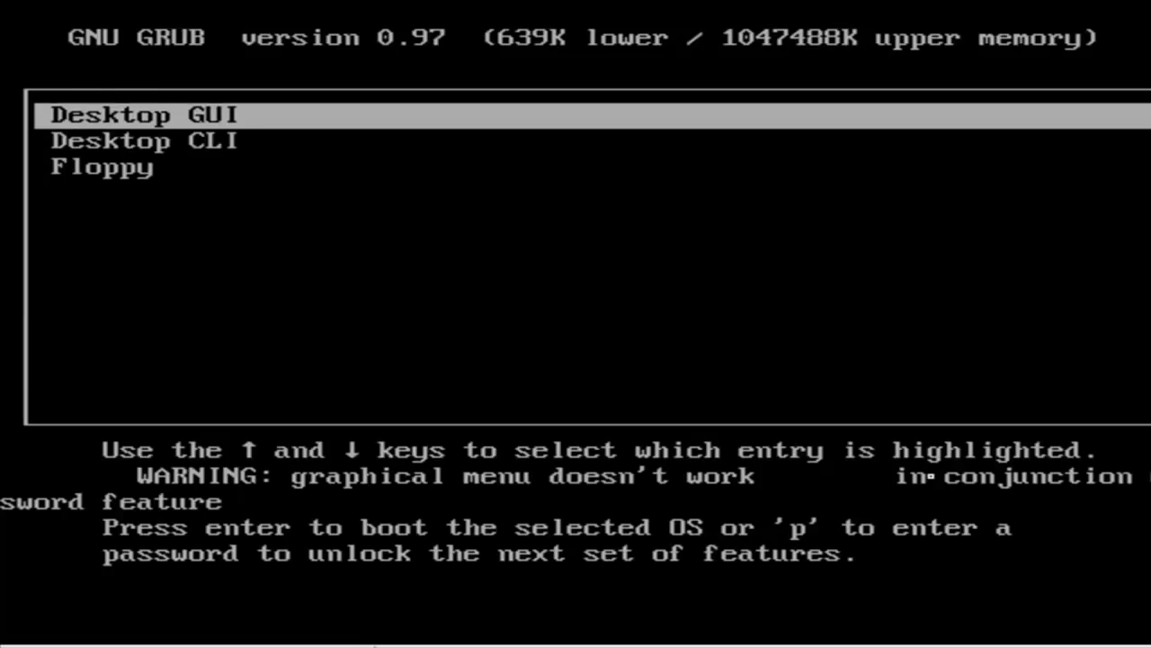
Select and boot the Desktop CLI entry from the GRUB menu
key("Down")
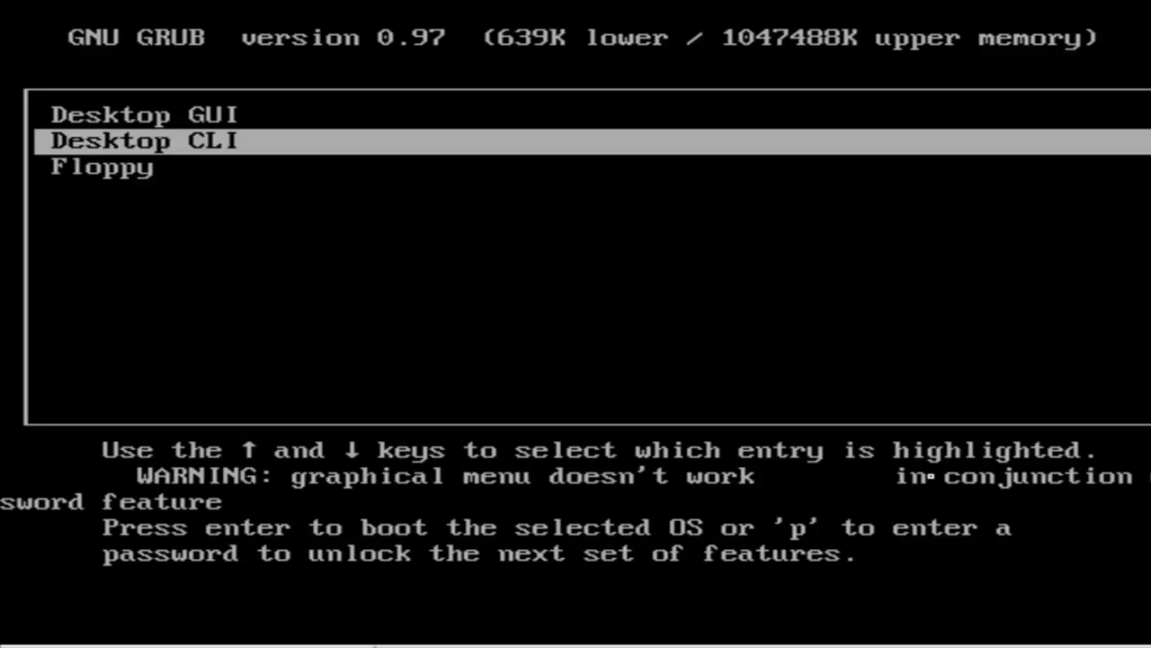
key("Return")
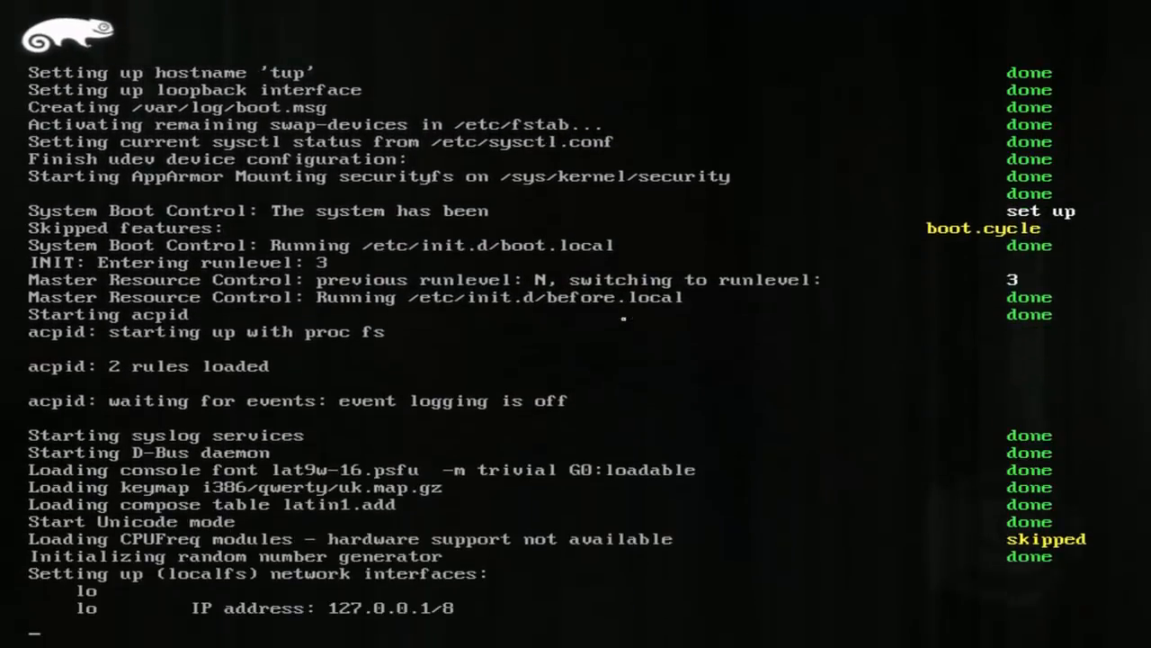
Log in as geeko at the tty1 runlevel 3 prompt, then log out with exit
scroll("down", 3)
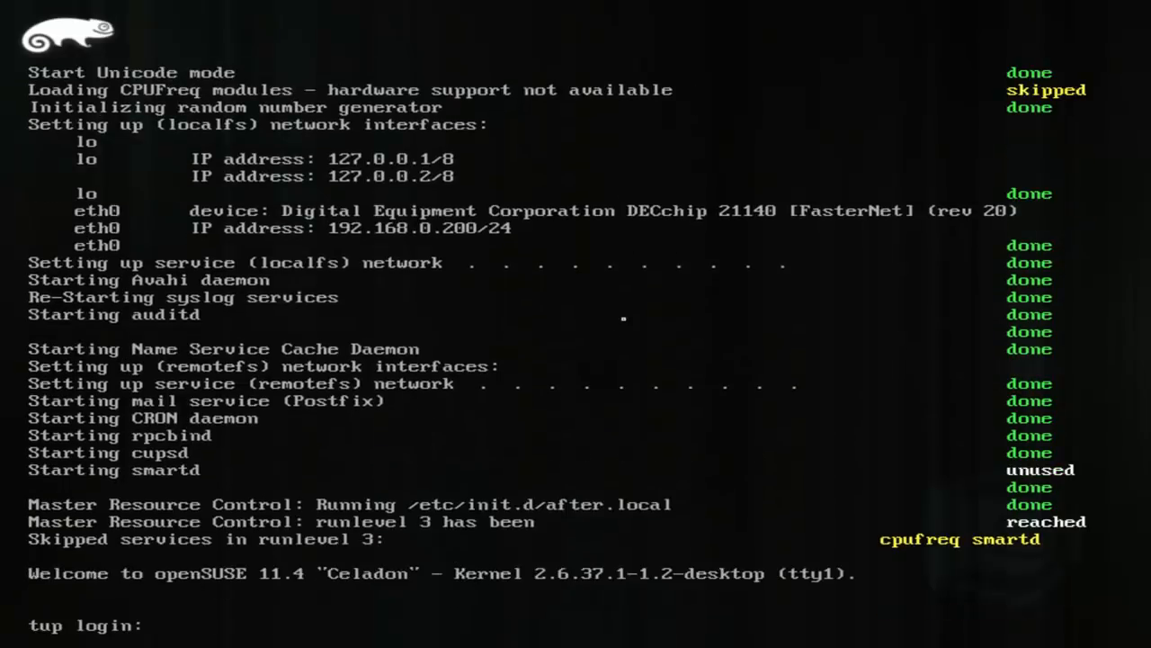
type("geeko")
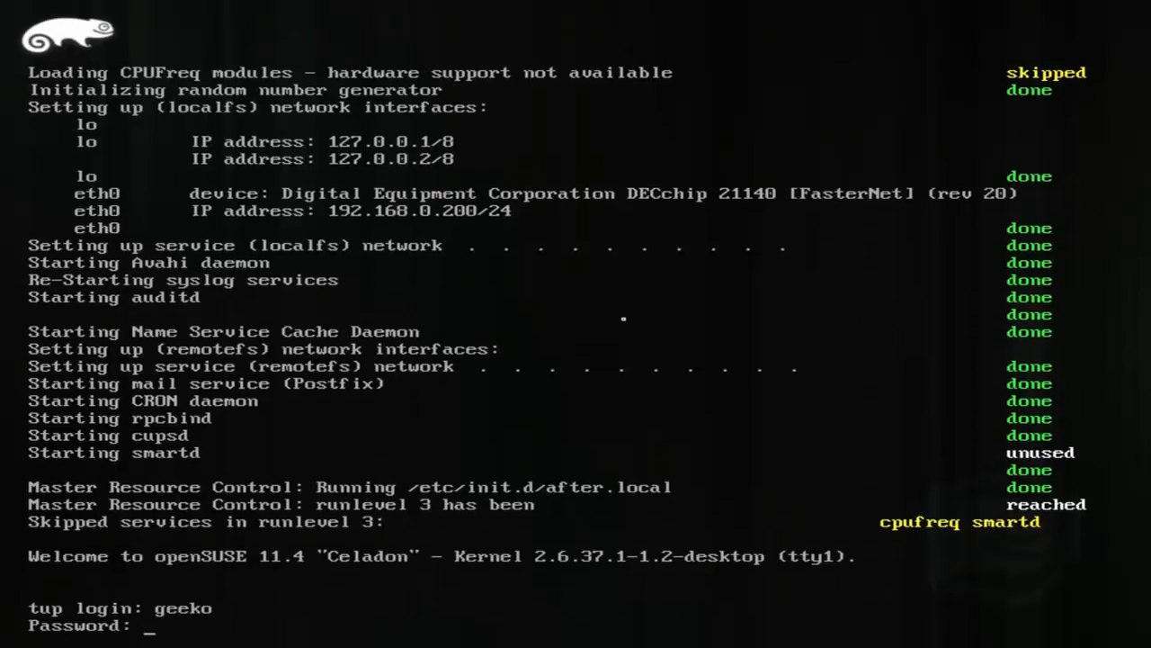
key("Return")
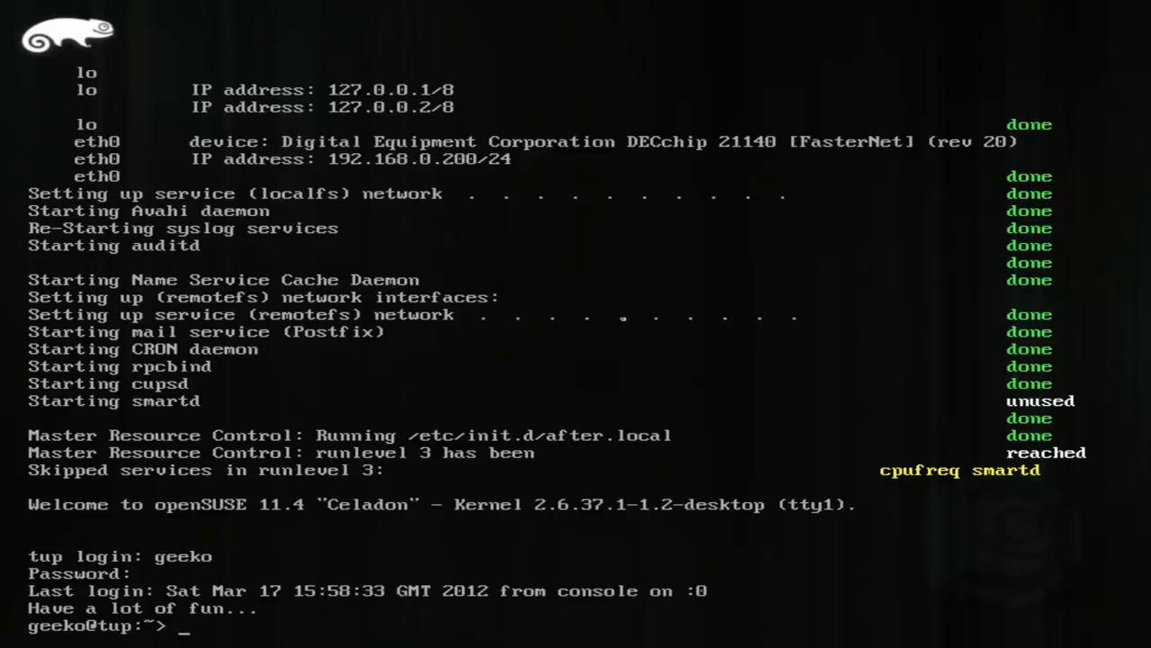
type("exit")
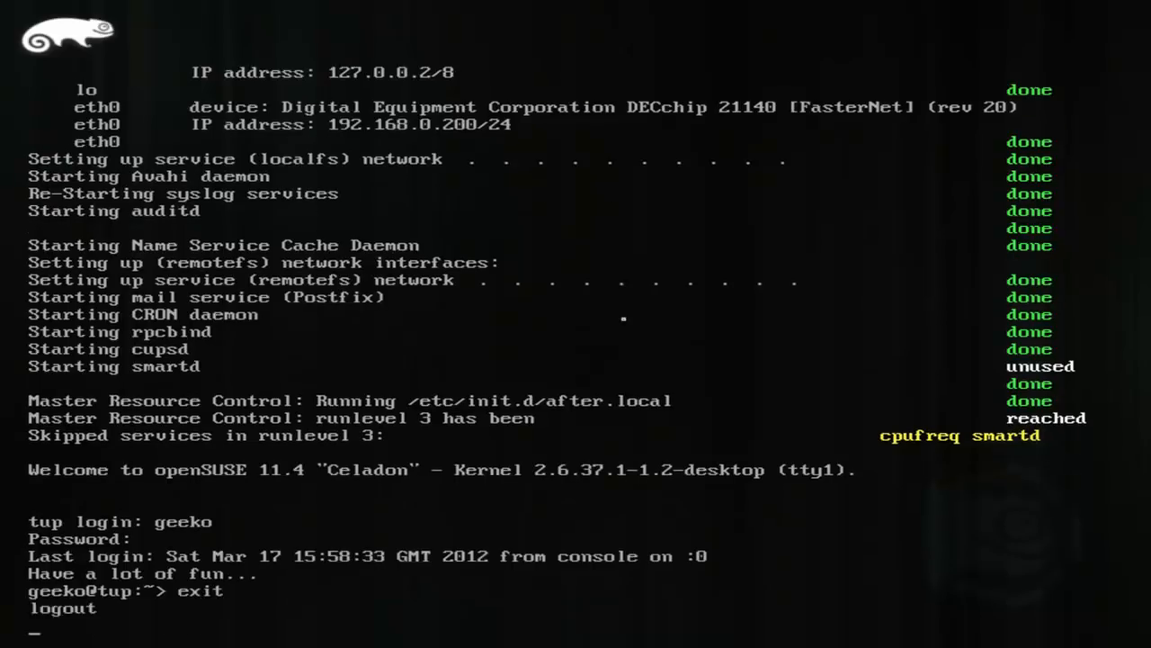